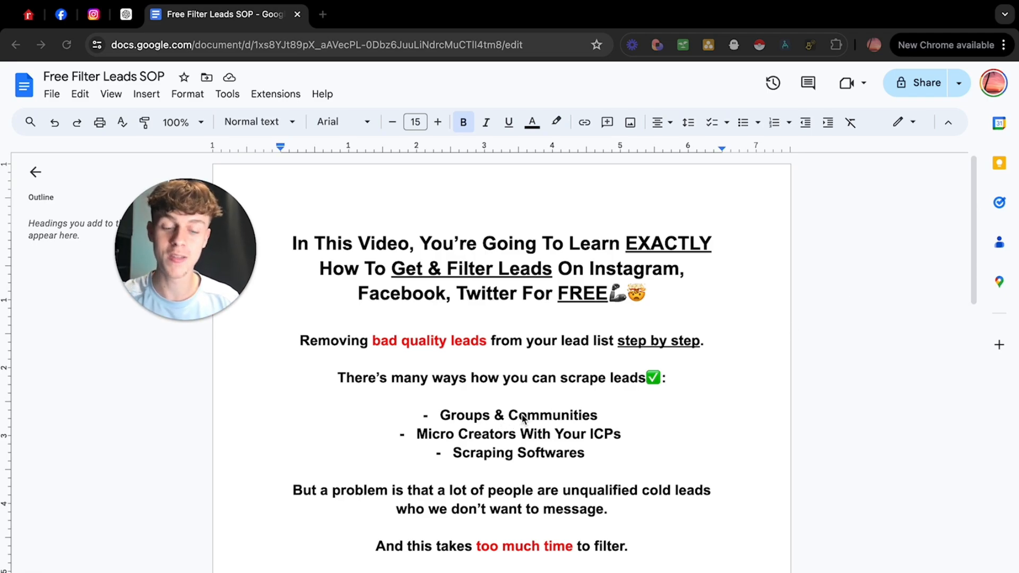
Step: Bring up the fitness business coach's Instagram profile and browse several rows of its post grid
scroll(up, 3)
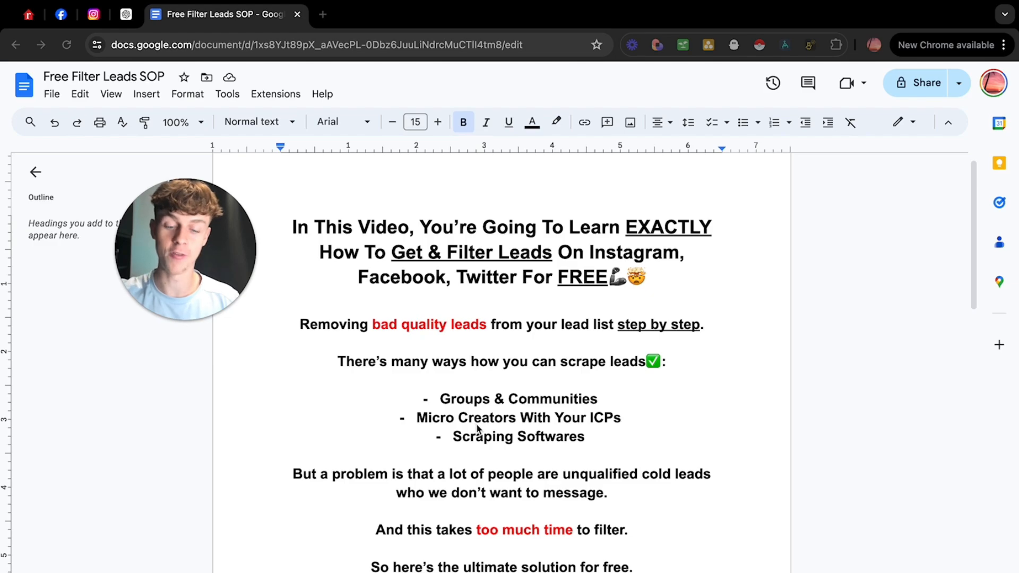
scroll(up, 3)
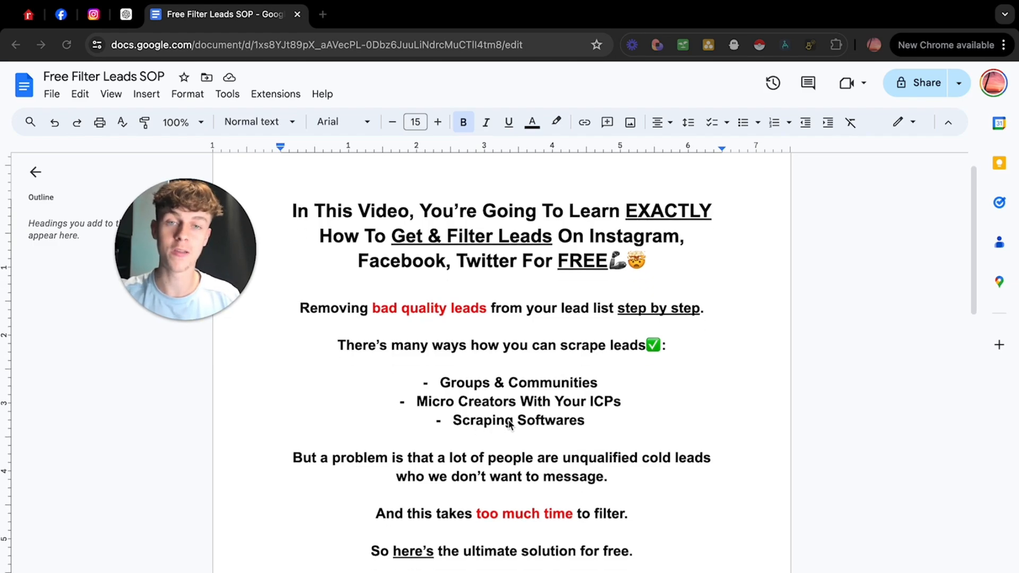
scroll(down, 3)
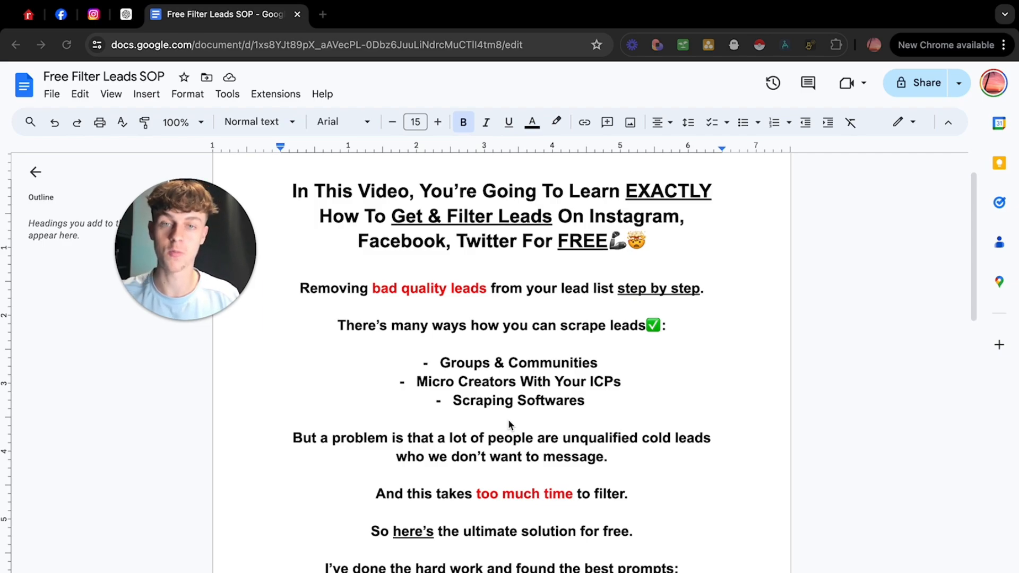
scroll(up, 3)
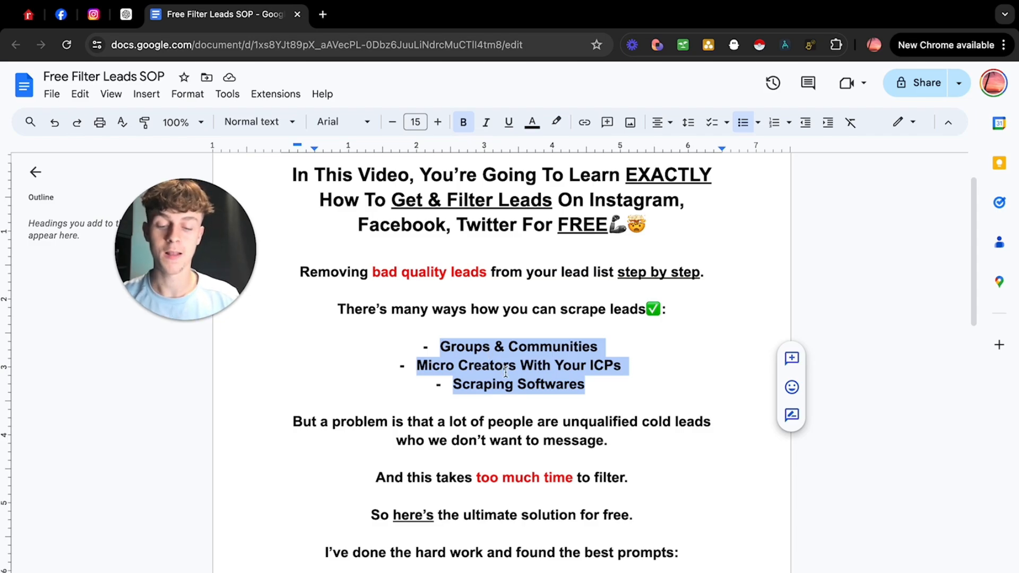
scroll(down, 3)
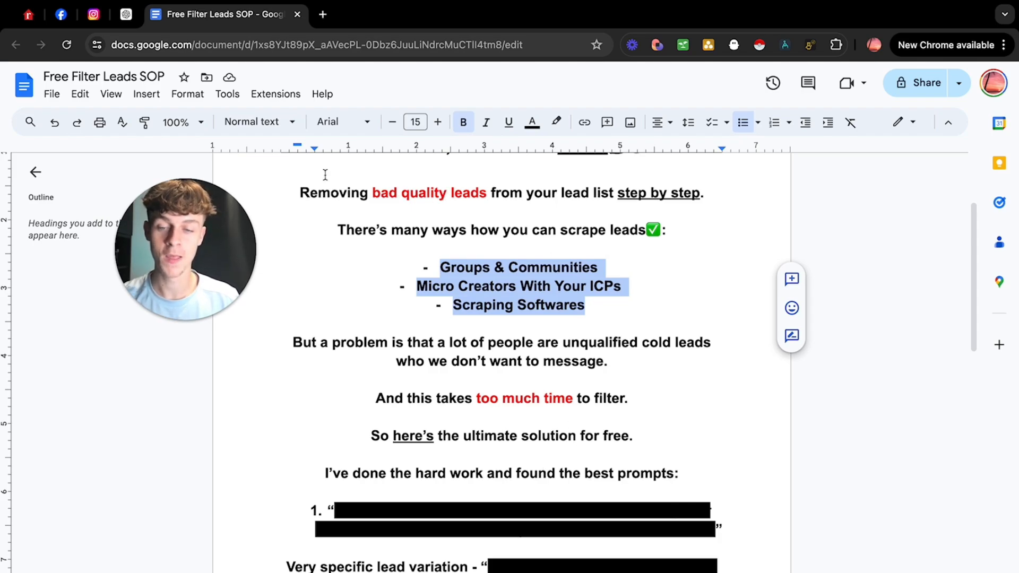
click(93, 14)
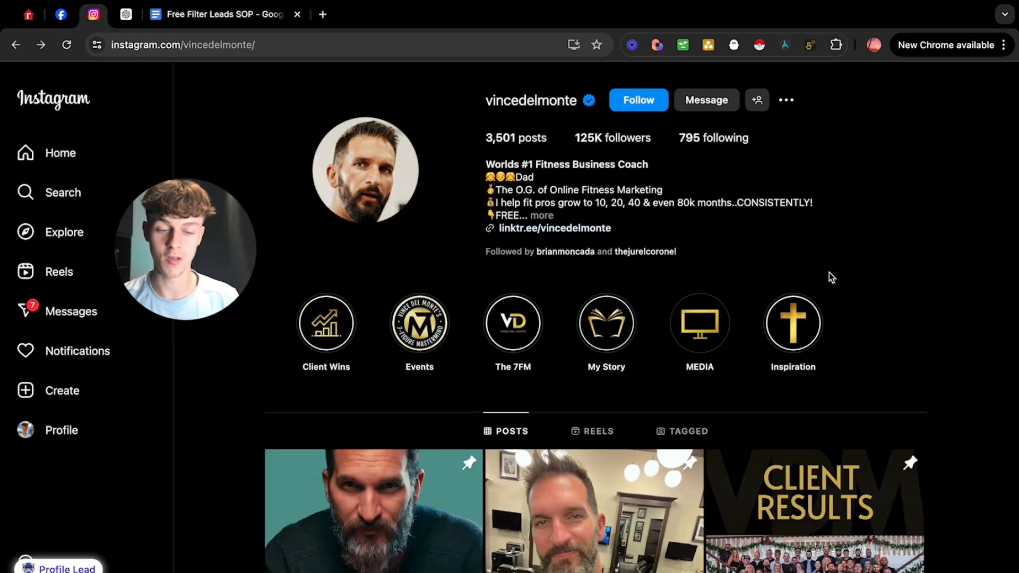
mouse_move(902, 288)
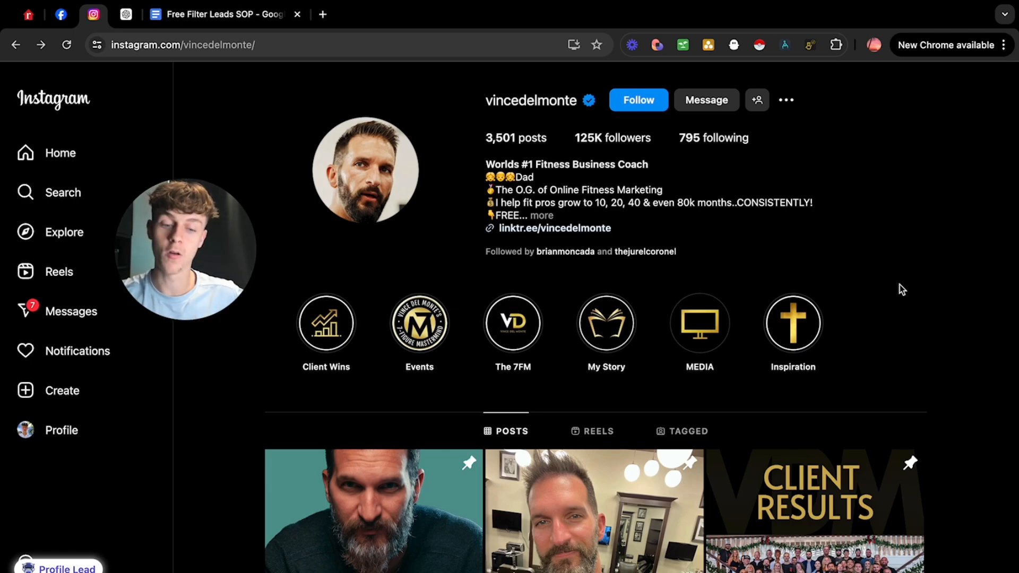
scroll(down, 3)
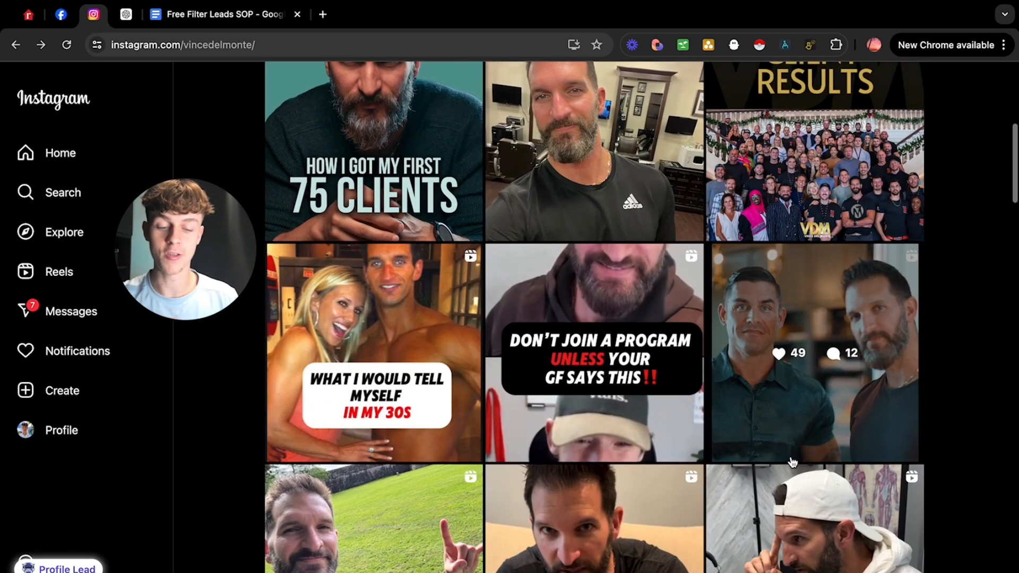
scroll(down, 3)
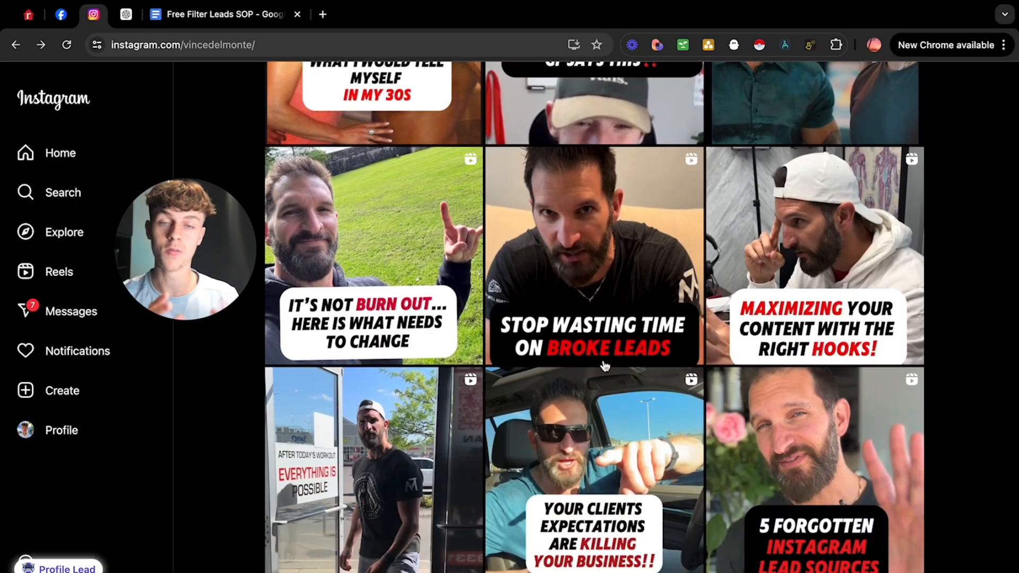
scroll(up, 3)
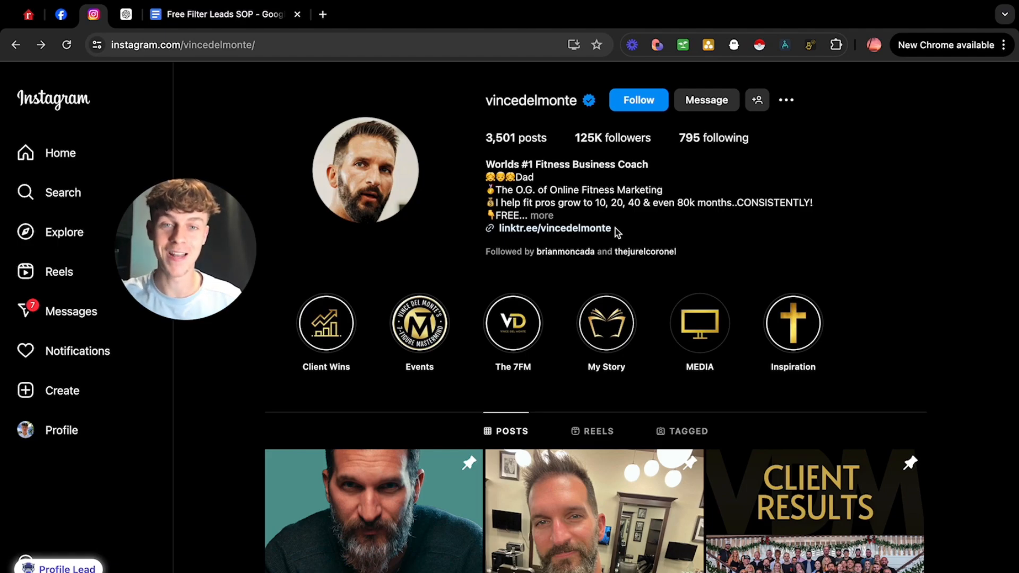
scroll(down, 3)
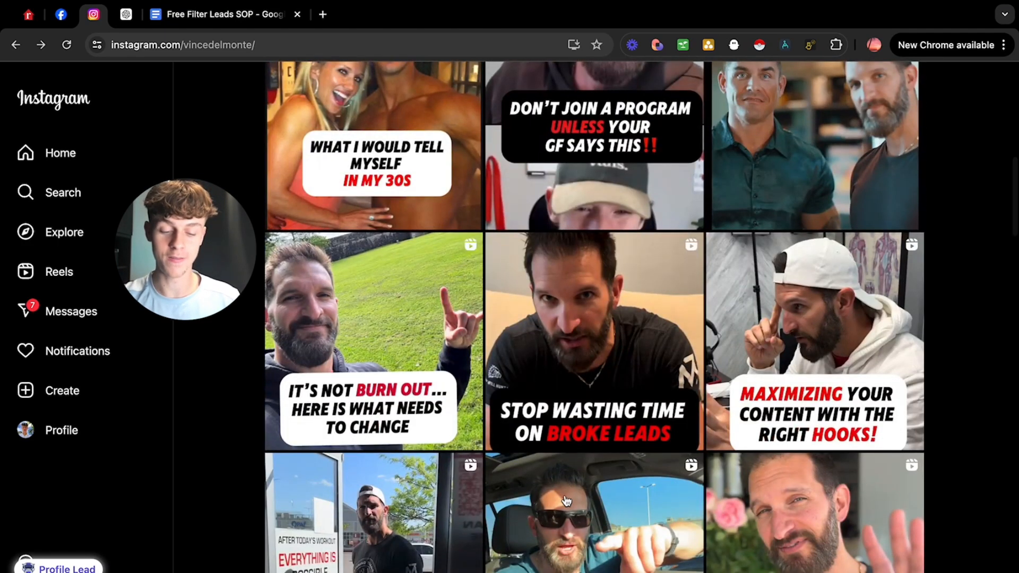
Step: Open the likes list of the client-expectations video and launch Instant Data Scraper on it
click(593, 513)
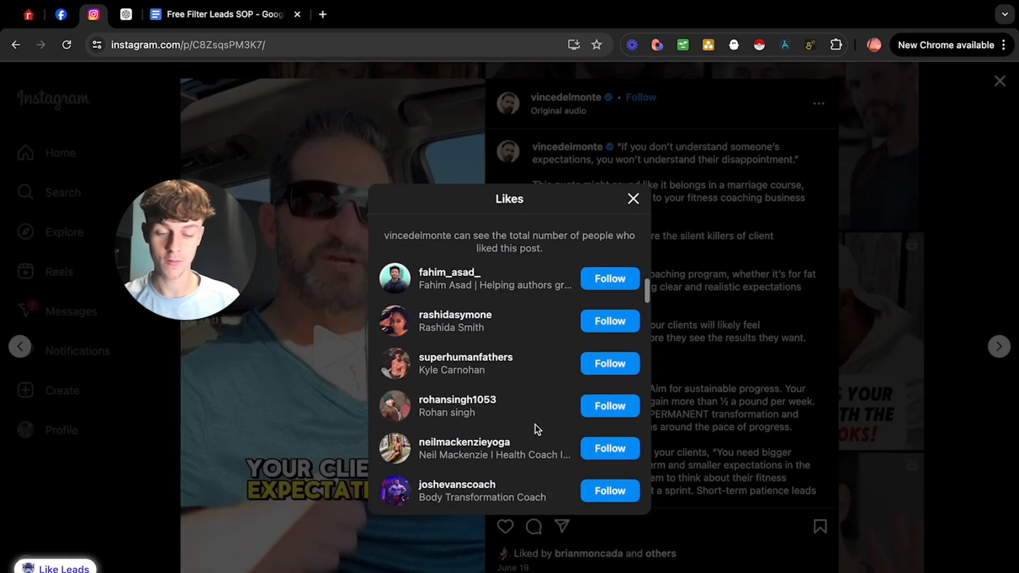
mouse_move(464, 346)
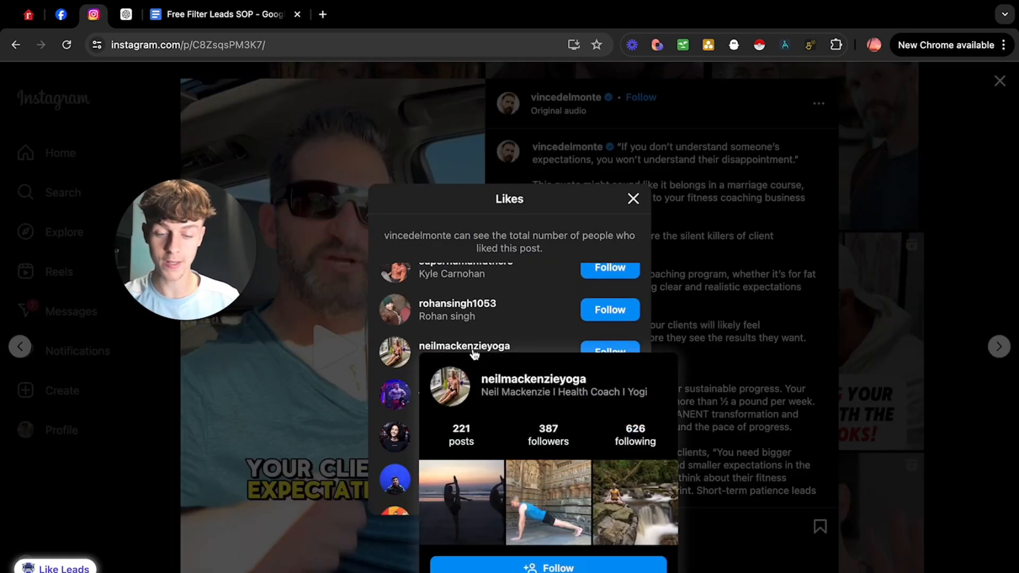
scroll(down, 3)
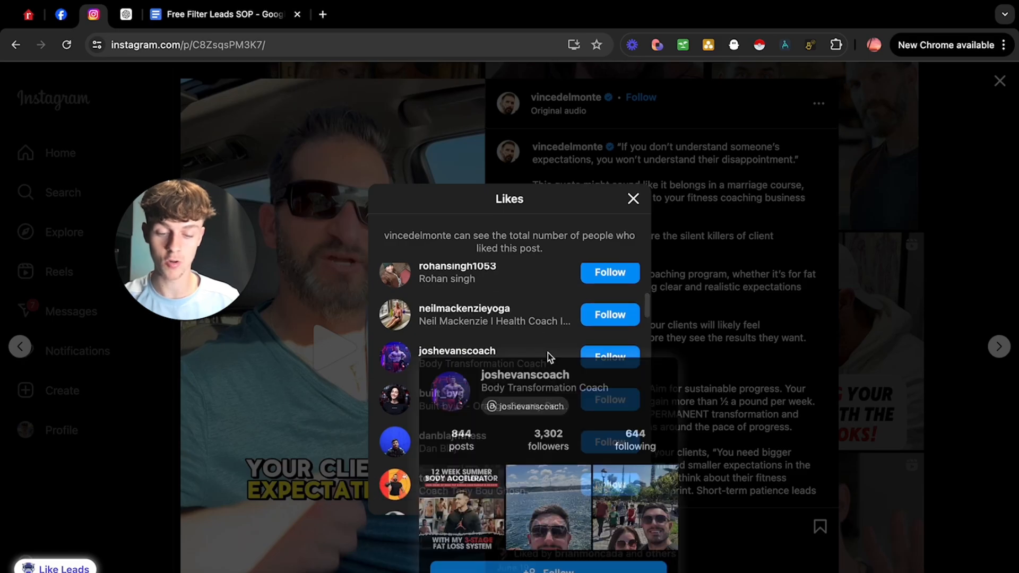
scroll(down, 3)
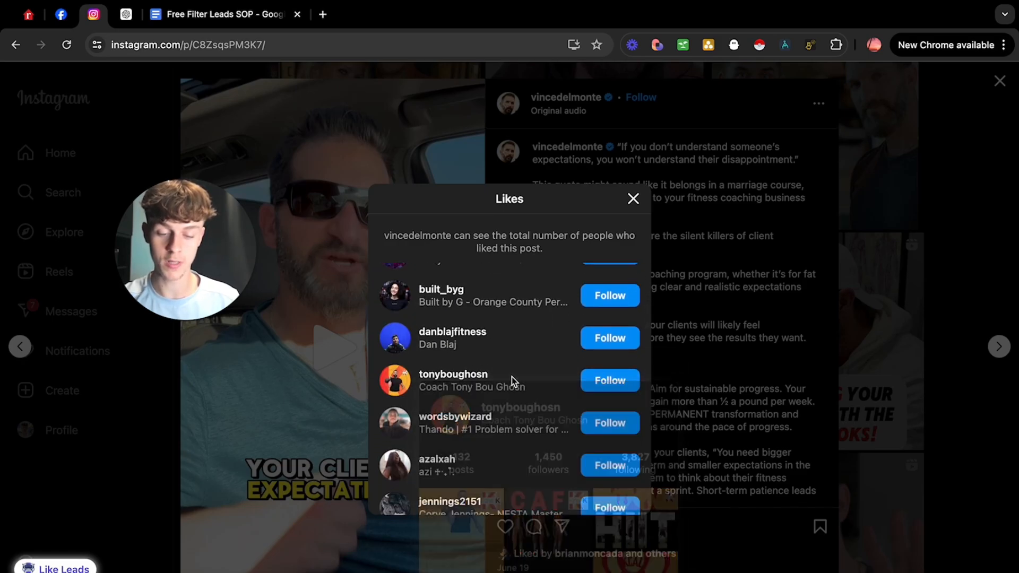
scroll(down, 3)
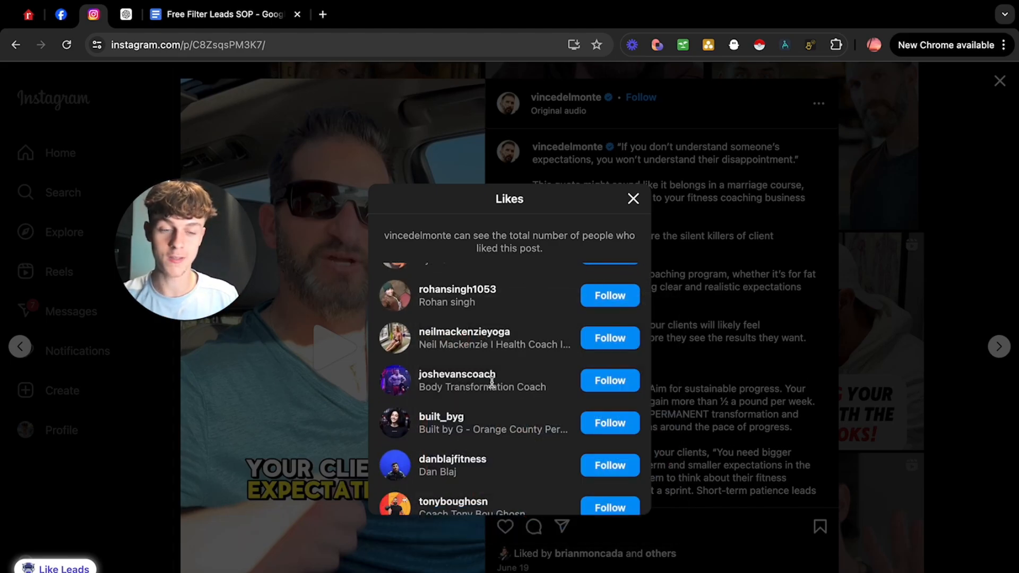
mouse_move(759, 49)
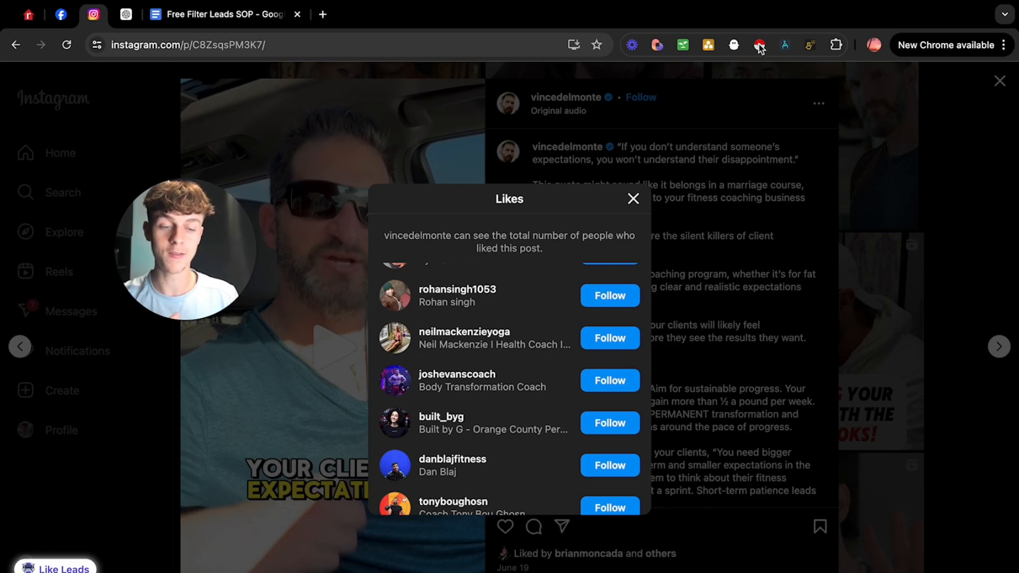
mouse_move(759, 44)
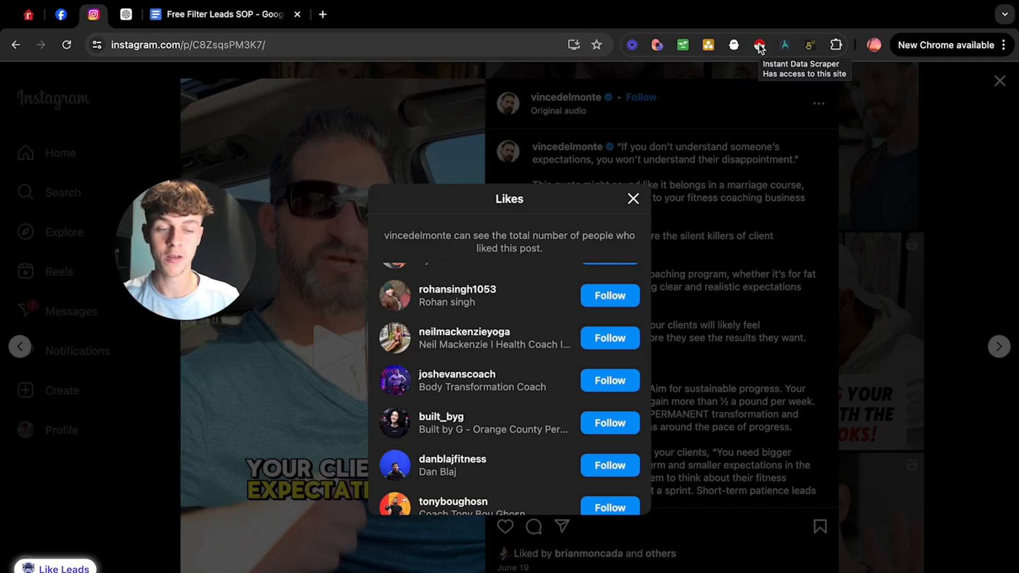
scroll(down, 3)
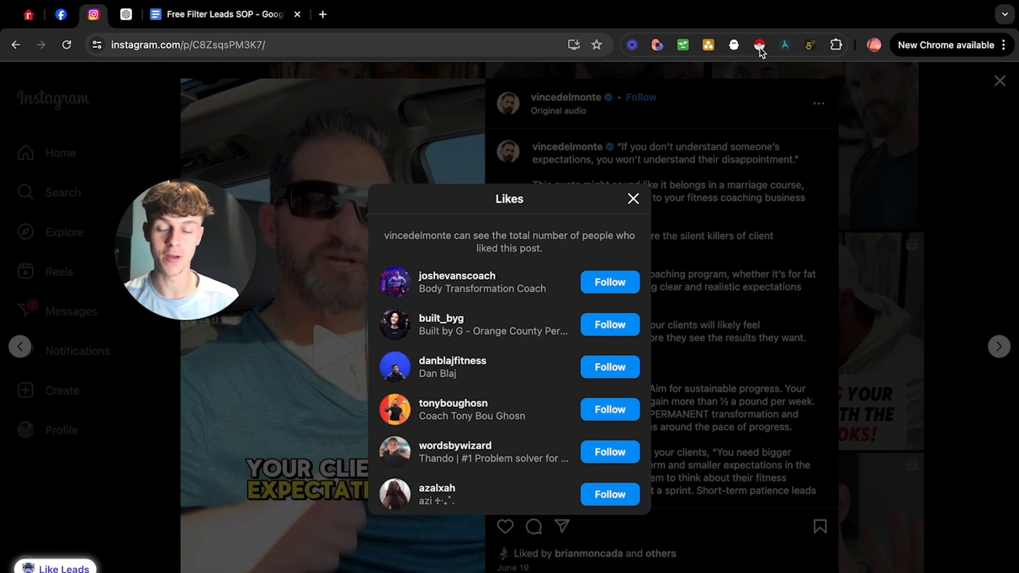
mouse_move(758, 44)
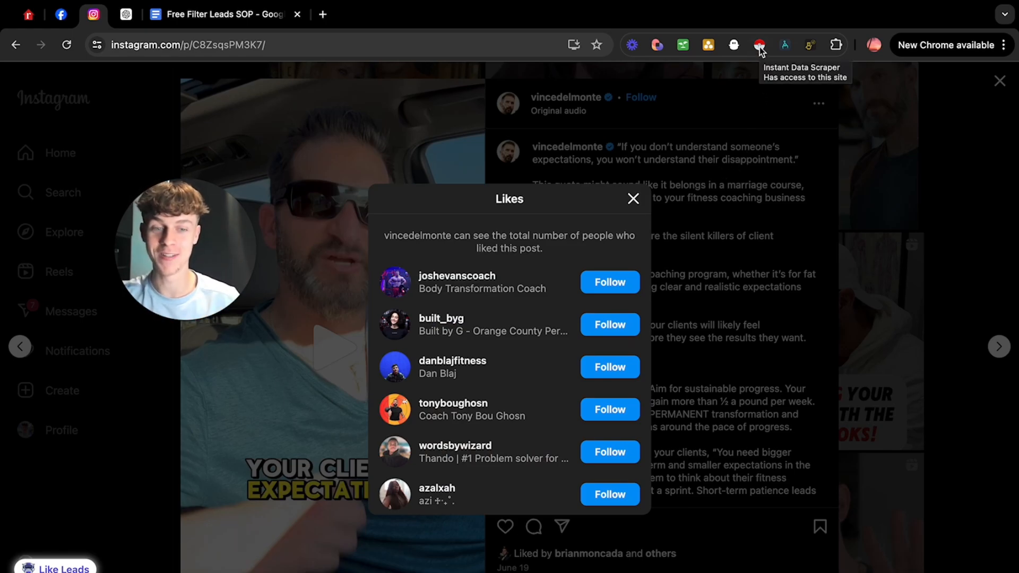
click(760, 45)
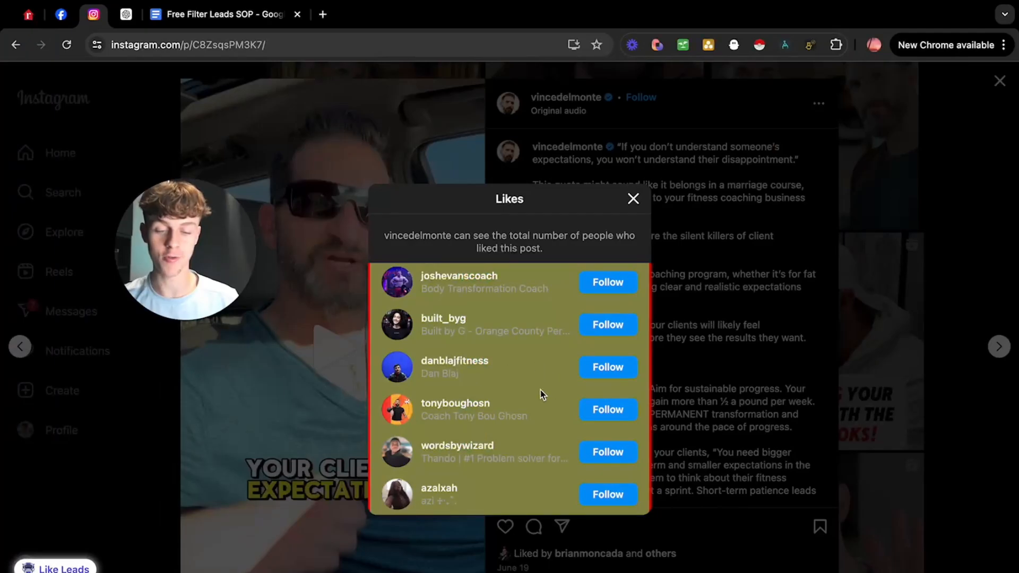
mouse_move(500, 369)
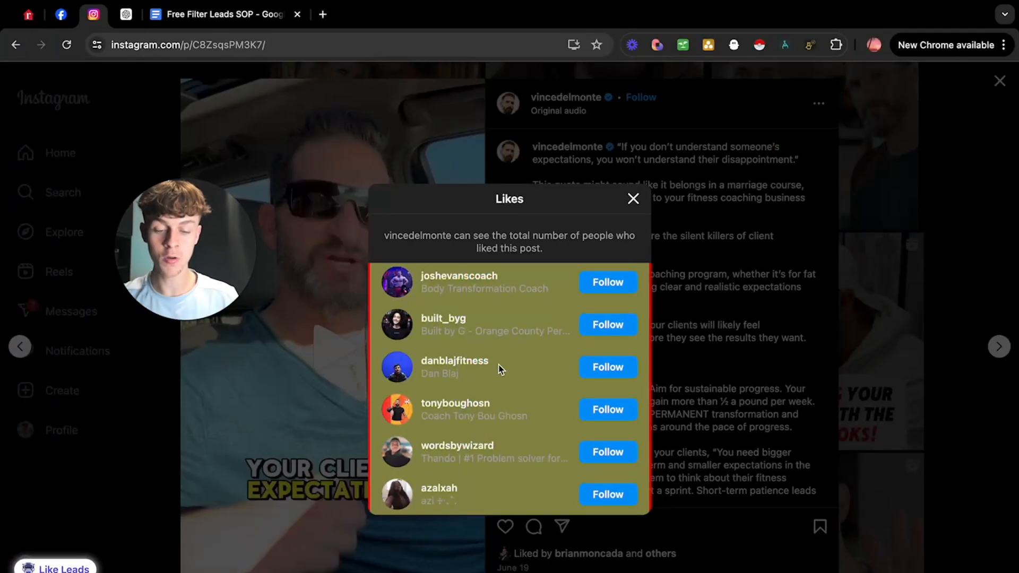
scroll(down, 3)
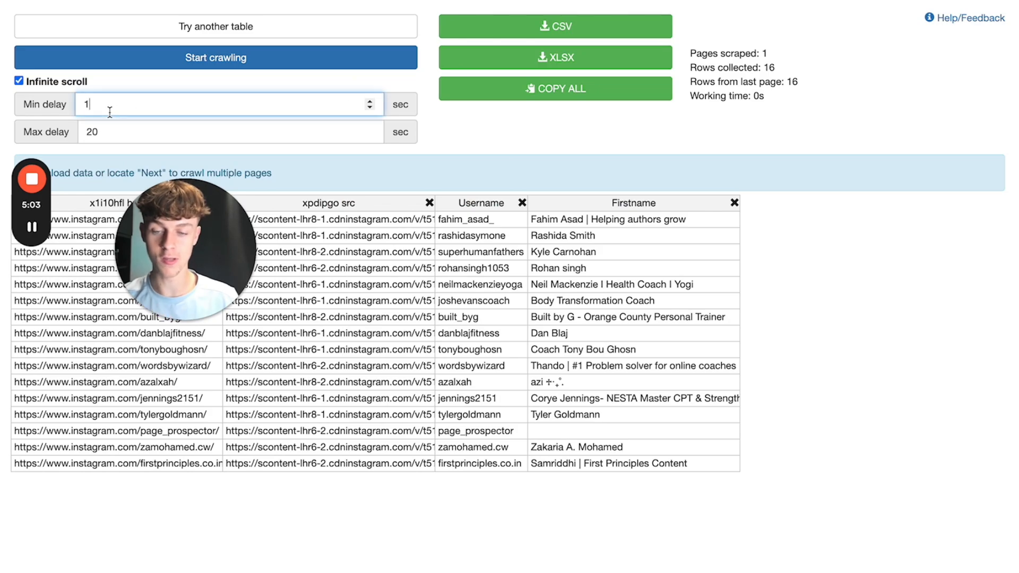
Step: Crawl further pages of likers into the scraper table and stop crawling at 27 rows
text(3)
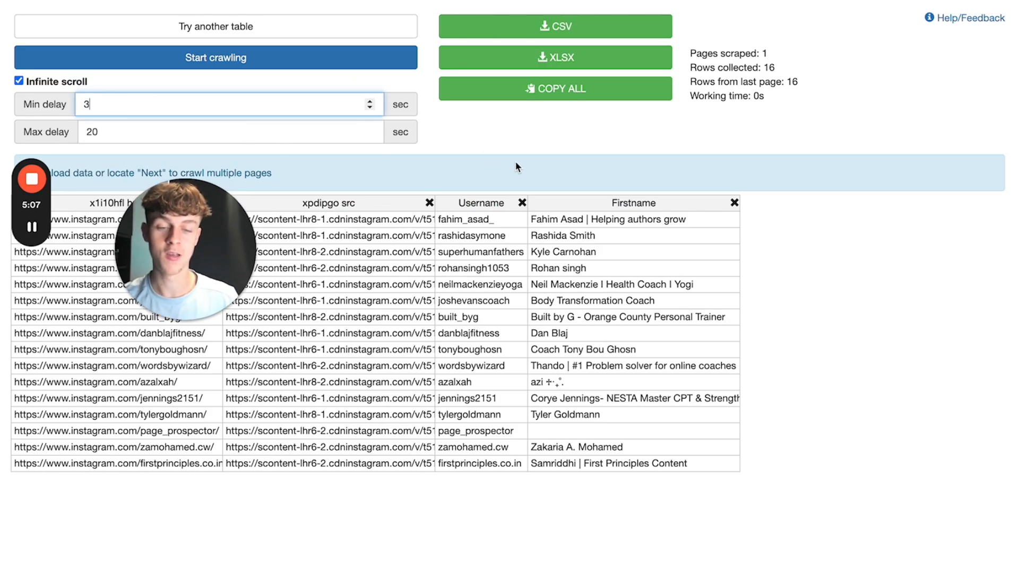
click(215, 57)
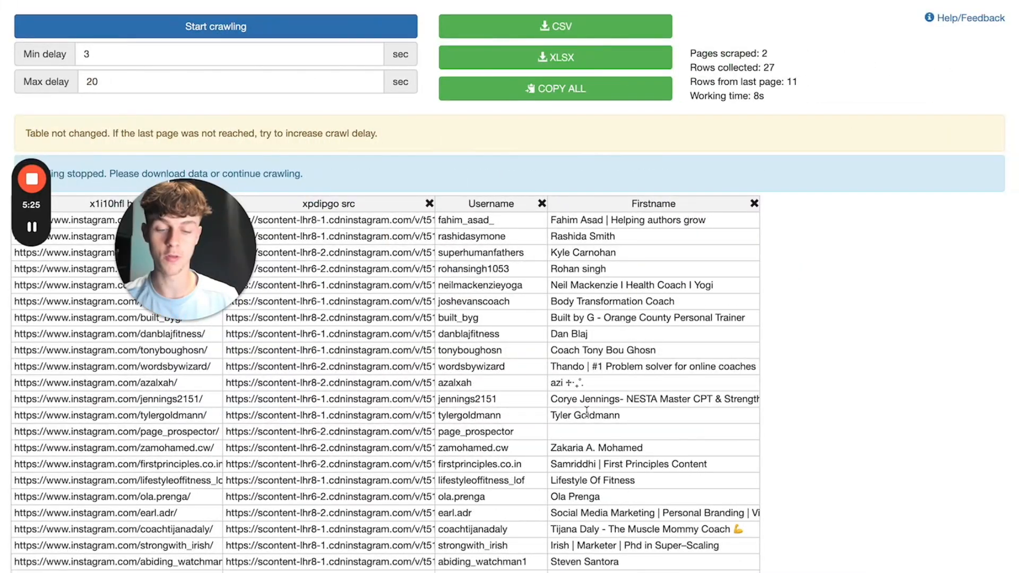
scroll(down, 3)
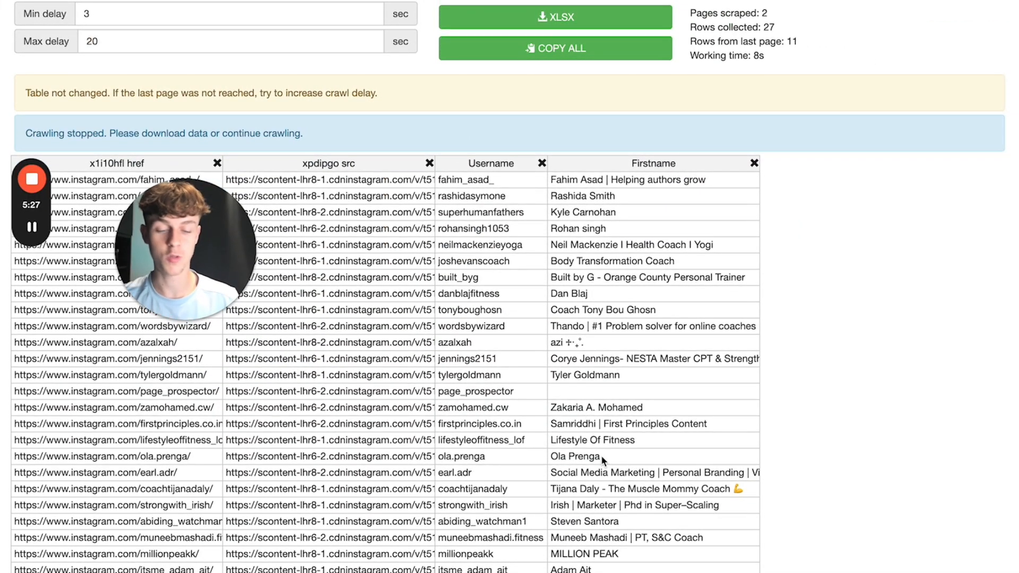
scroll(up, 3)
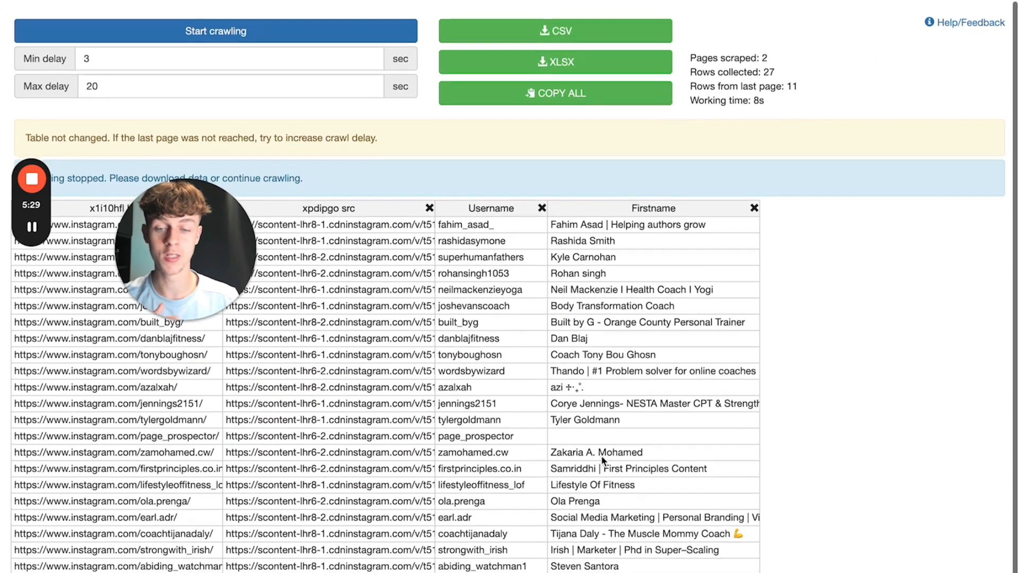
click(215, 31)
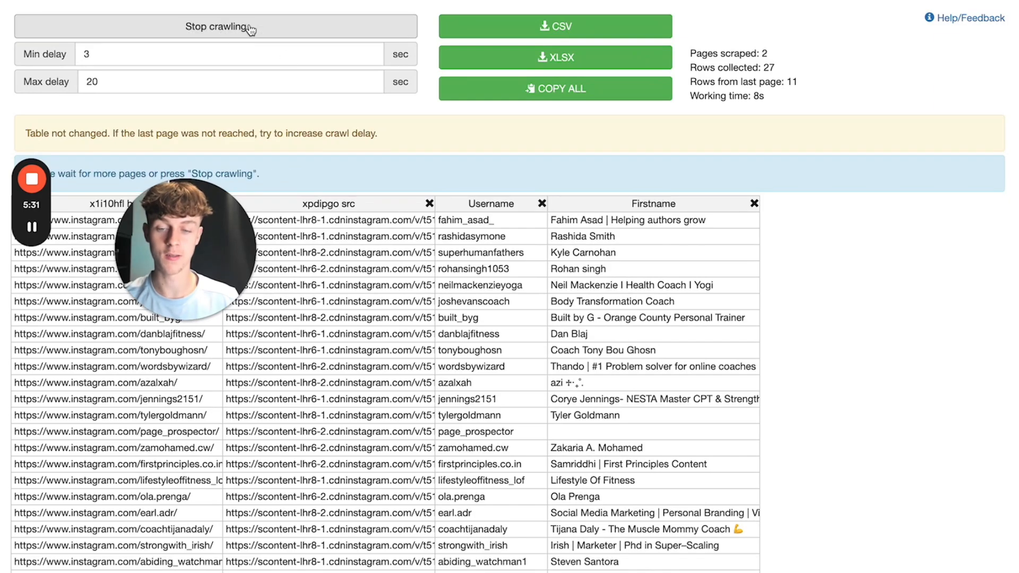
scroll(down, 3)
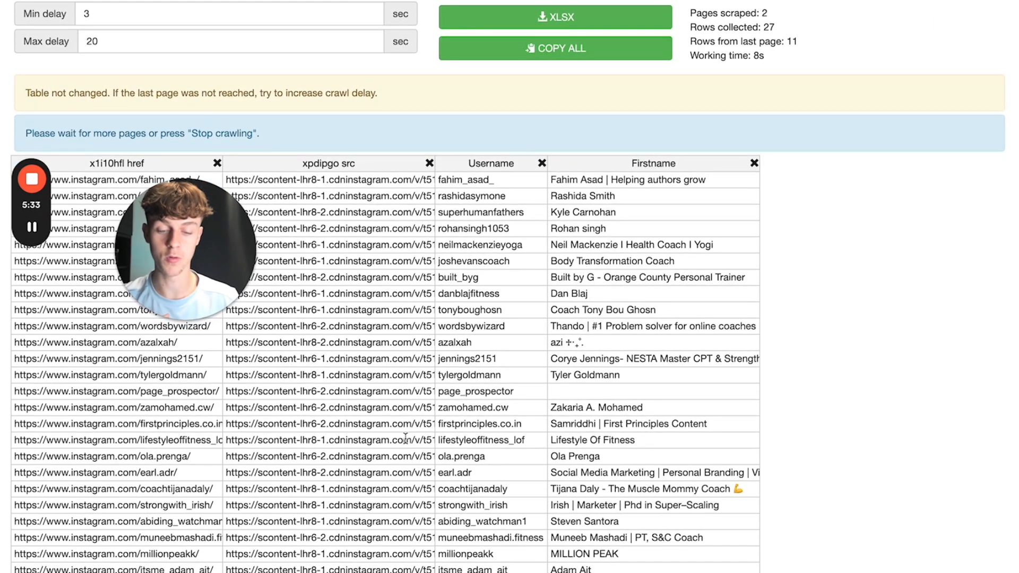
click(32, 178)
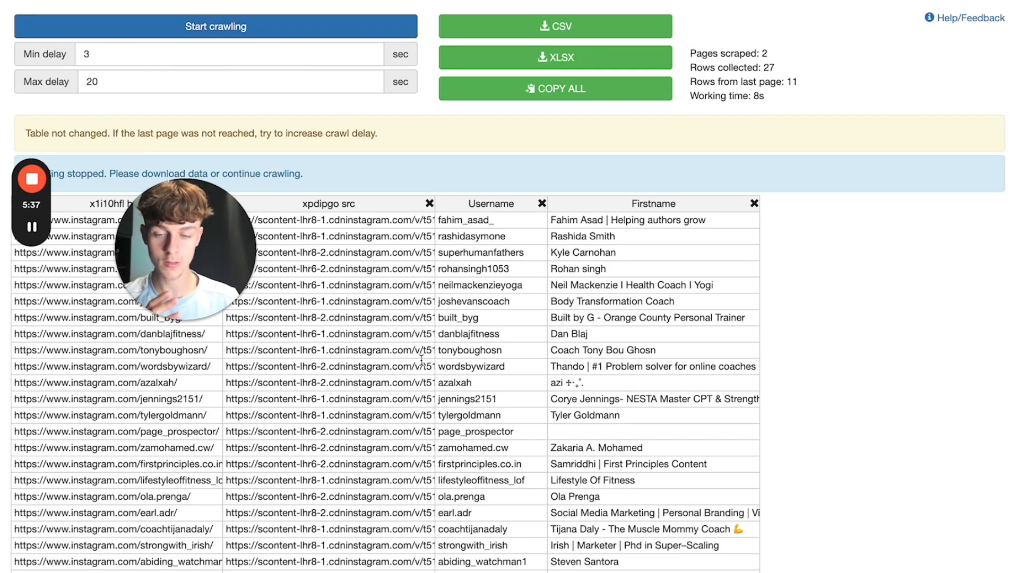
Step: Remove the image src and profile href columns, keeping Username and Firstname, and download as CSV
click(431, 204)
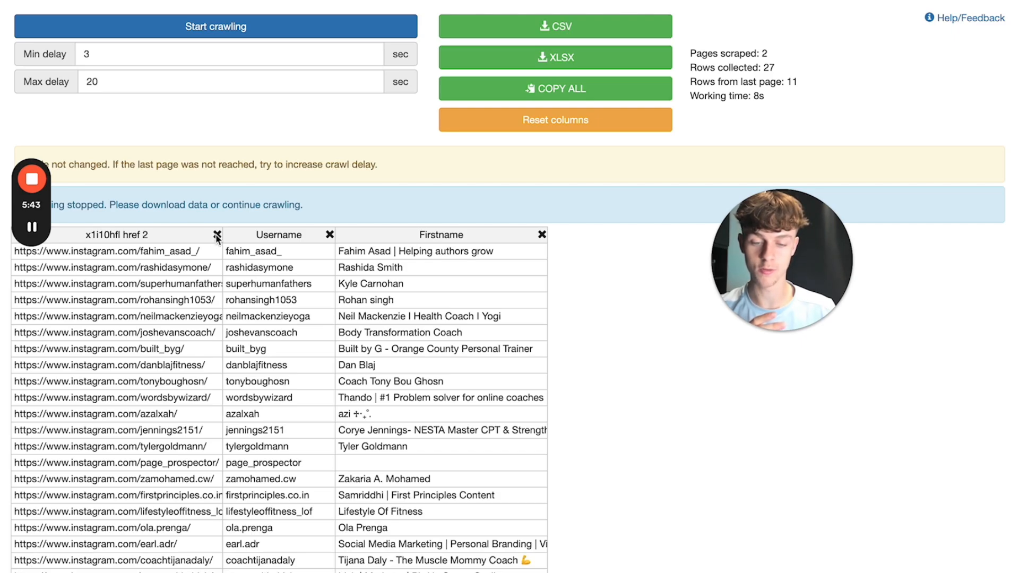
click(216, 235)
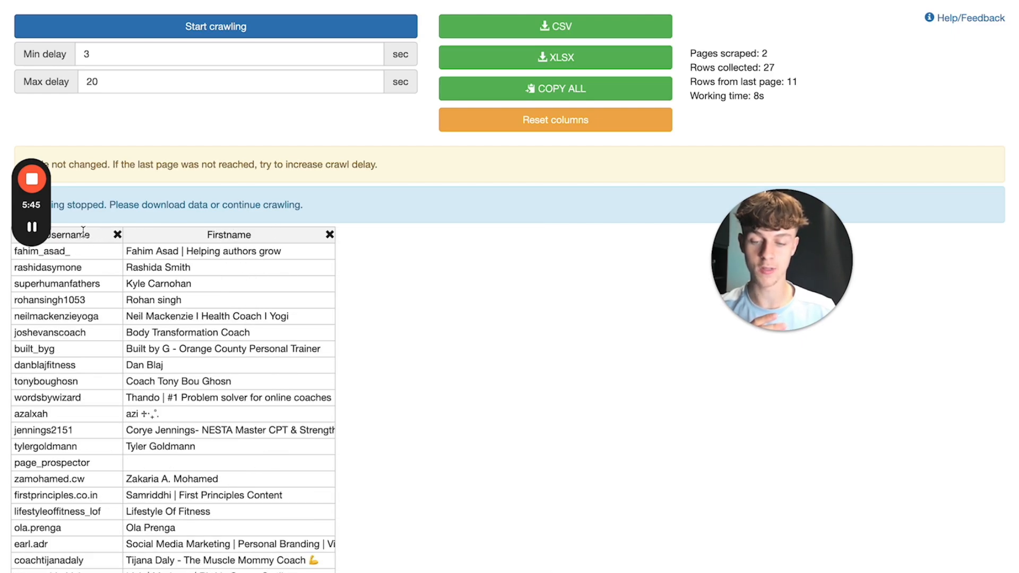
click(554, 26)
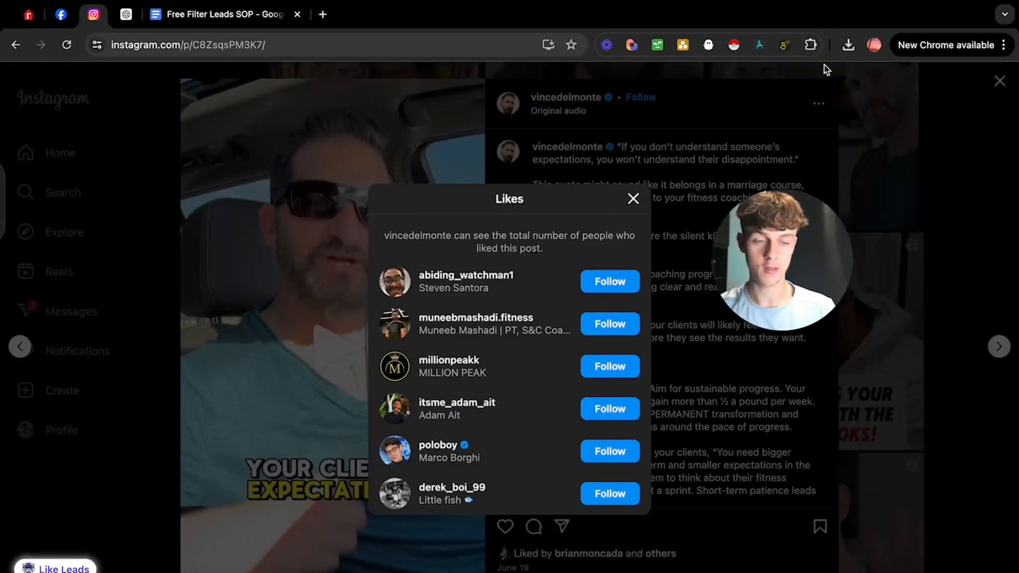
Step: Confirm the CSV download and bring up the lead-filtering prompts in the Free Filter Leads SOP doc
click(847, 44)
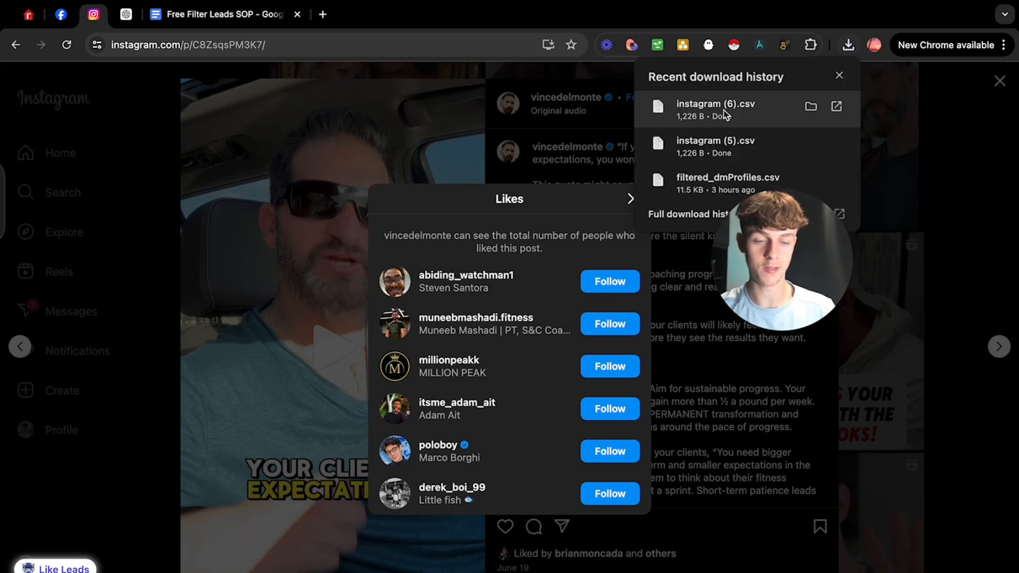
click(223, 14)
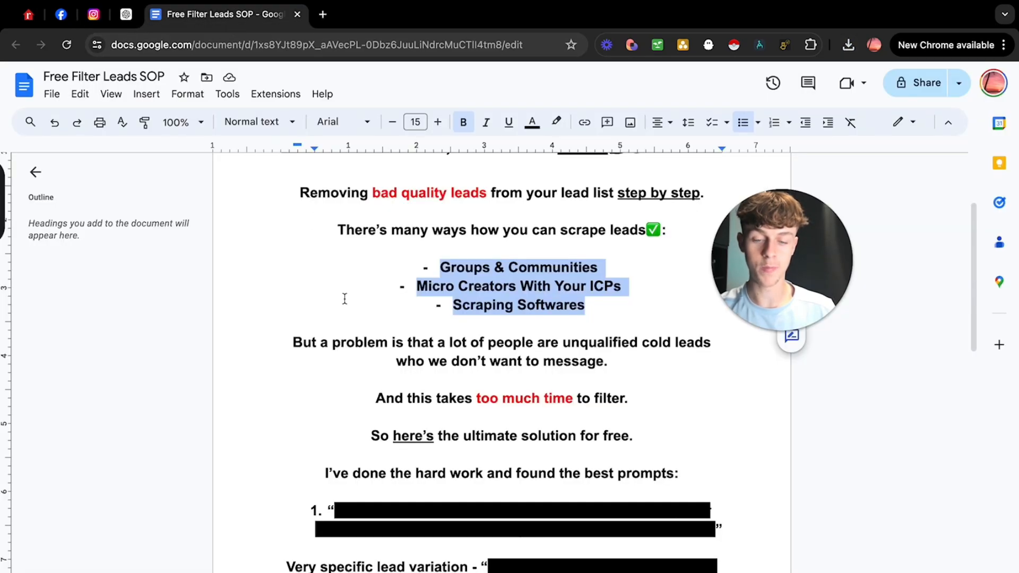
scroll(down, 3)
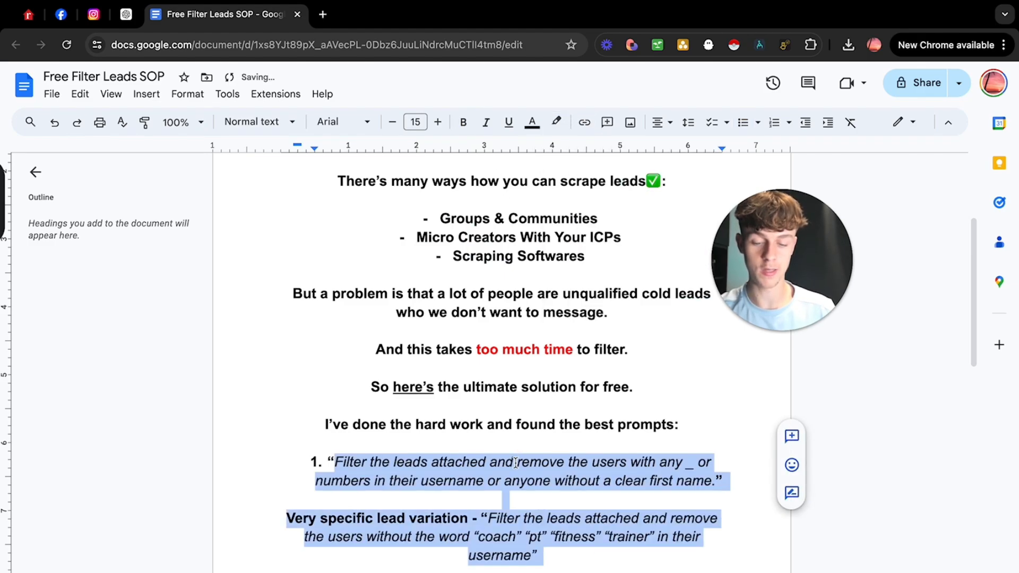
scroll(down, 3)
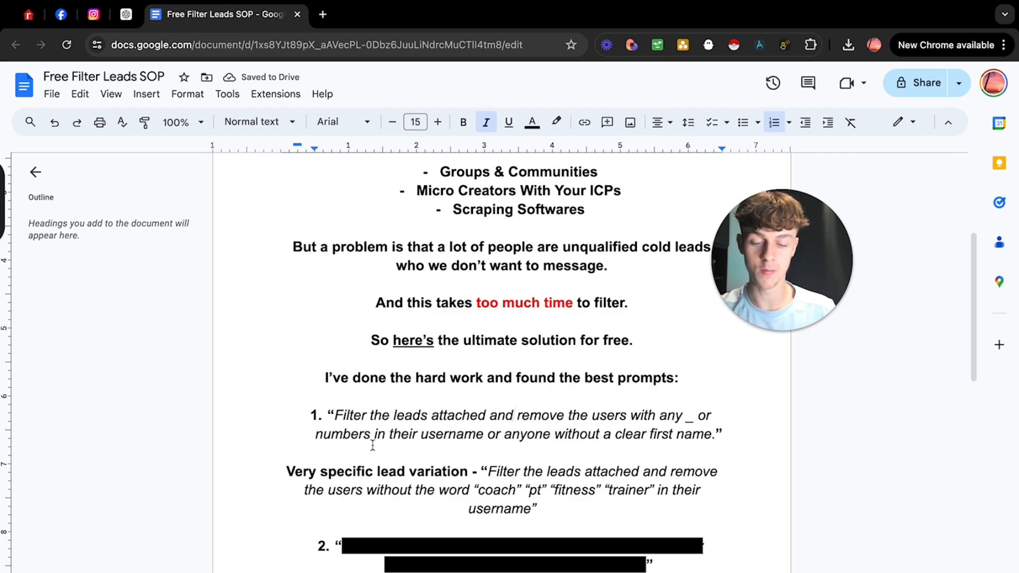
scroll(down, 3)
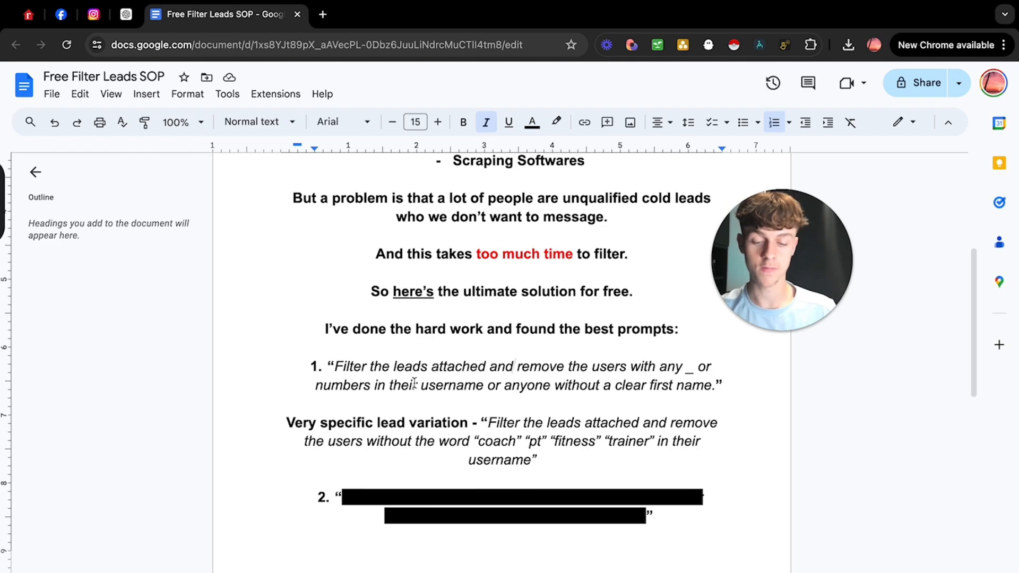
scroll(down, 3)
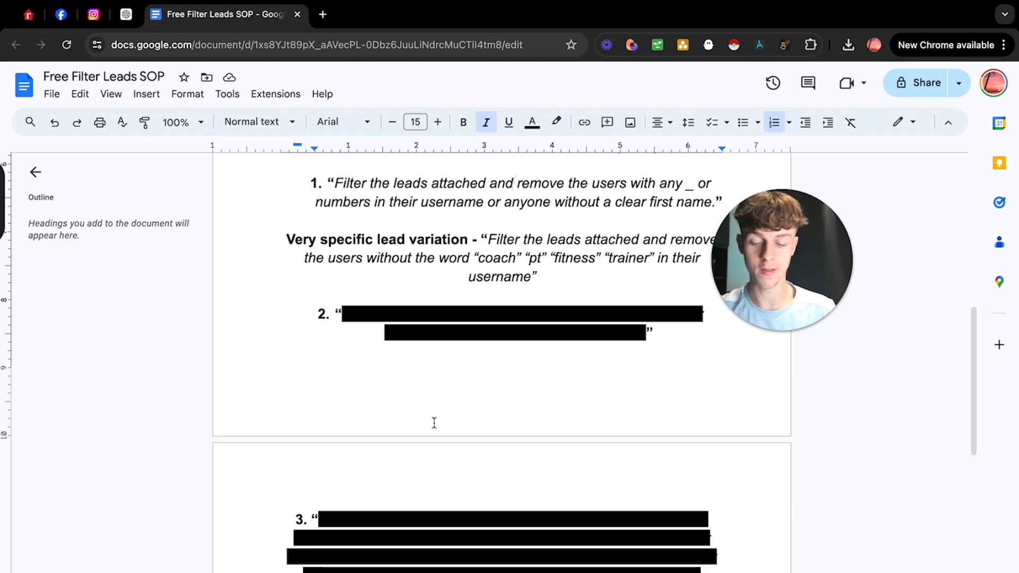
scroll(up, 3)
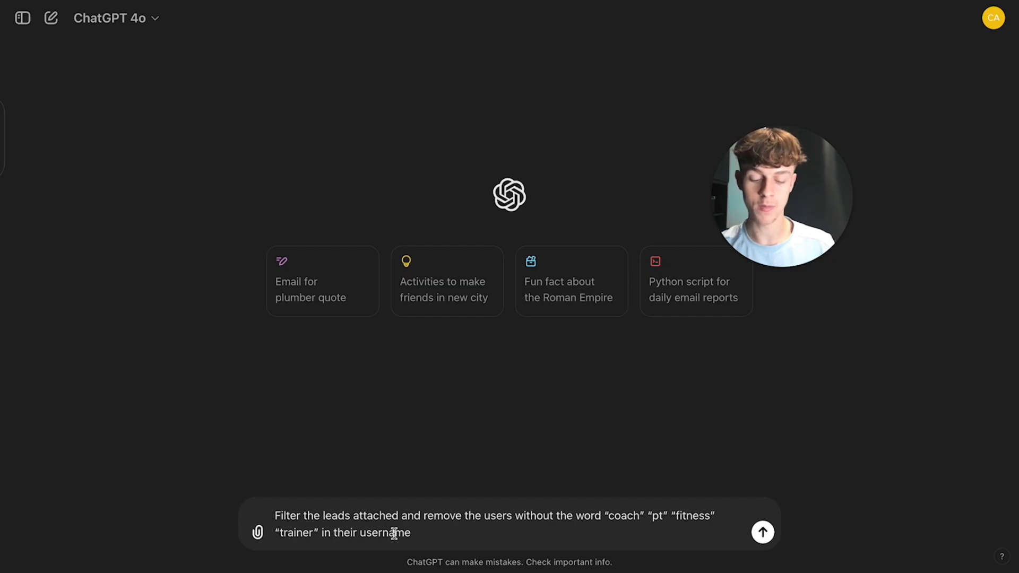
Step: Attach instagram (6).csv from Downloads to the ChatGPT coach/pt/fitness/trainer filter prompt
click(257, 532)
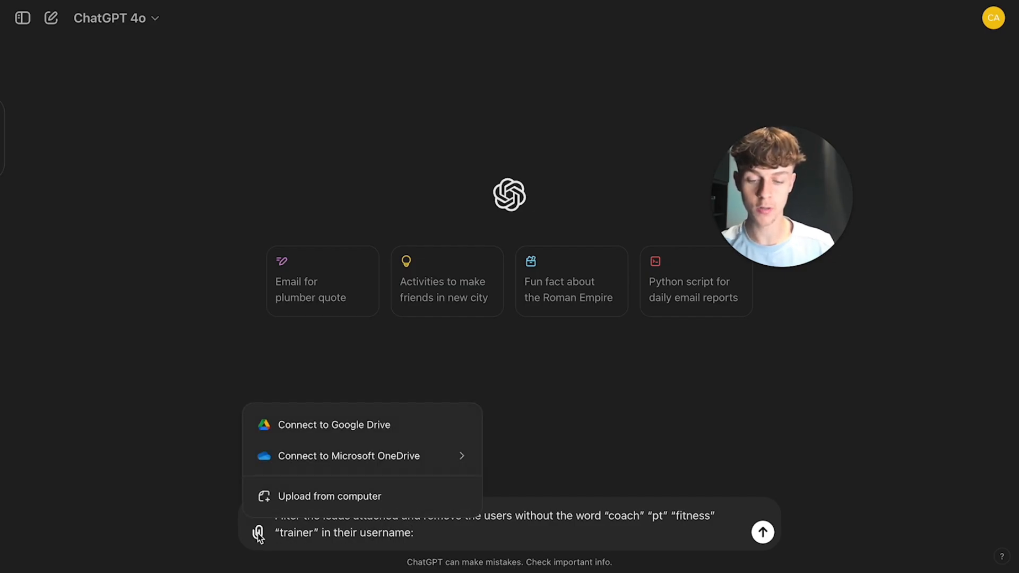
click(329, 495)
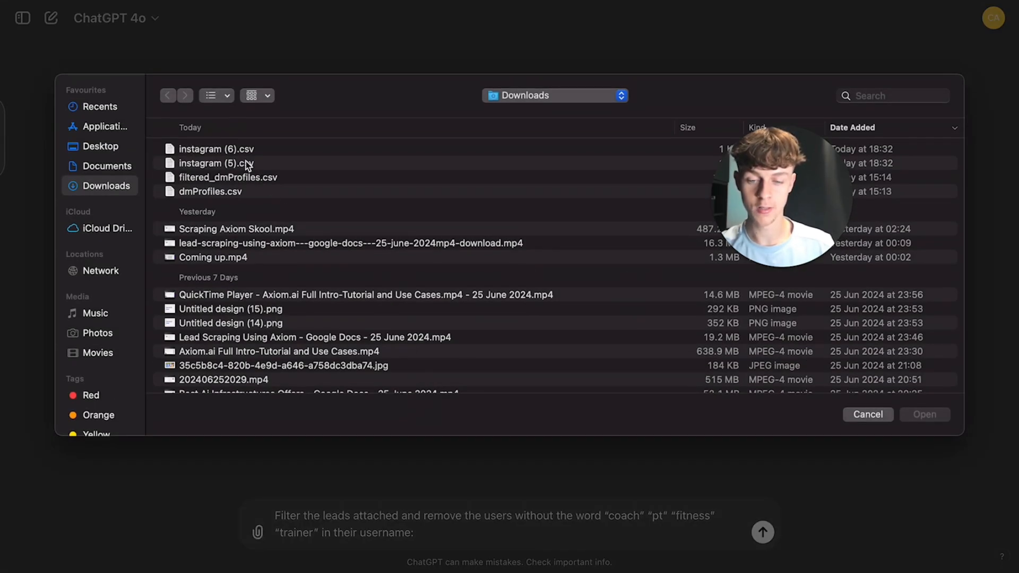
click(217, 149)
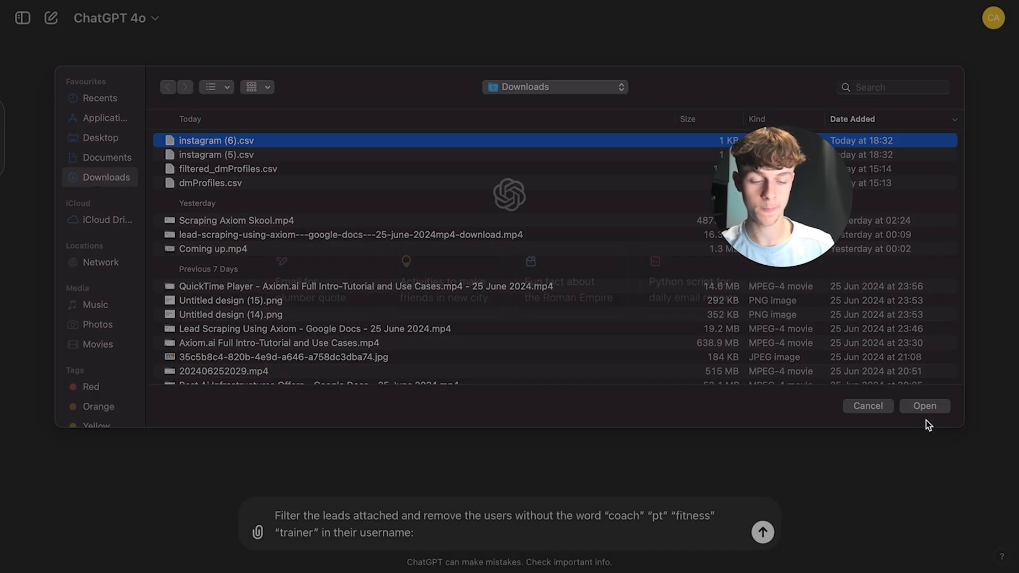
click(923, 405)
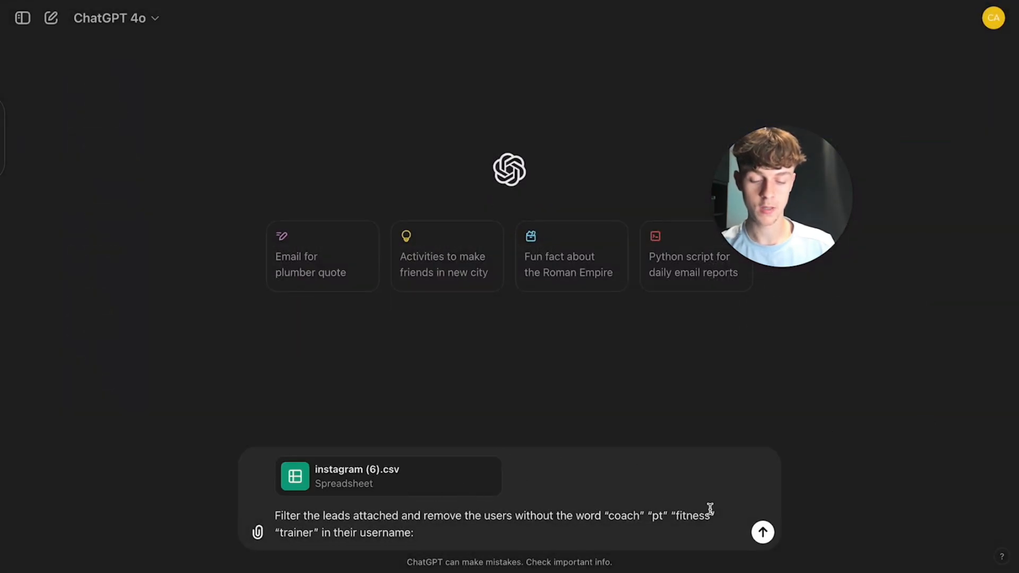
Step: Send the filter prompt to get the Filtered Leads table, then review the Instagram likes list again
click(762, 532)
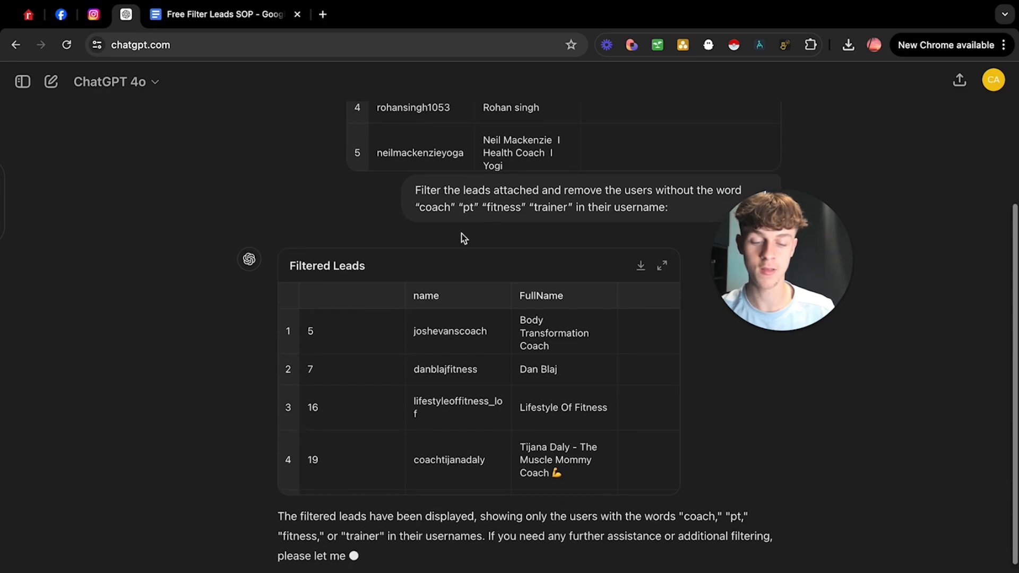
scroll(down, 3)
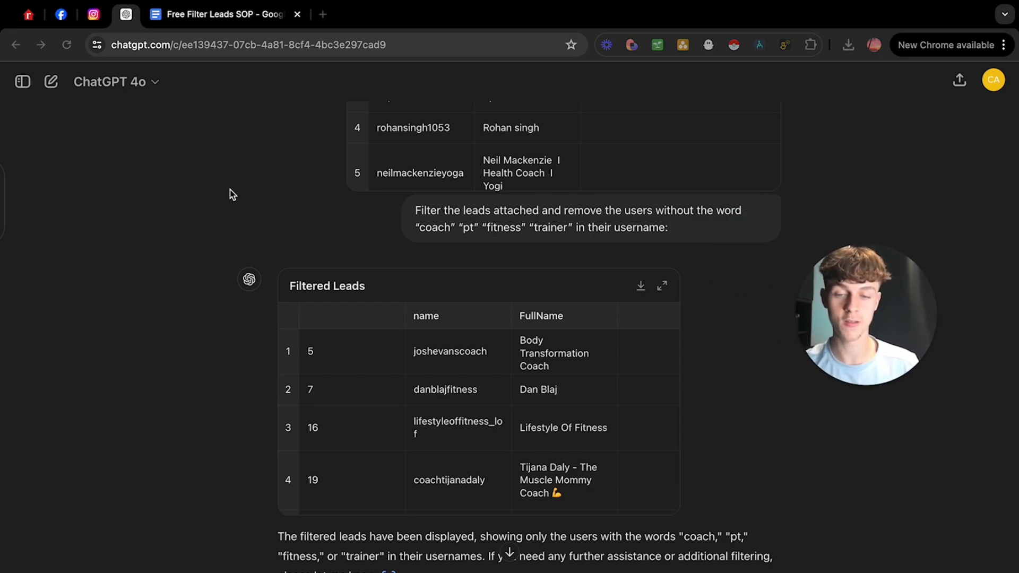
click(94, 14)
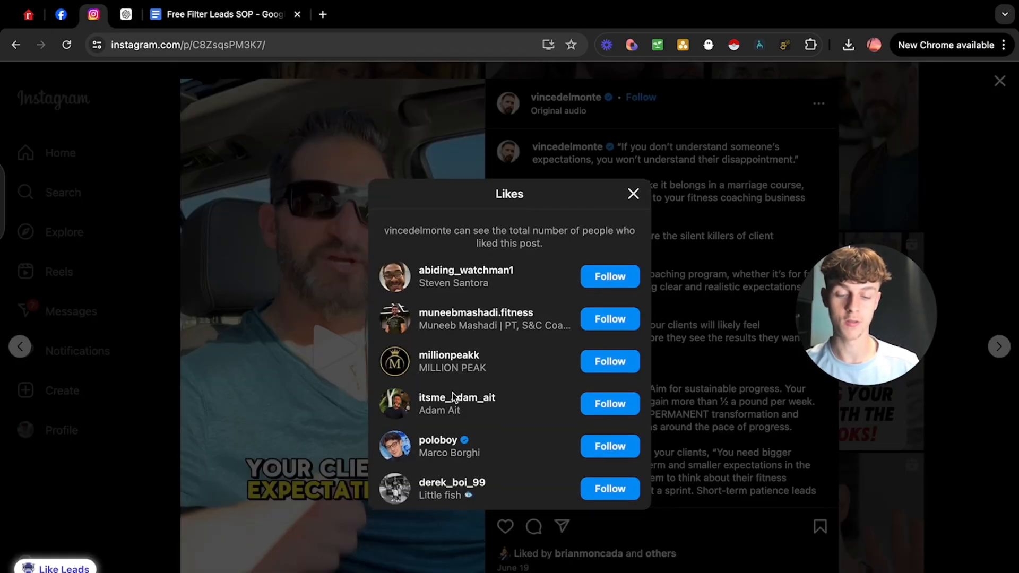
mouse_move(438, 444)
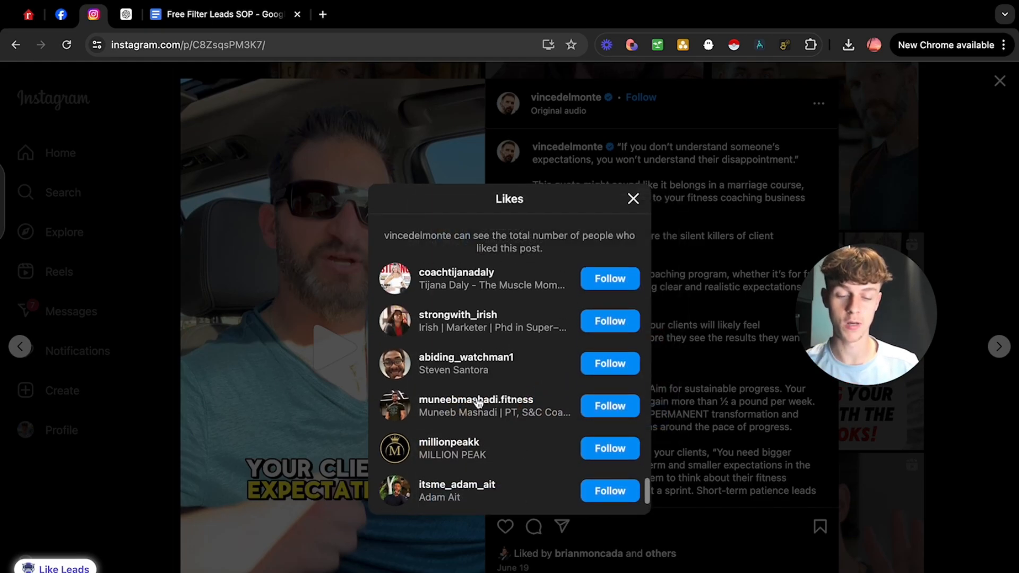
scroll(up, 3)
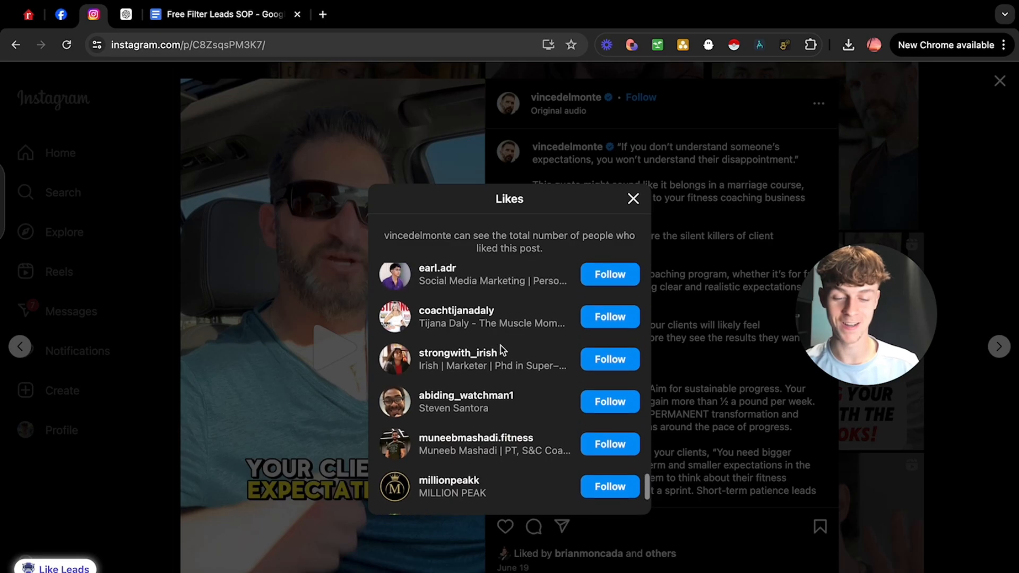
scroll(up, 3)
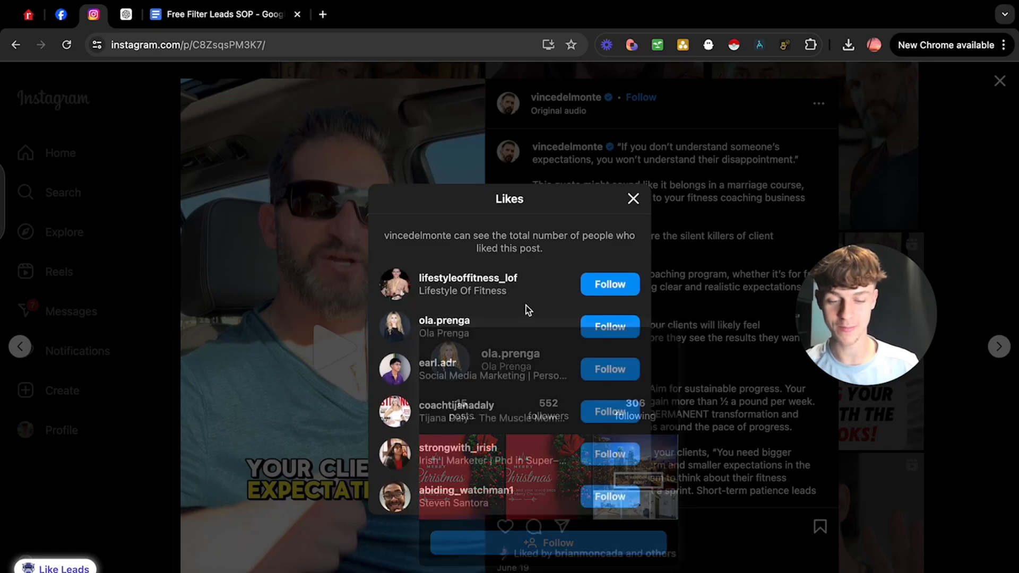
scroll(down, 3)
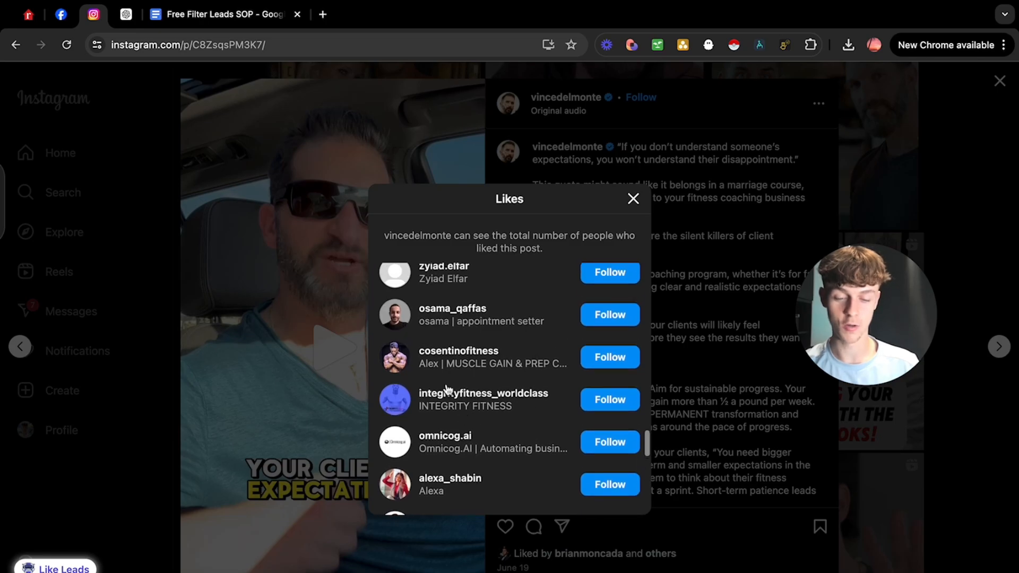
mouse_move(458, 352)
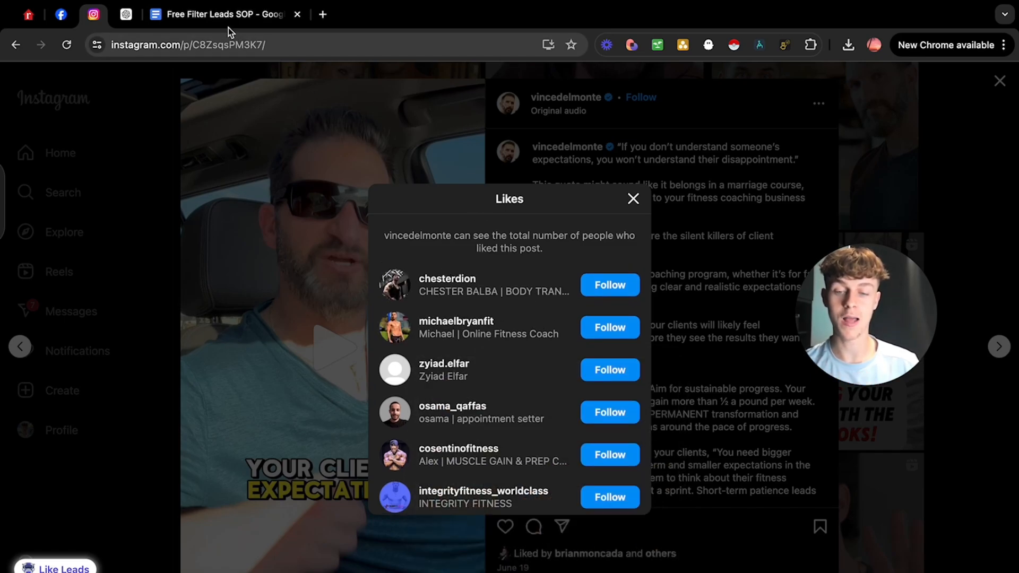
Step: Ask ChatGPT to give the filtered leads 'as a CSV'
click(126, 14)
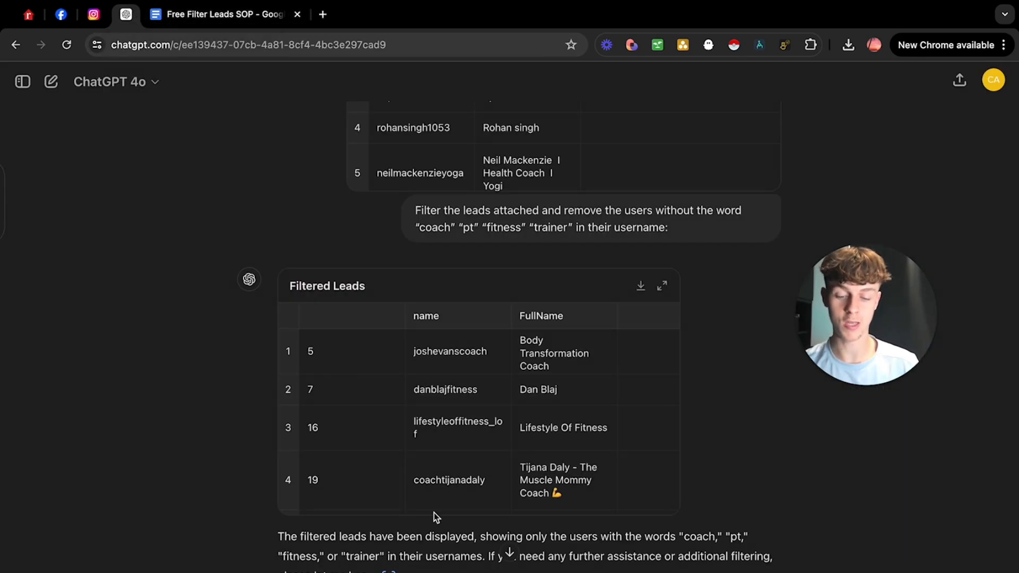
scroll(down, 3)
text(Download)
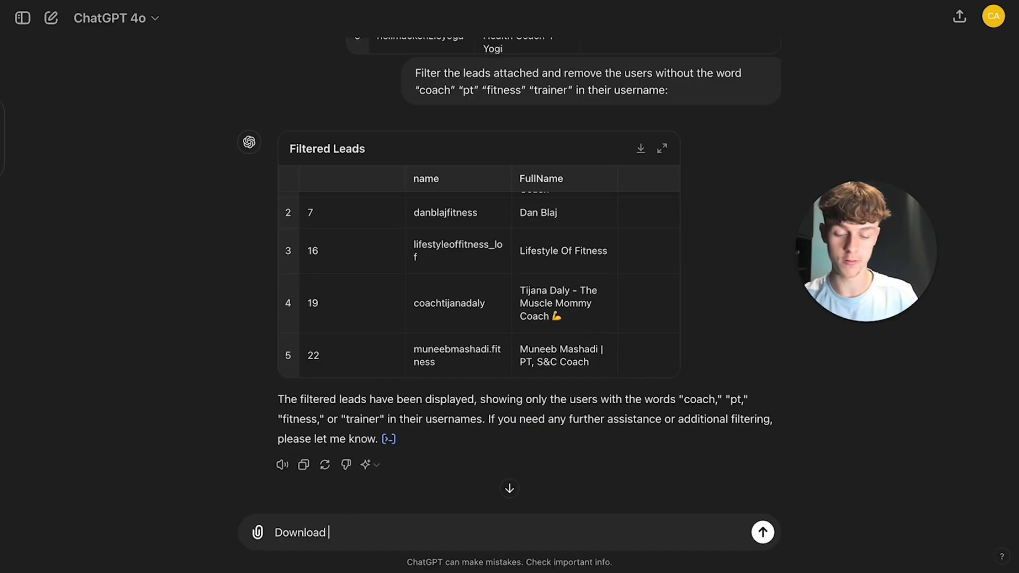
text(this as a)
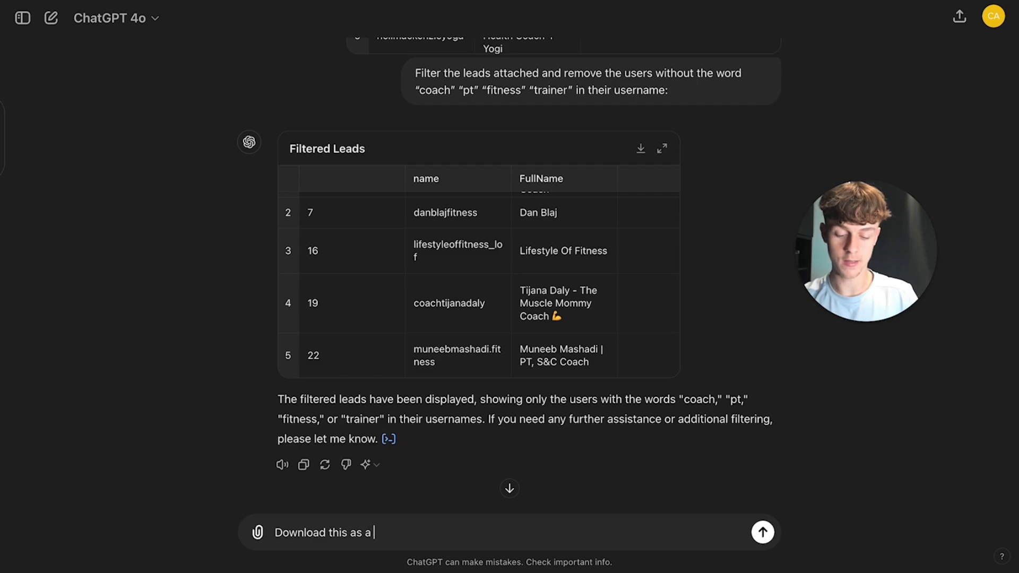
text(CSV)
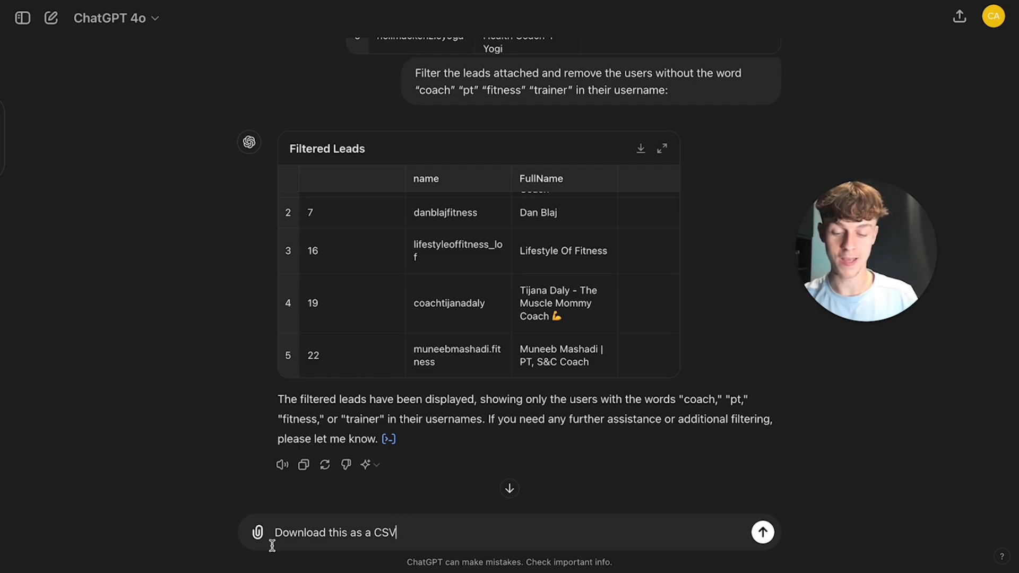
click(762, 532)
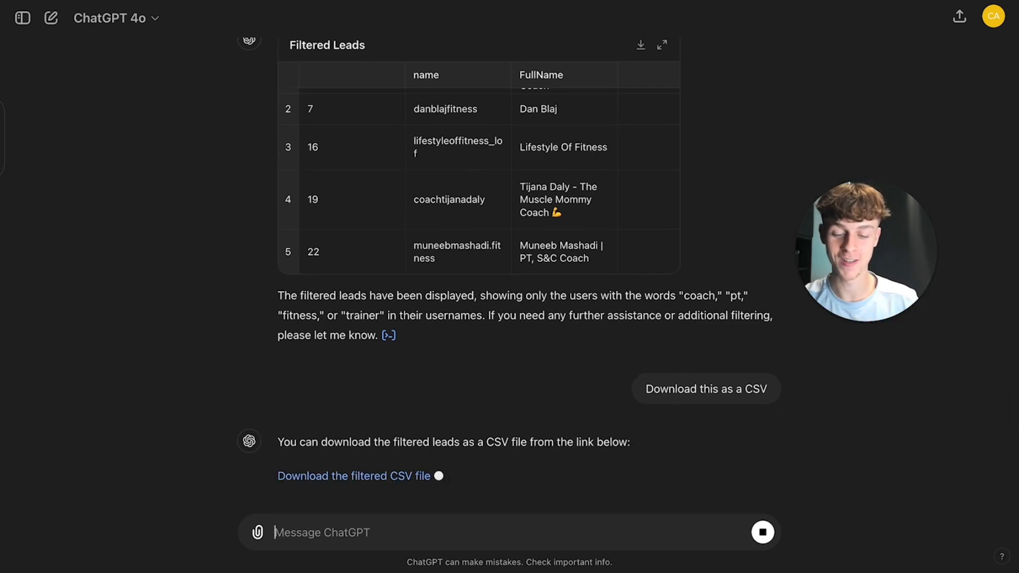
Step: Download the result as filtered_instagram_leads.csv from ChatGPT's reply
click(359, 469)
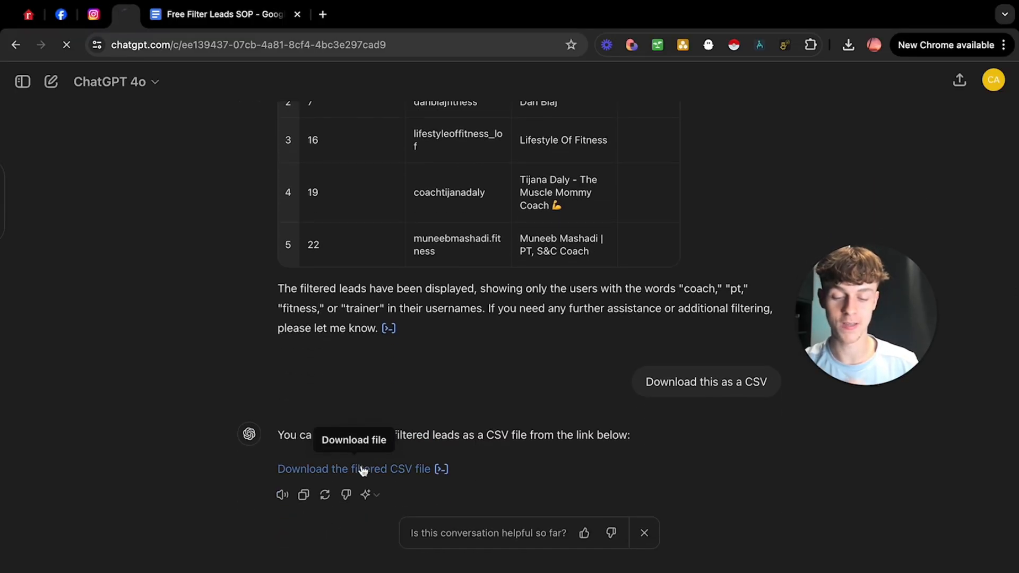
click(356, 468)
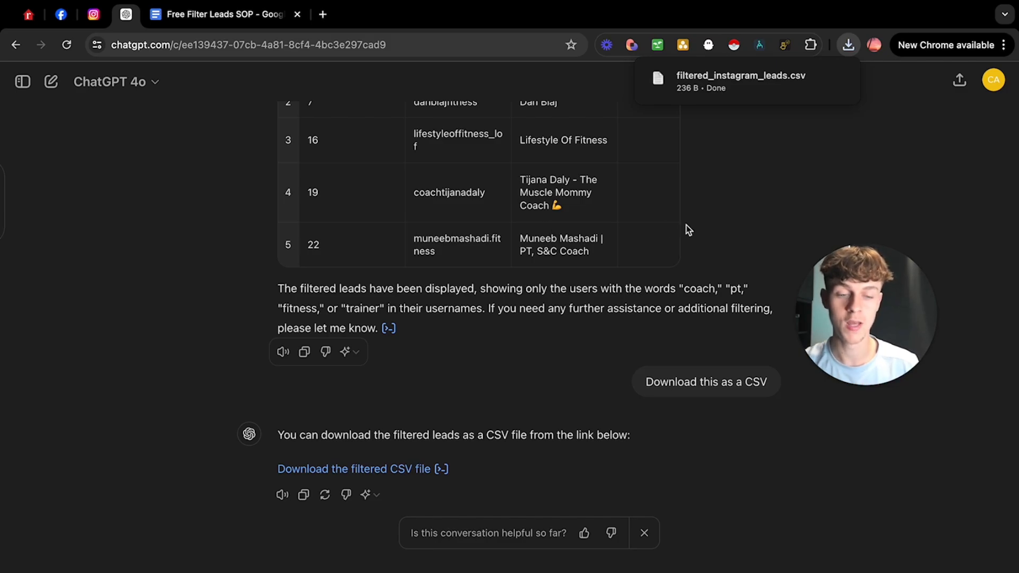
click(224, 14)
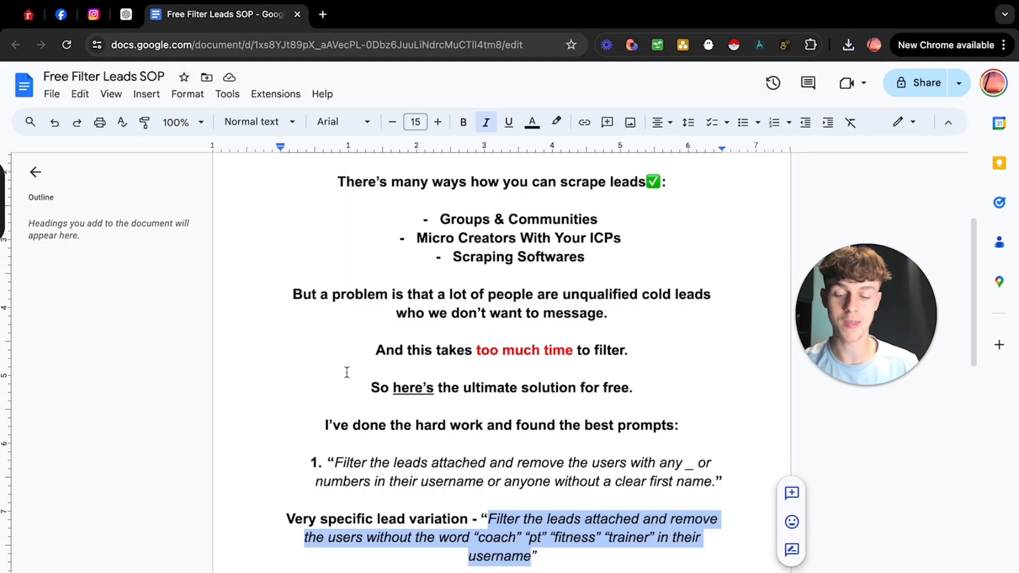
Step: End prompt 2 with 'create a column as a CSV' and remove its black highlight in the SOP doc
scroll(down, 3)
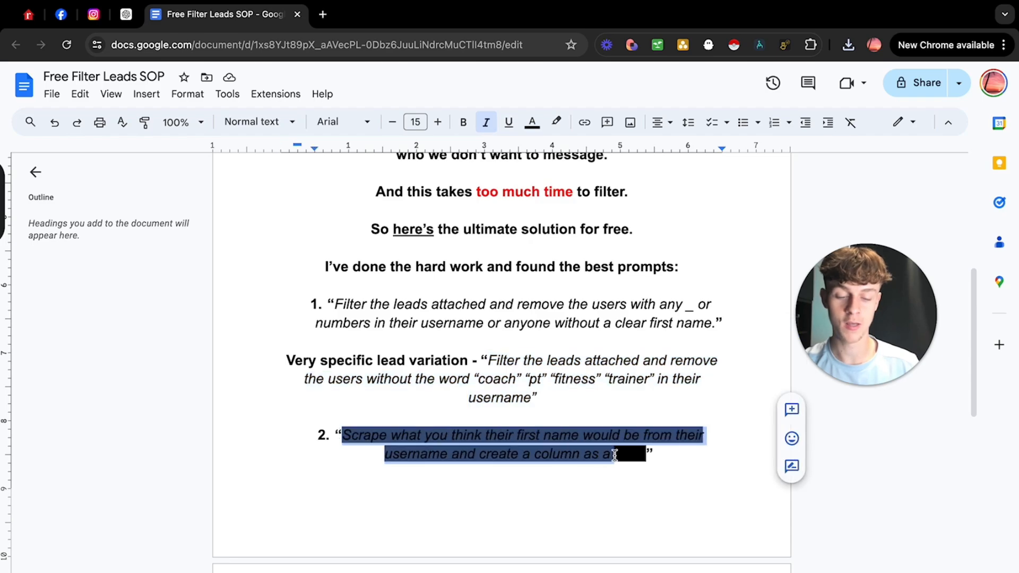
text(CSV)
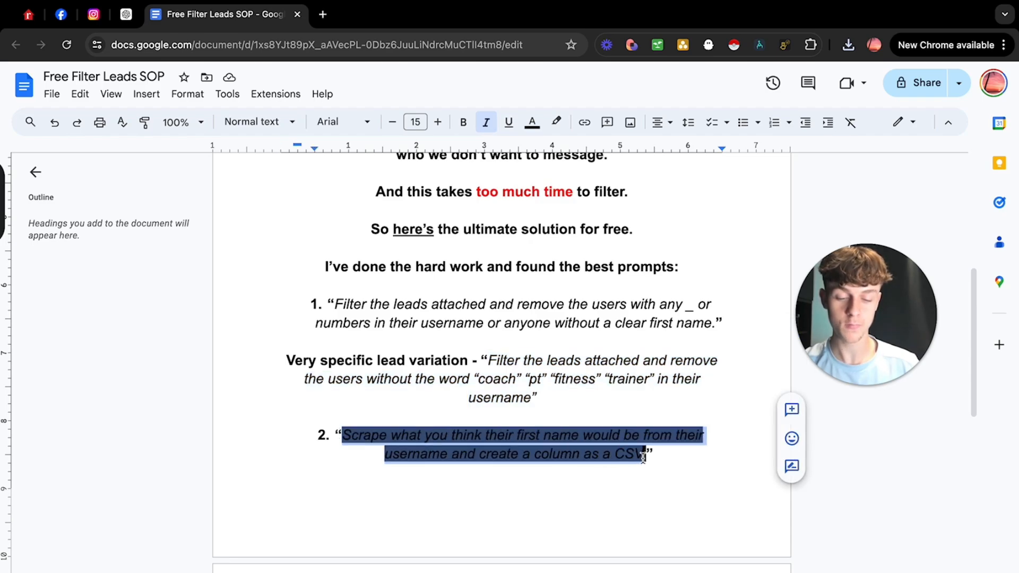
click(555, 122)
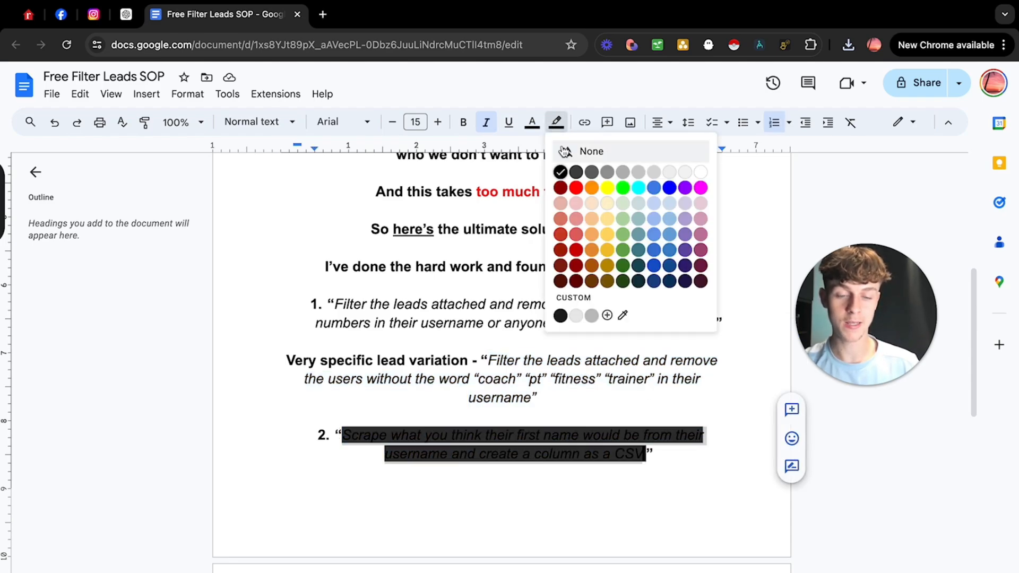
click(591, 152)
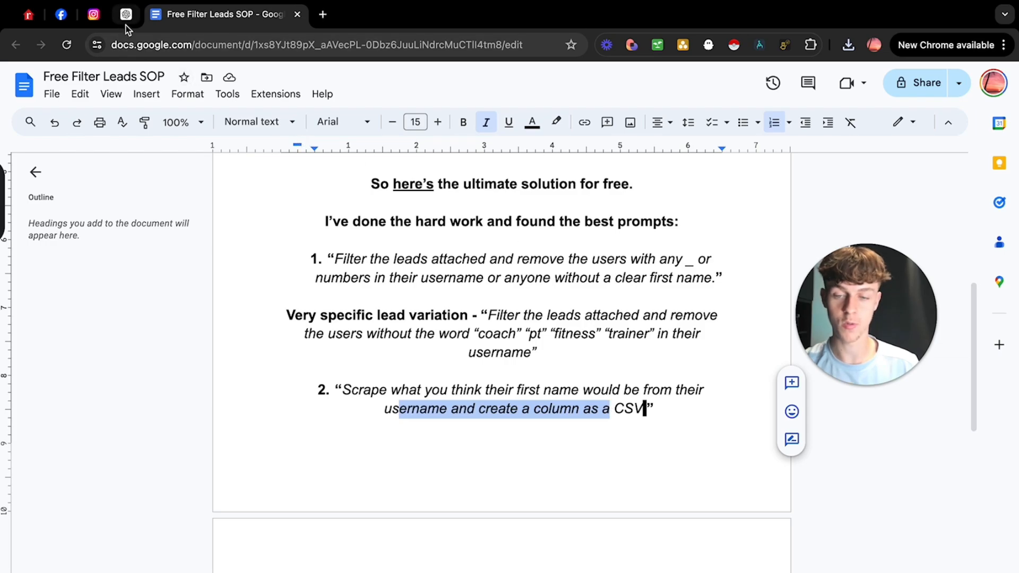
click(125, 14)
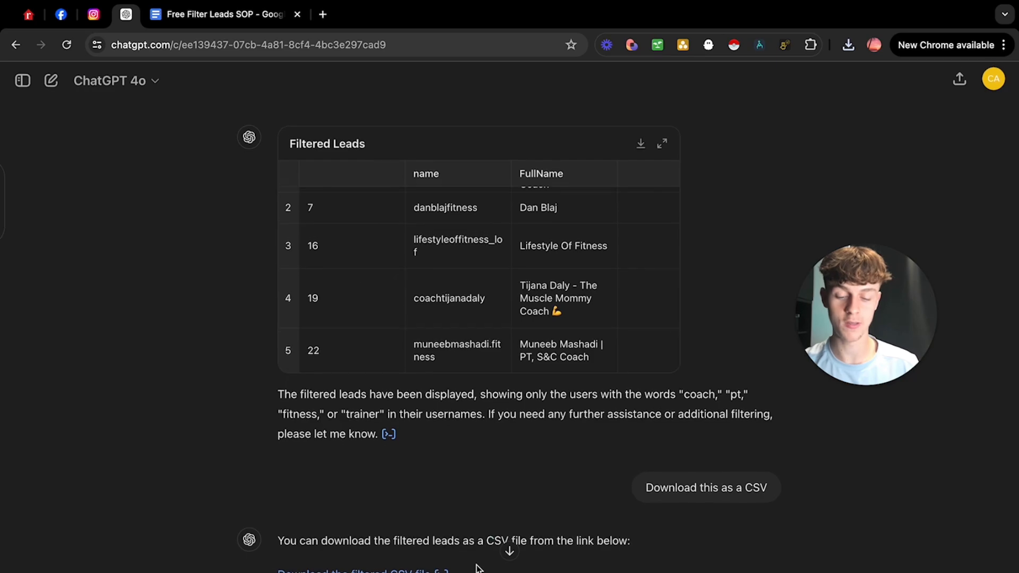
Step: Ask 'Filter this just to give me their username and first name only:' and review the Simplified Filtered Leads table
scroll(down, 3)
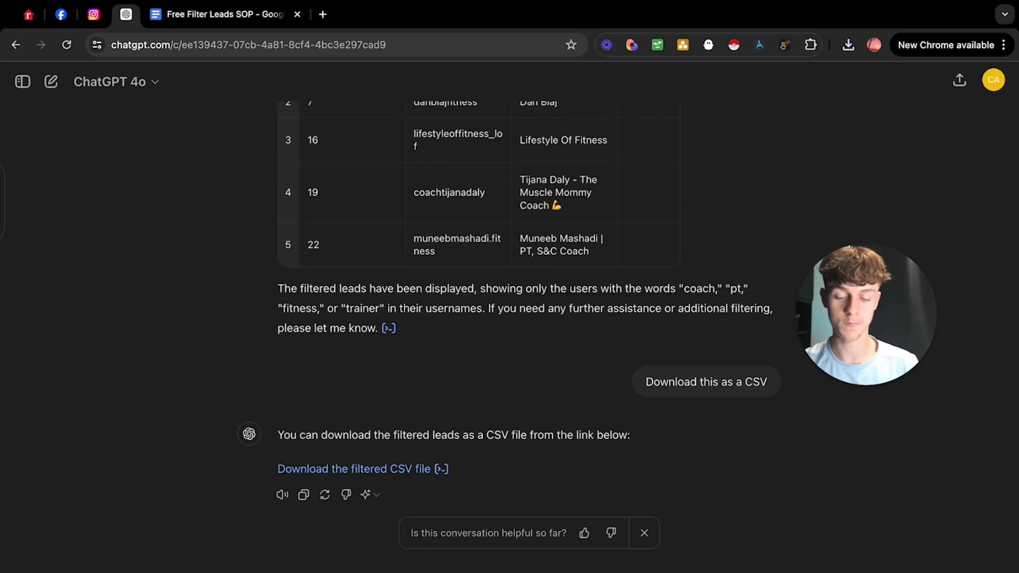
text(Filter)
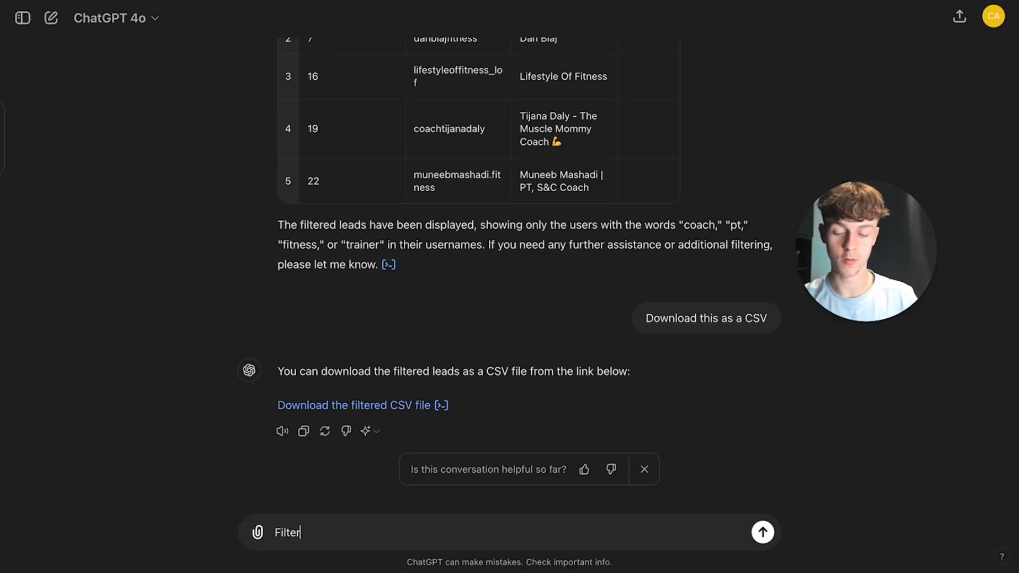
text(this t)
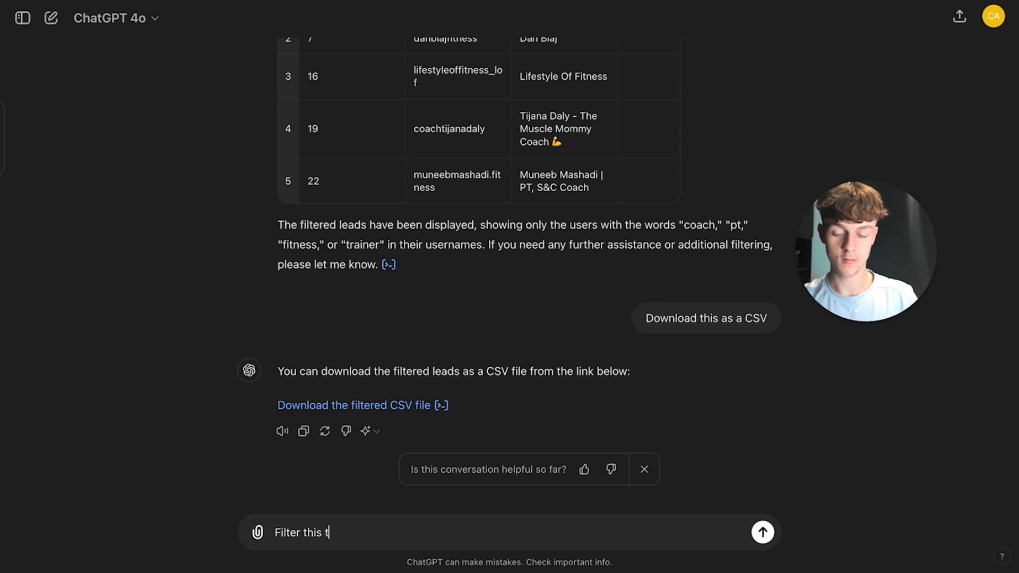
text(just to gi)
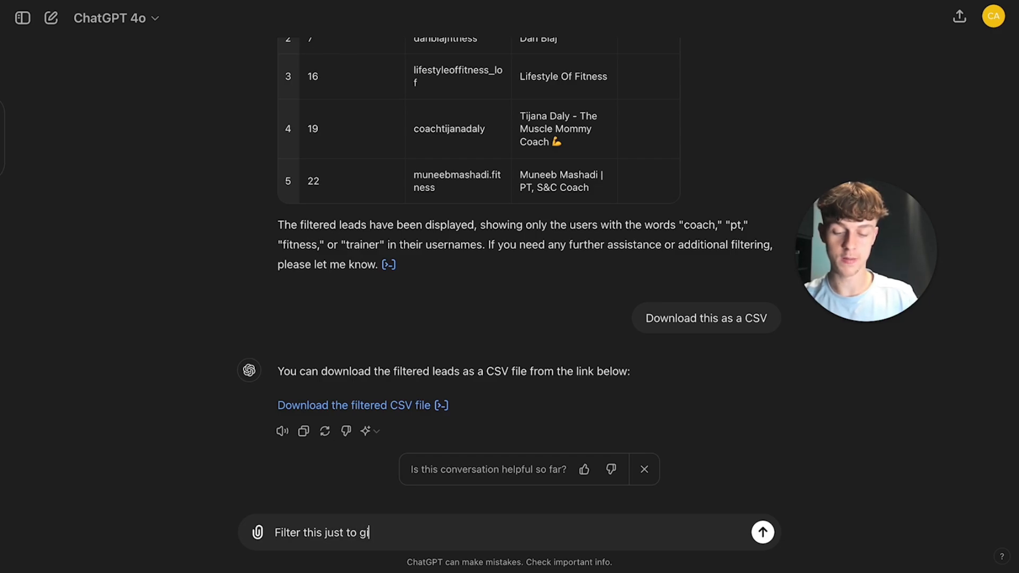
text(ve me their use)
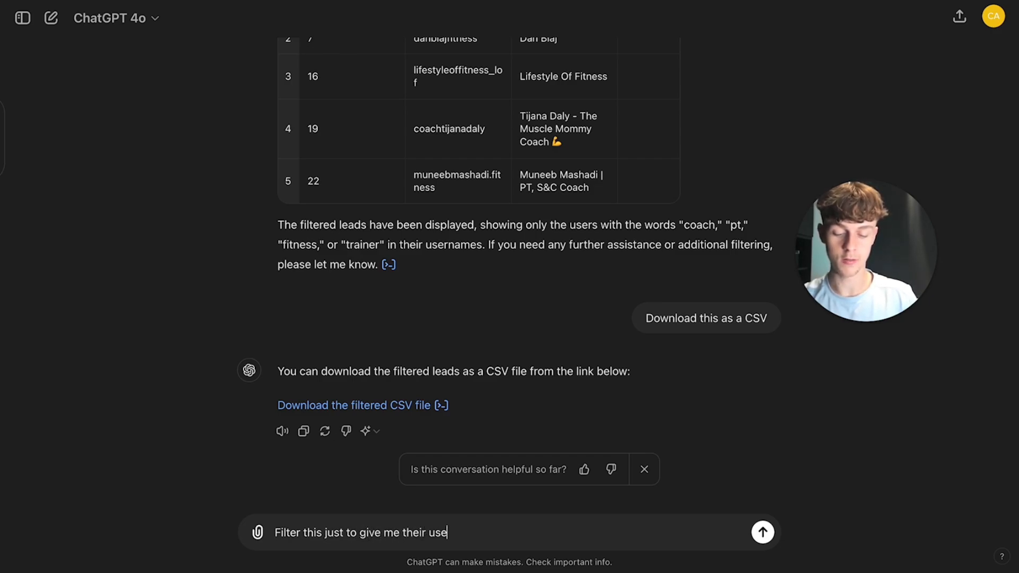
text(rname and first)
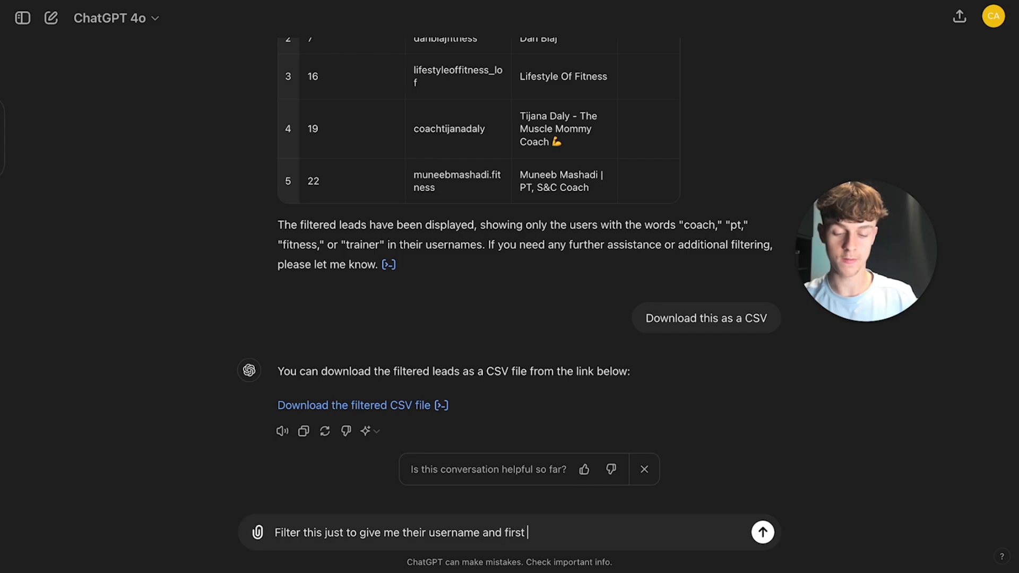
text(name only:)
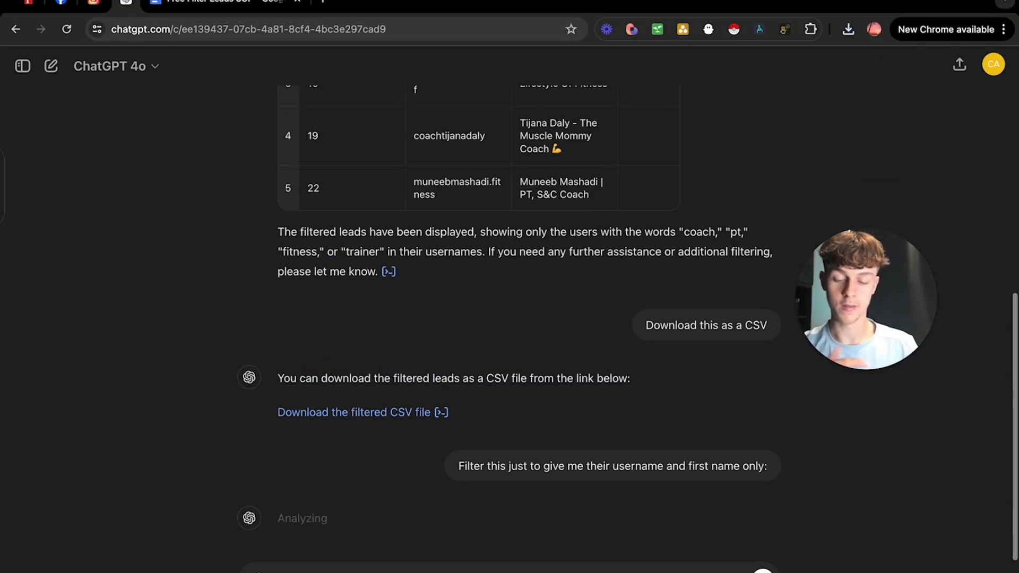
mouse_move(156, 525)
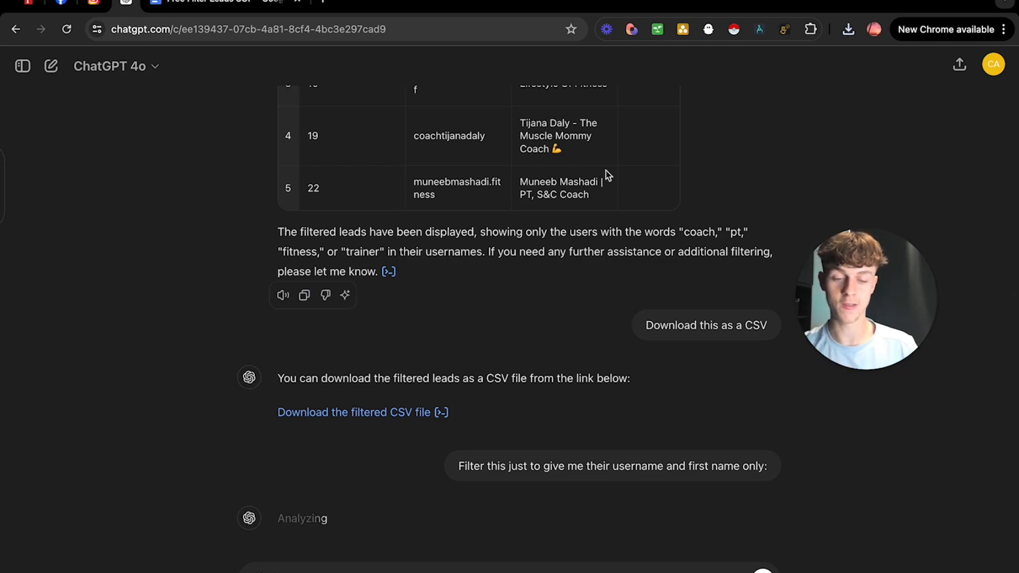
scroll(down, 3)
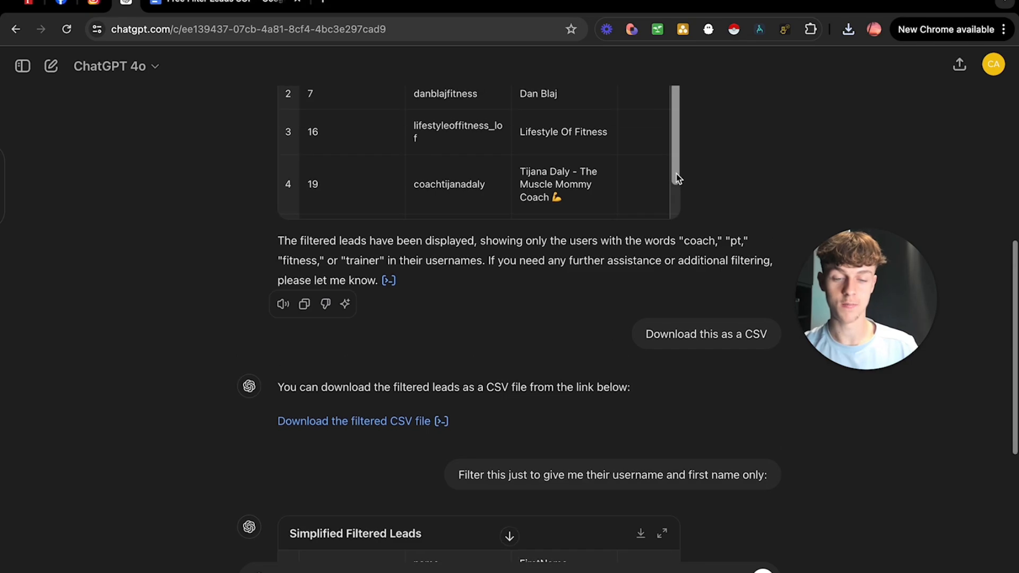
scroll(up, 3)
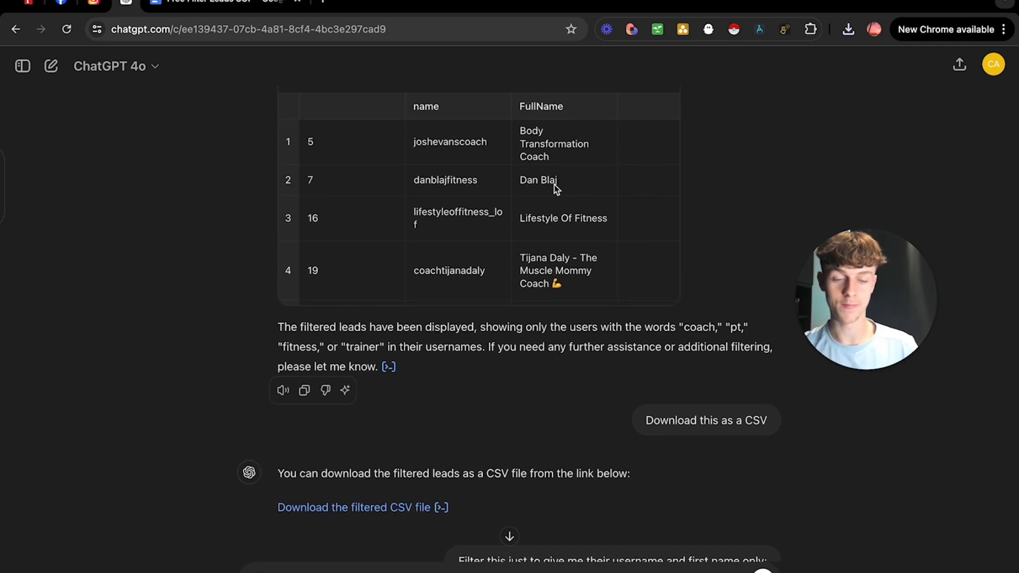
scroll(down, 3)
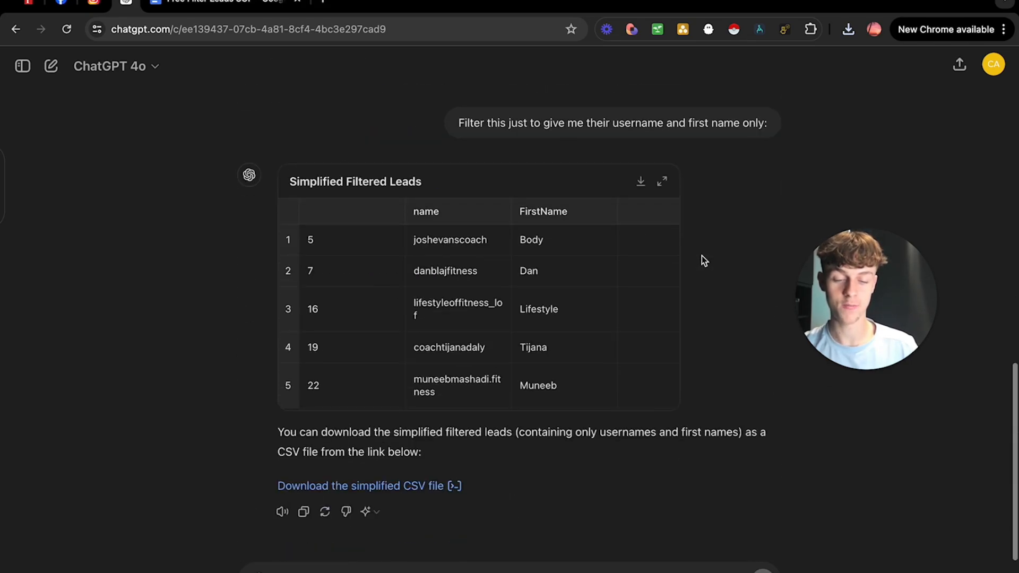
mouse_move(474, 277)
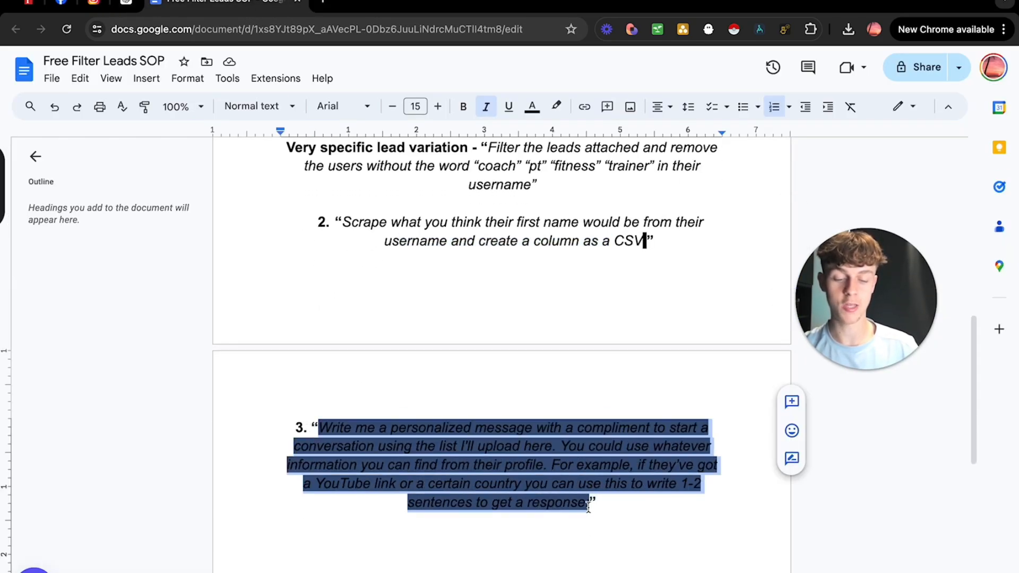
Step: Remove the black highlight from prompt 3 about personalized compliment openers in the SOP doc
click(555, 106)
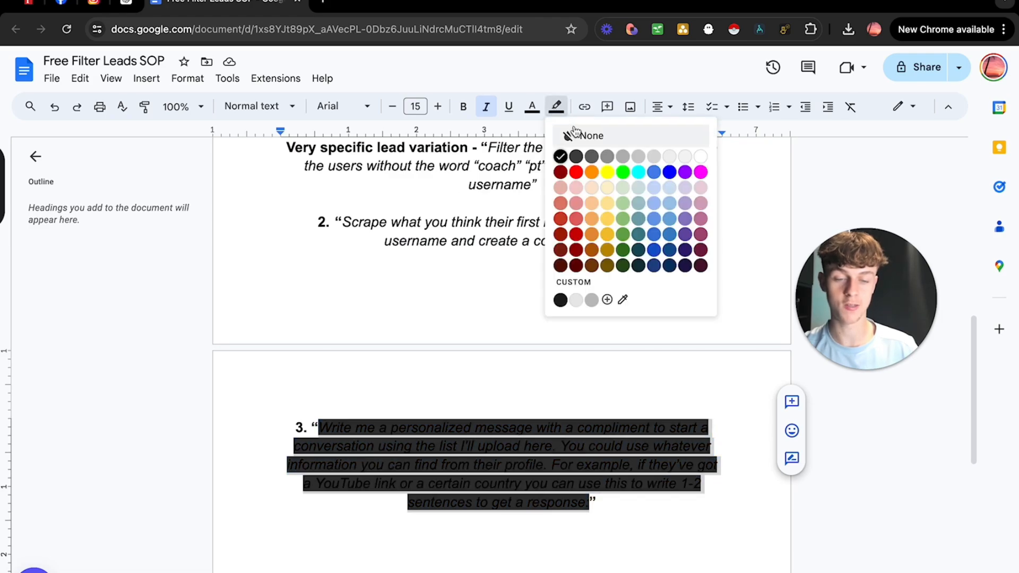
click(588, 135)
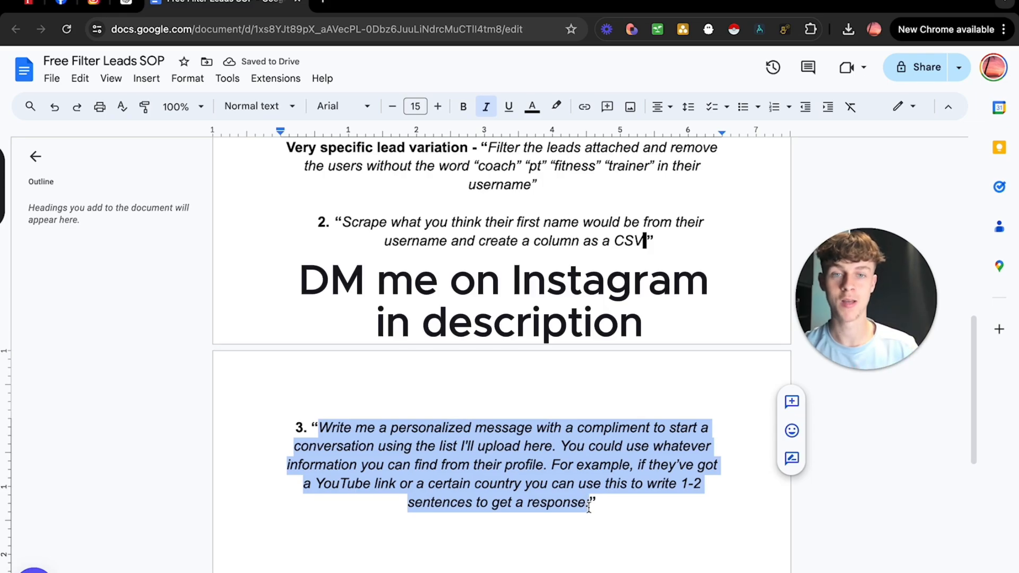
scroll(up, 3)
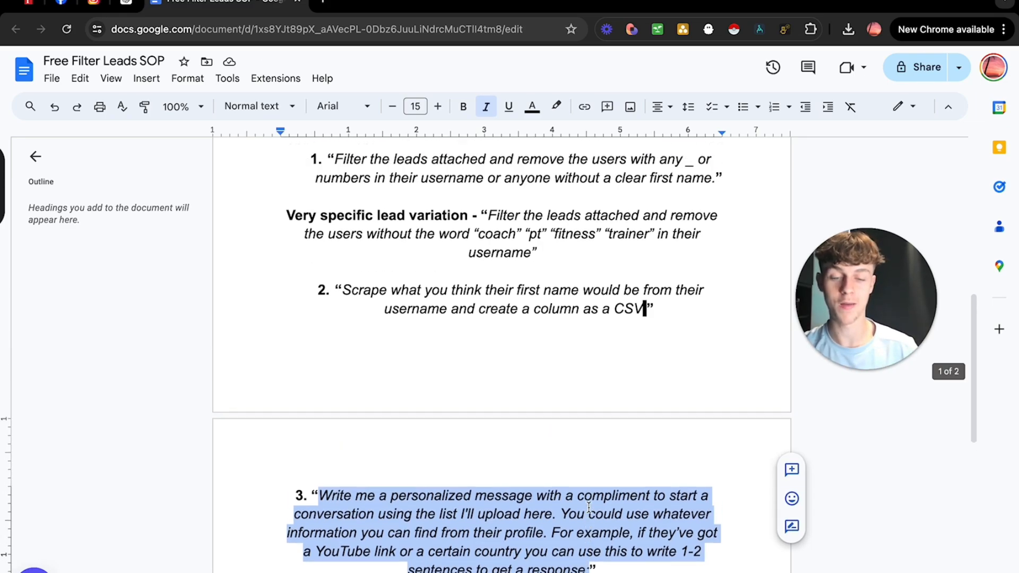
scroll(down, 3)
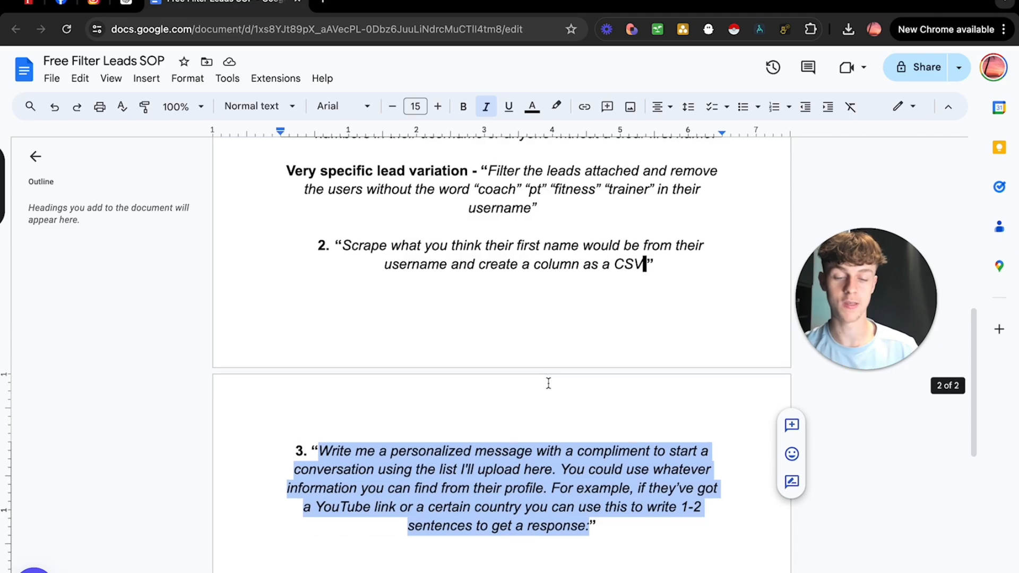
scroll(down, 3)
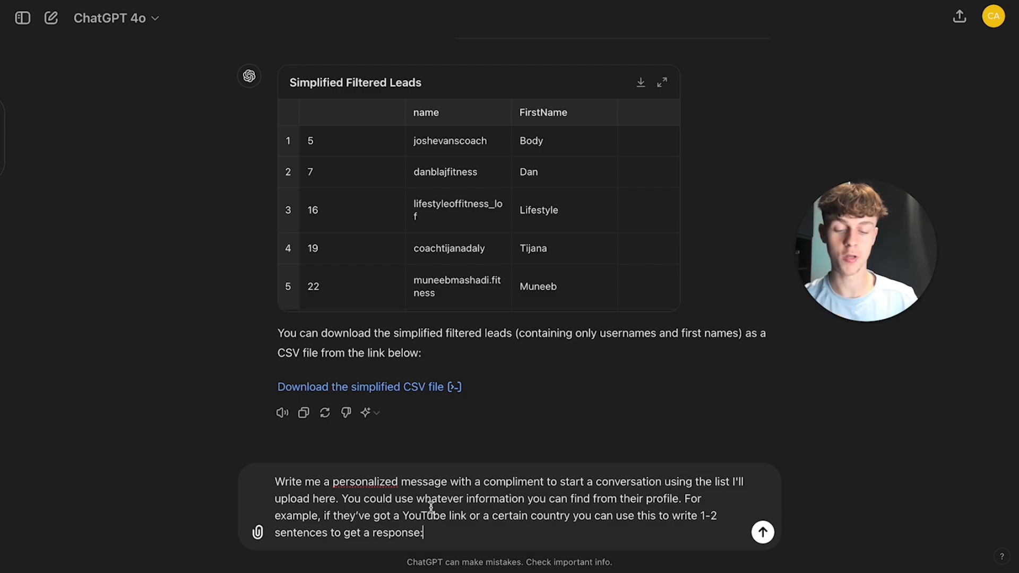
Step: Send the personalized-compliment prompt with simplified_filtered_instagram_leads.csv attached from the computer
click(360, 386)
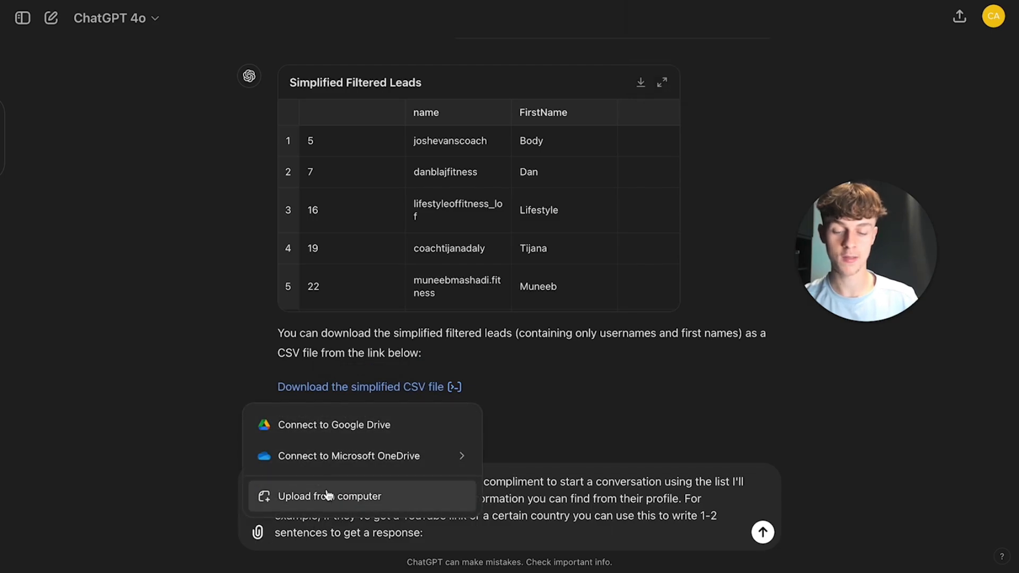
click(329, 496)
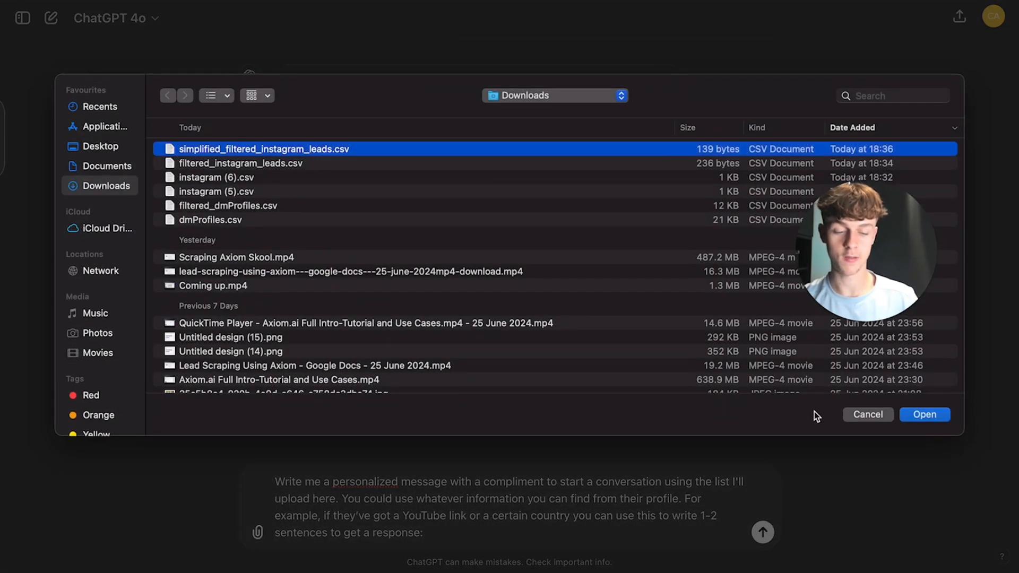
click(923, 415)
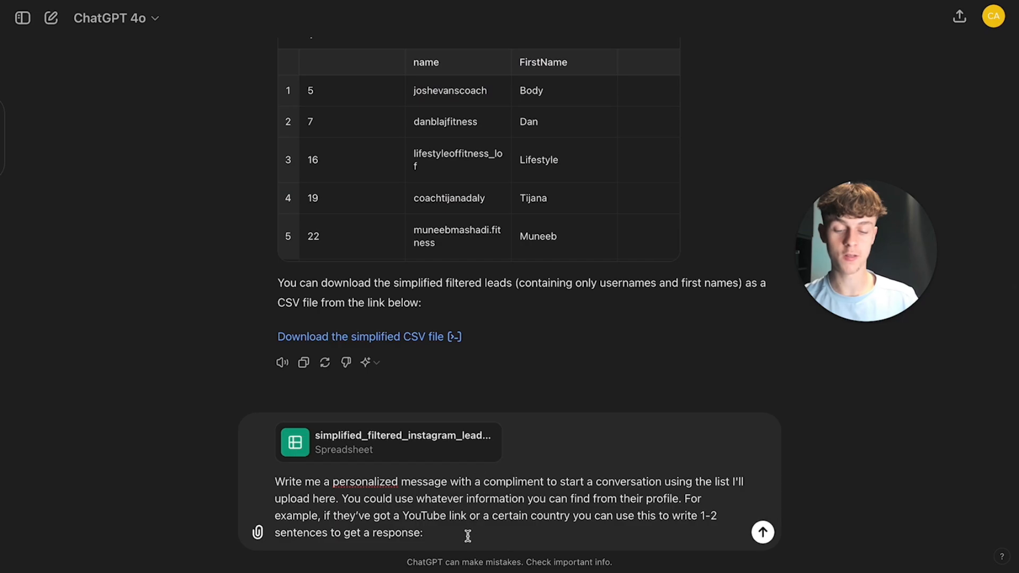
click(762, 532)
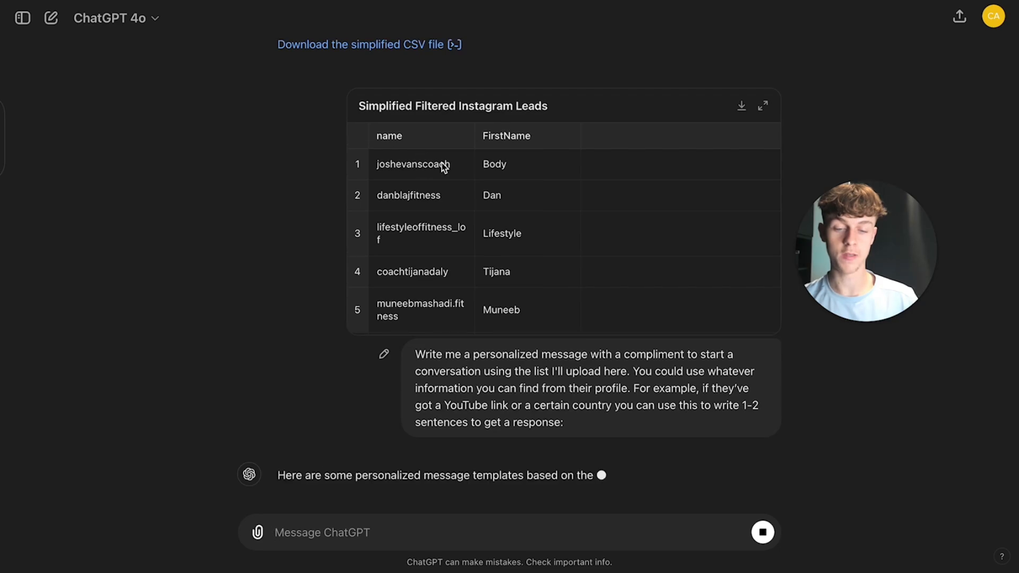
Step: Read the first generated openers, scrolling the code blocks sideways to see the full message text
scroll(down, 3)
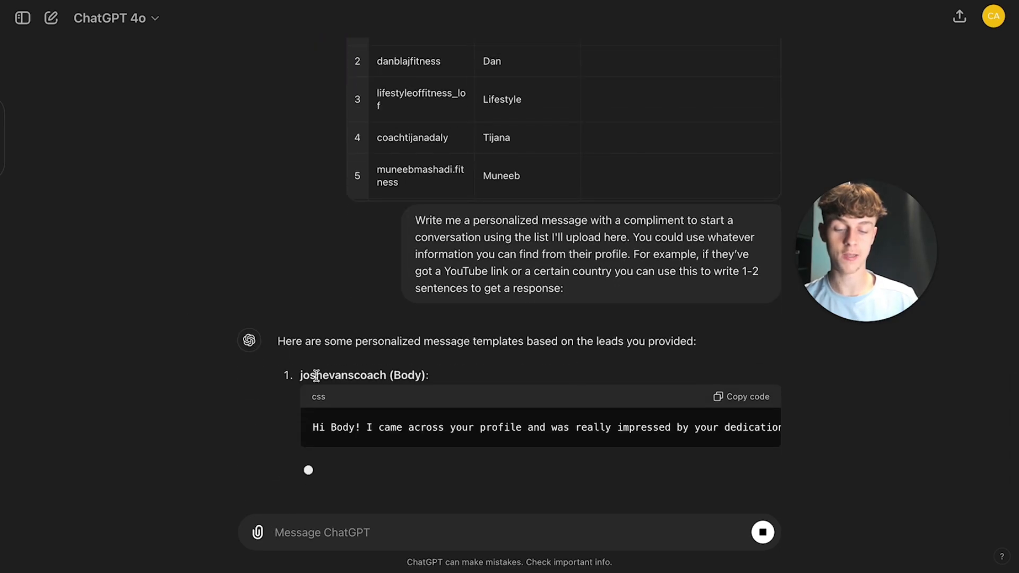
scroll(down, 3)
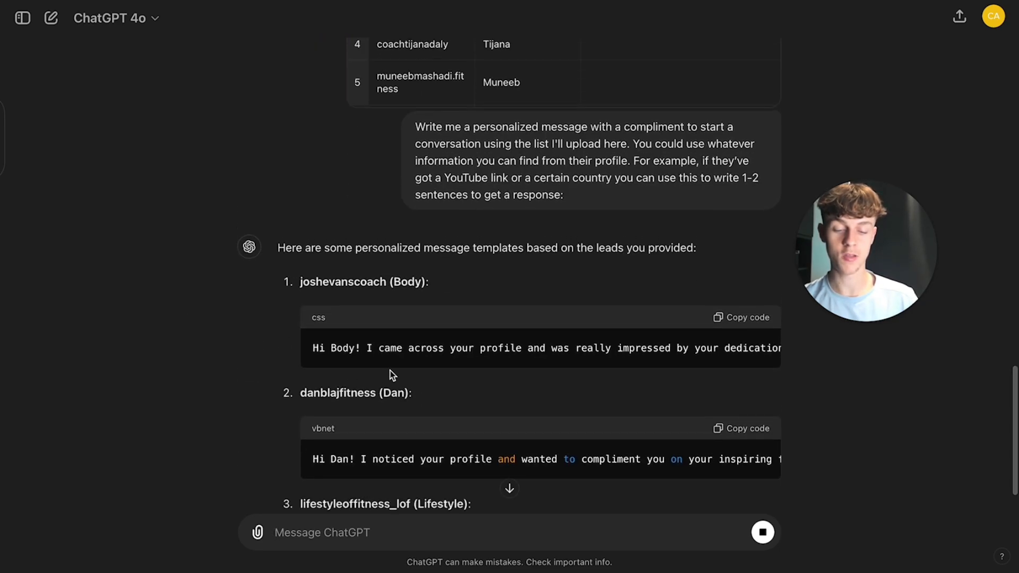
mouse_move(403, 371)
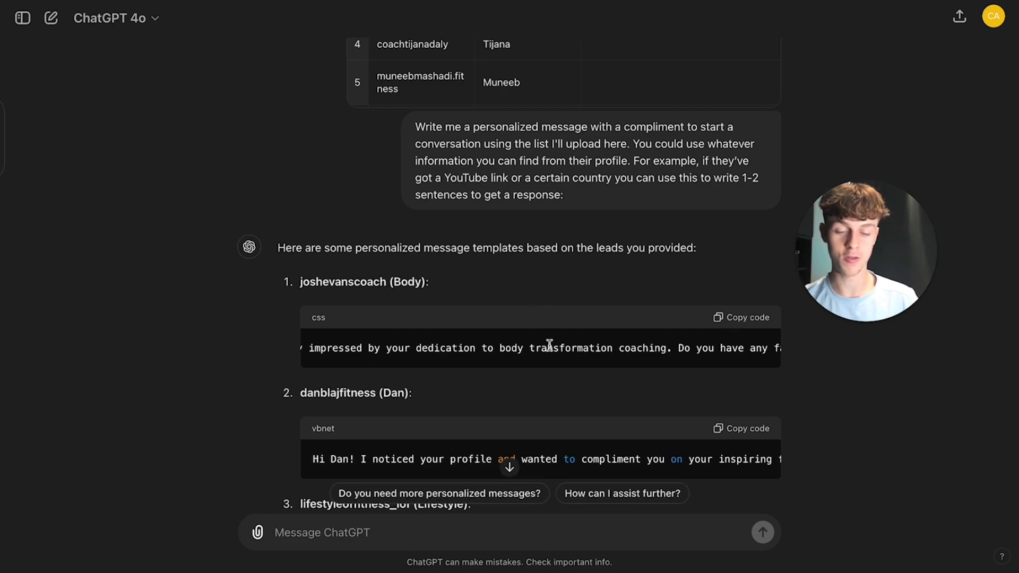
scroll(left, 3)
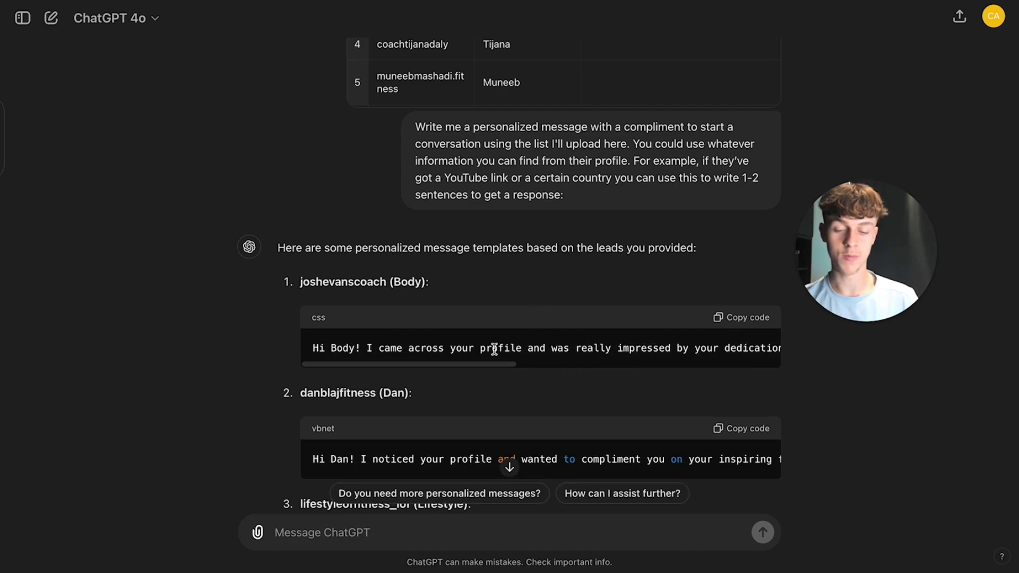
scroll(right, 3)
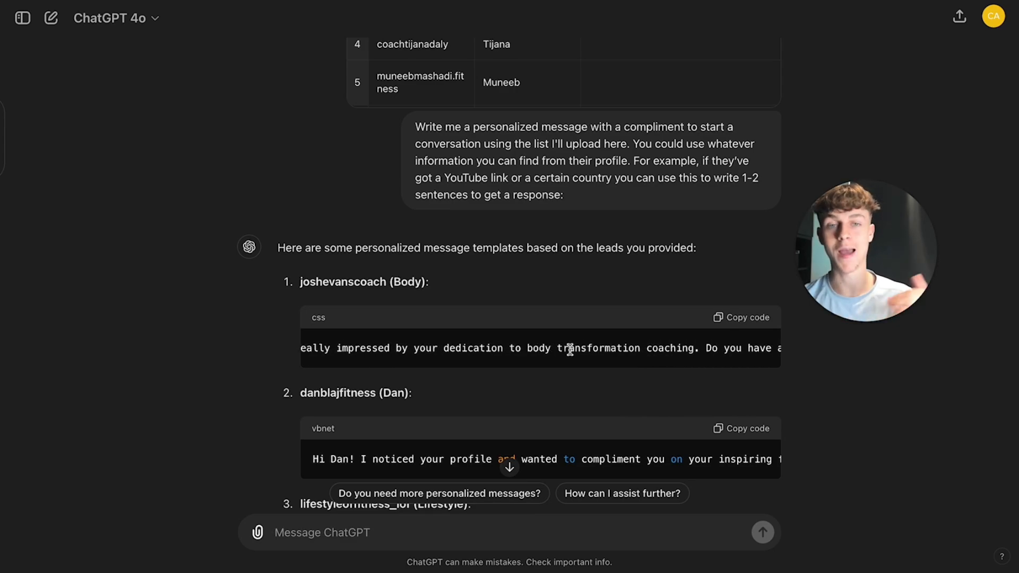
scroll(up, 3)
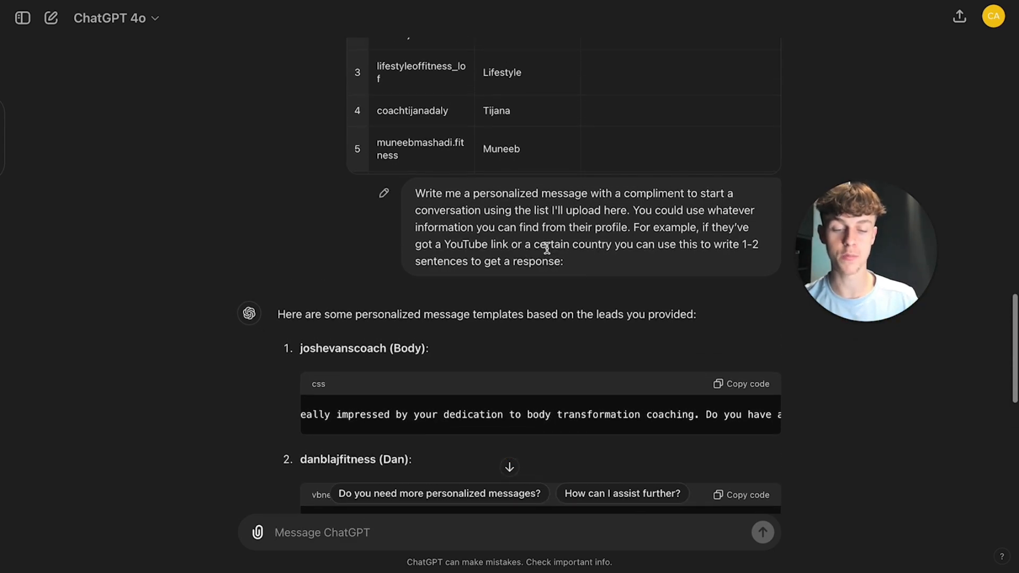
scroll(down, 3)
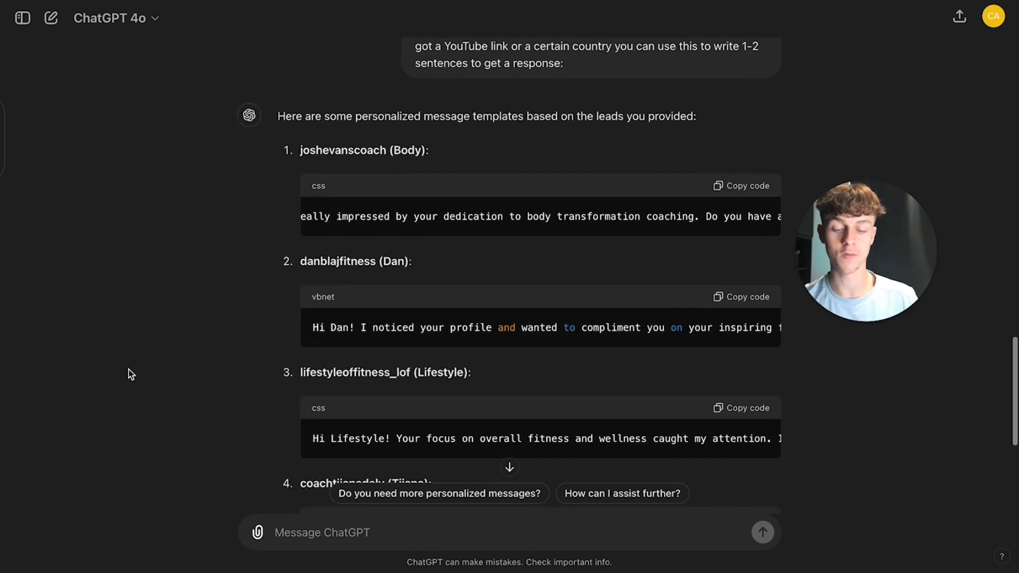
scroll(down, 3)
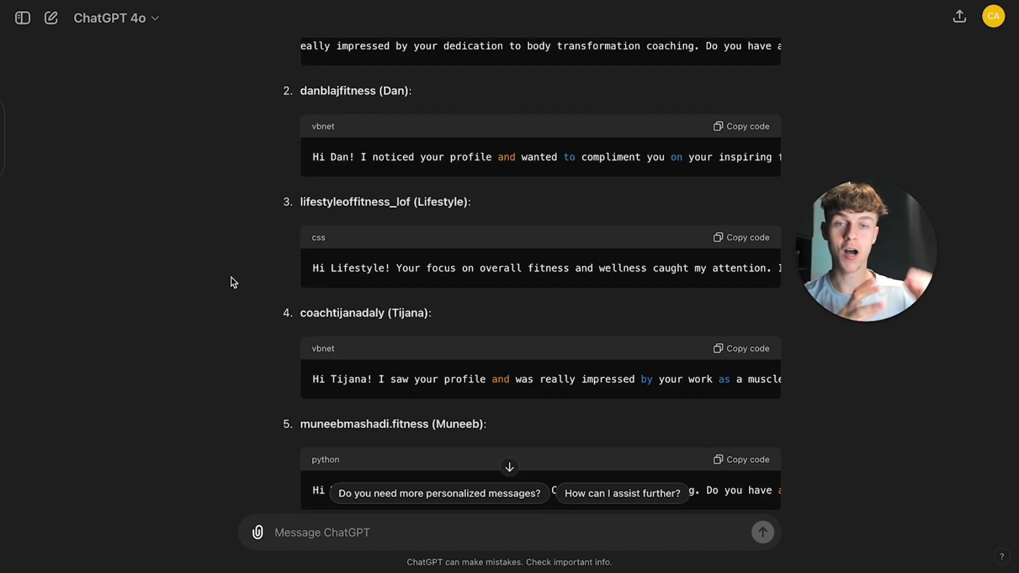
mouse_move(240, 367)
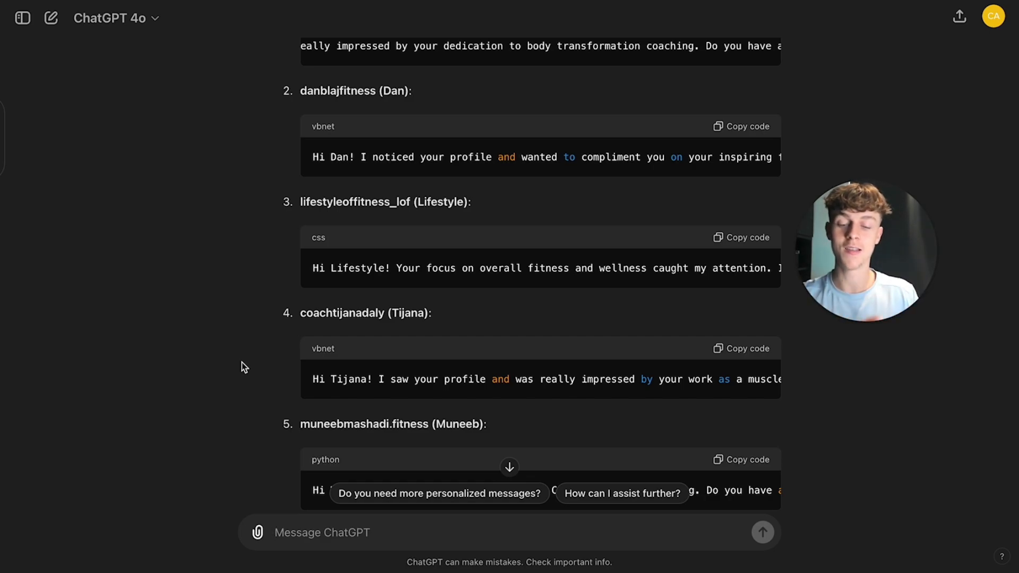
scroll(down, 3)
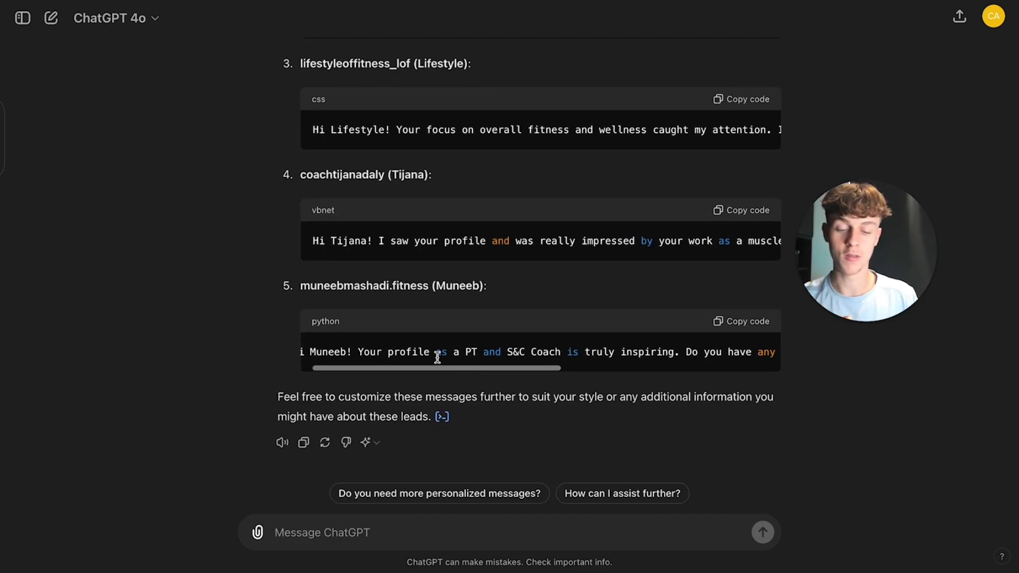
scroll(right, 3)
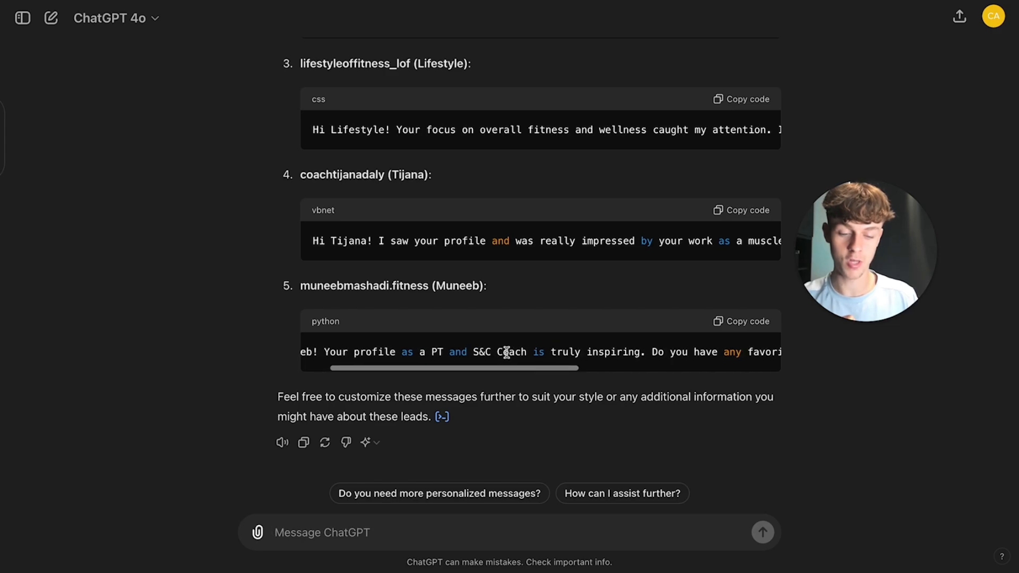
scroll(right, 3)
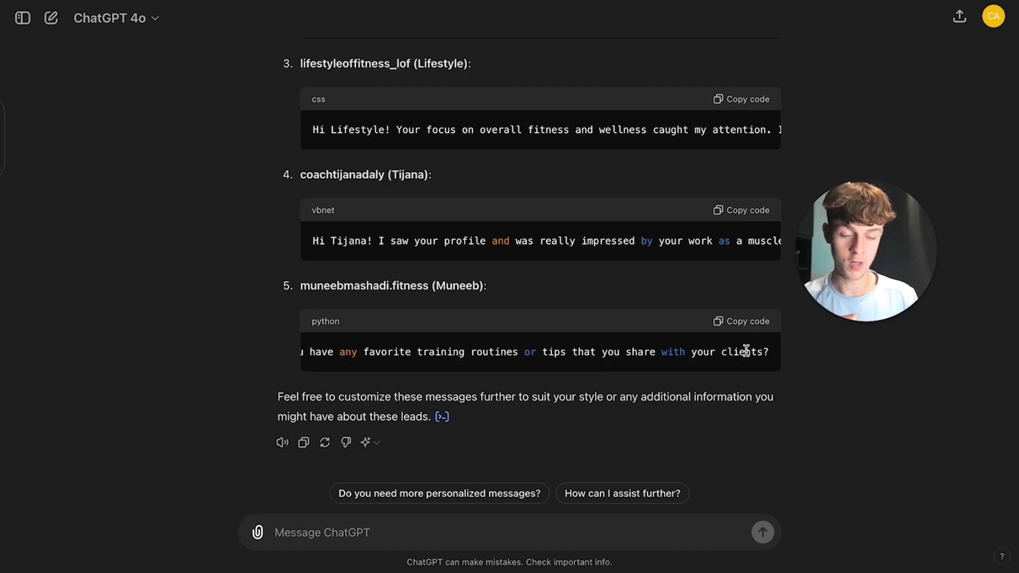
mouse_move(482, 397)
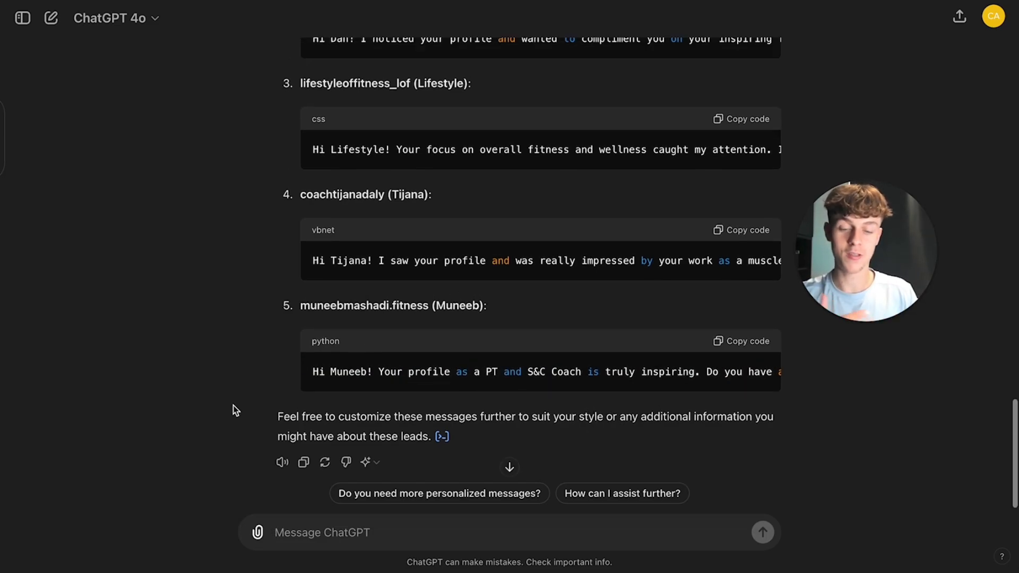
scroll(up, 3)
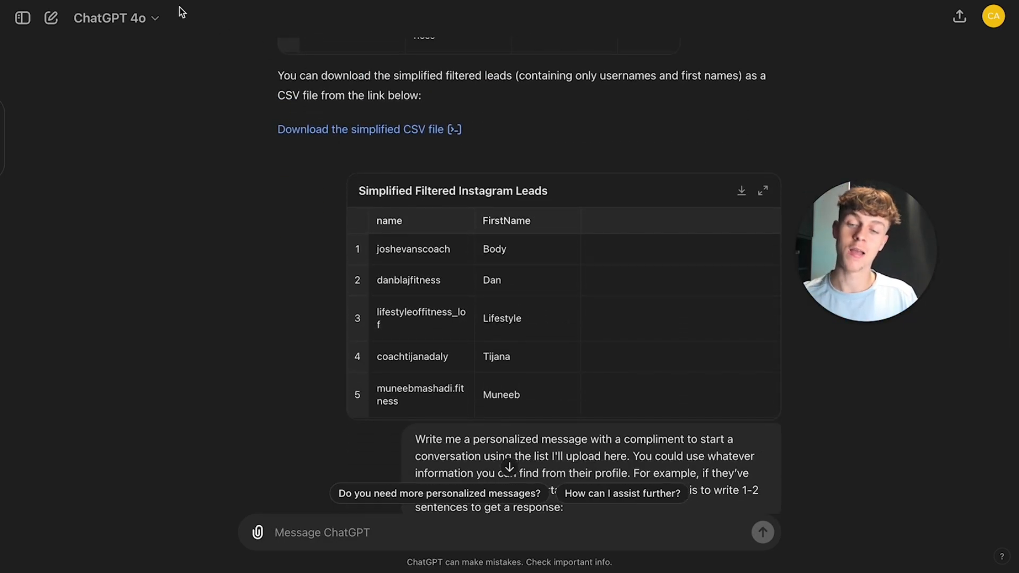
Step: Show the Real Estate Agents Facebook group's People list with its new members
click(61, 14)
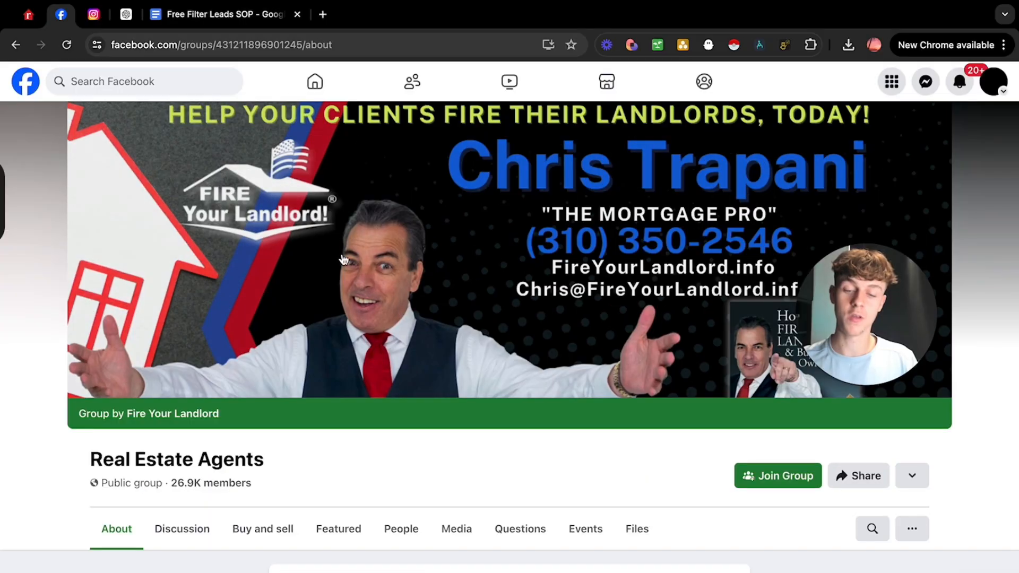
scroll(down, 3)
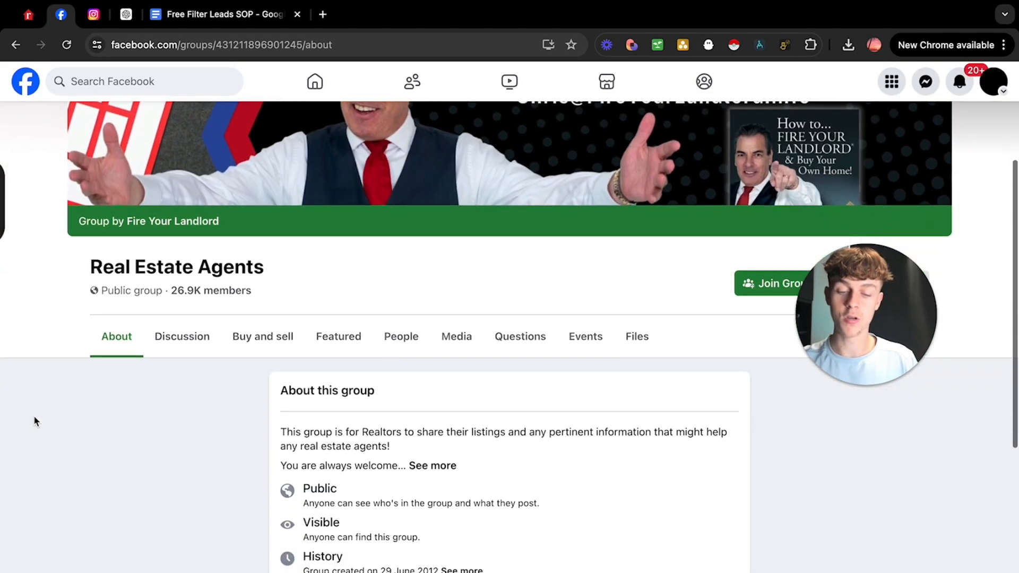
click(401, 337)
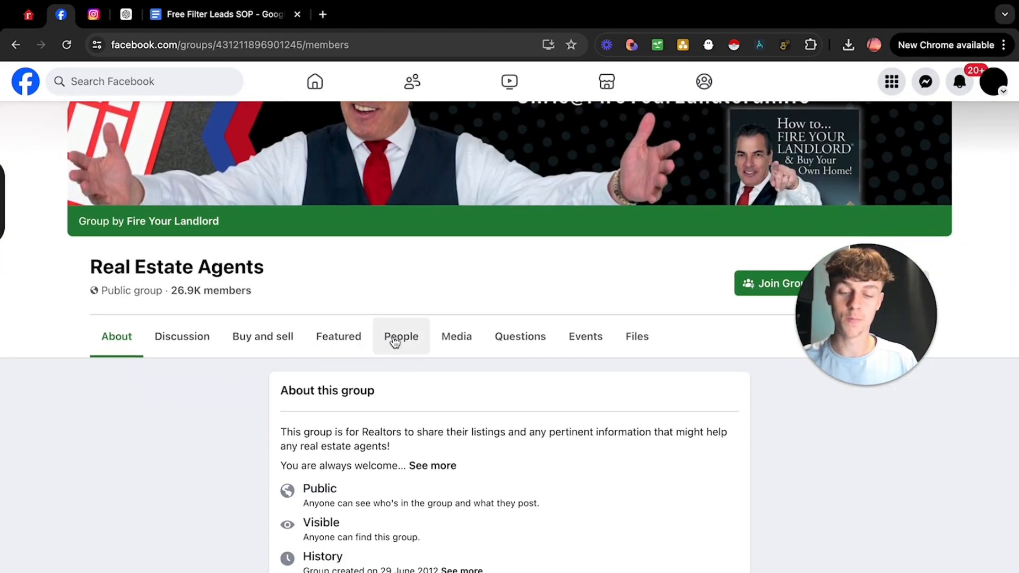
click(401, 336)
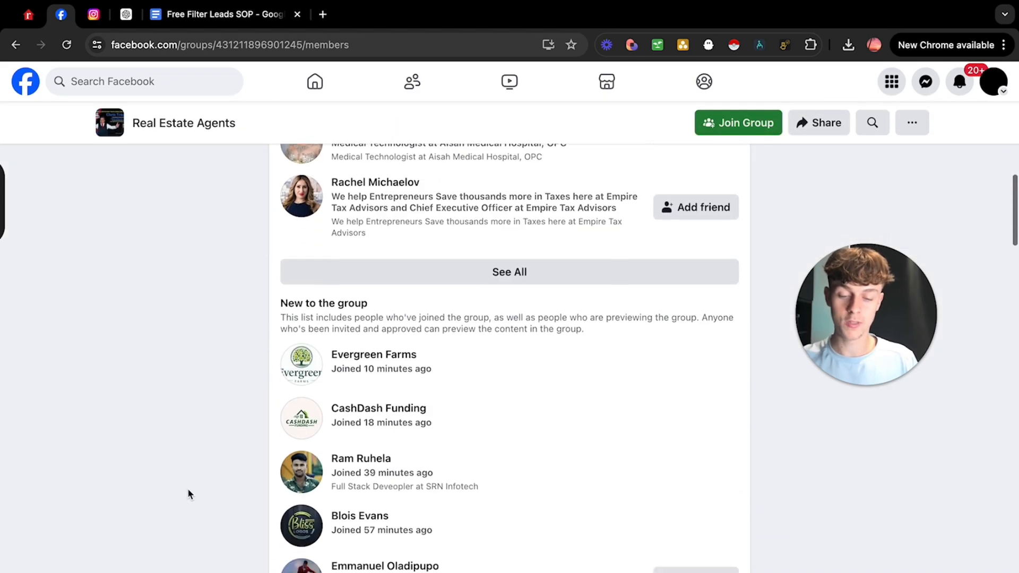
scroll(down, 3)
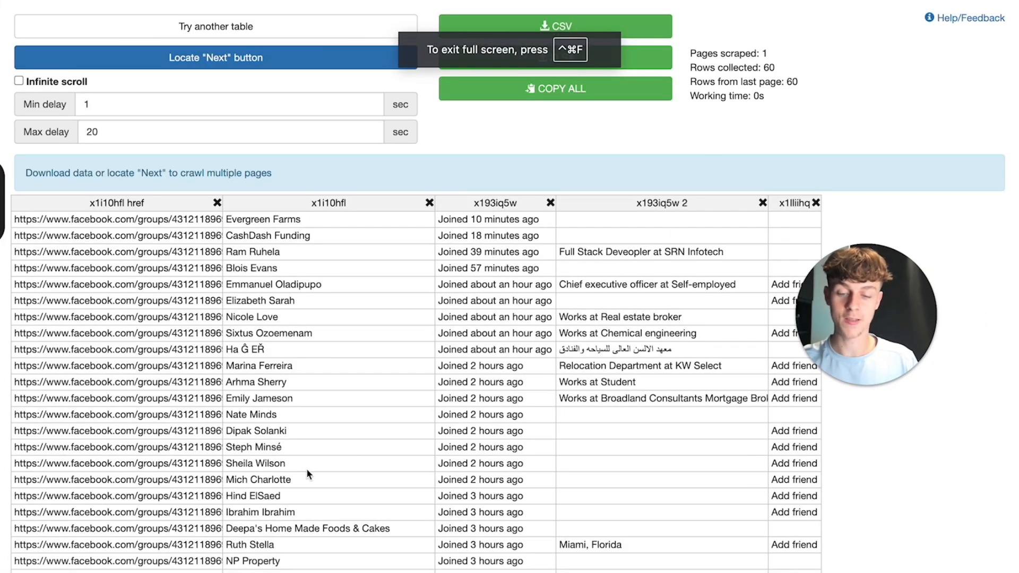
Step: Start crawling the members table with a 2-second min delay and infinite scroll, closing the old Instagram scraper
scroll(down, 3)
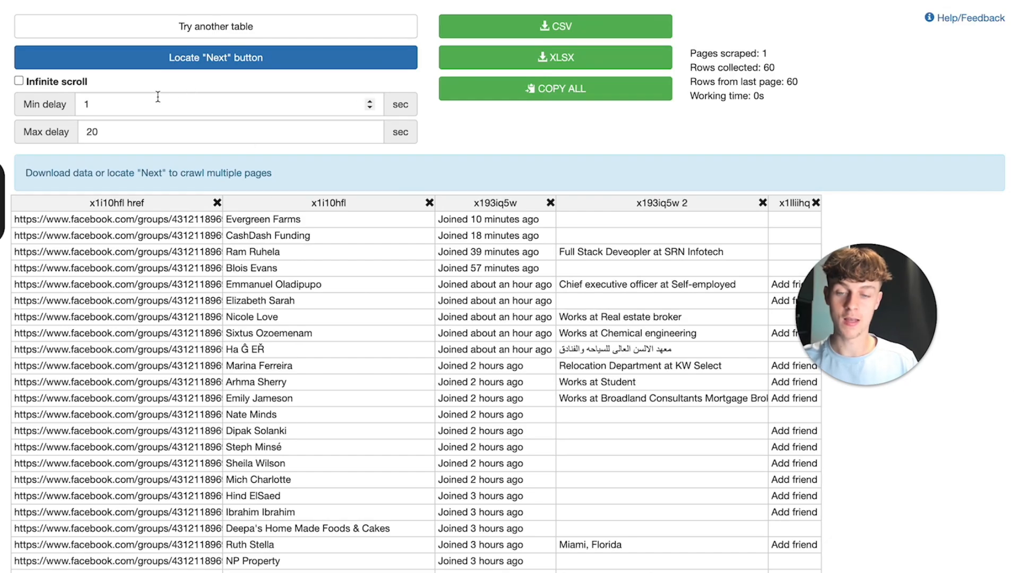
click(18, 81)
text(2)
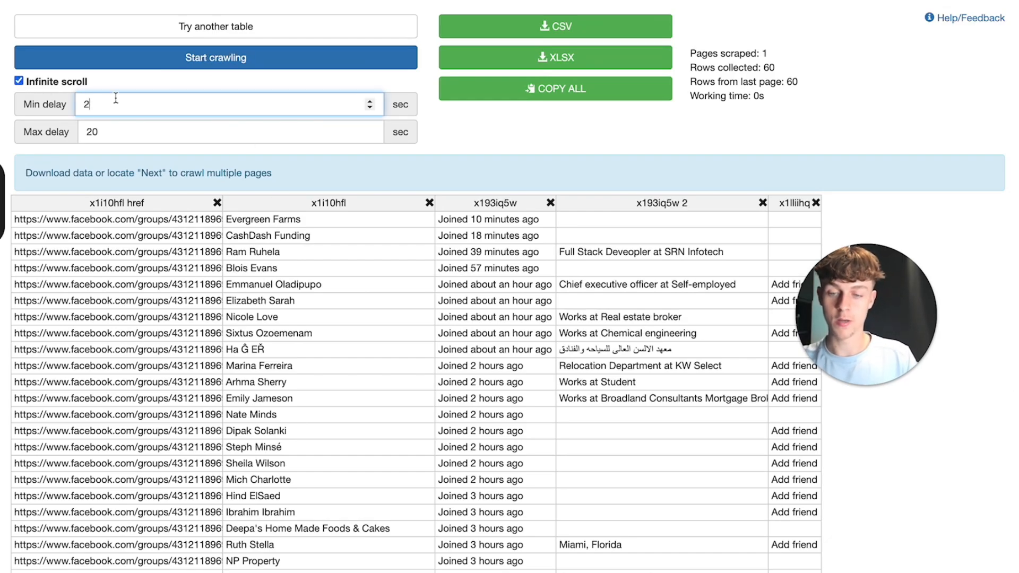
click(216, 57)
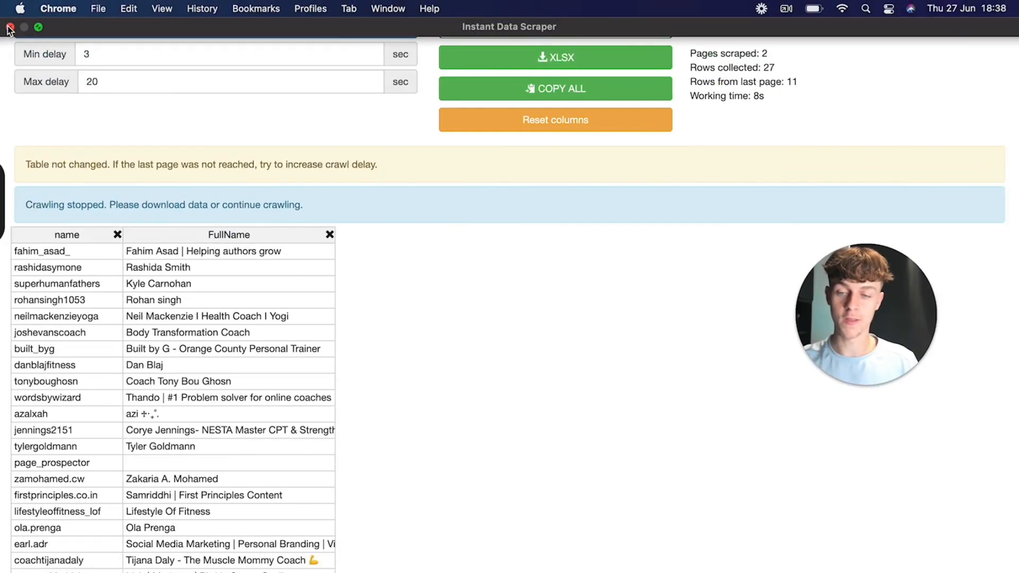
click(10, 27)
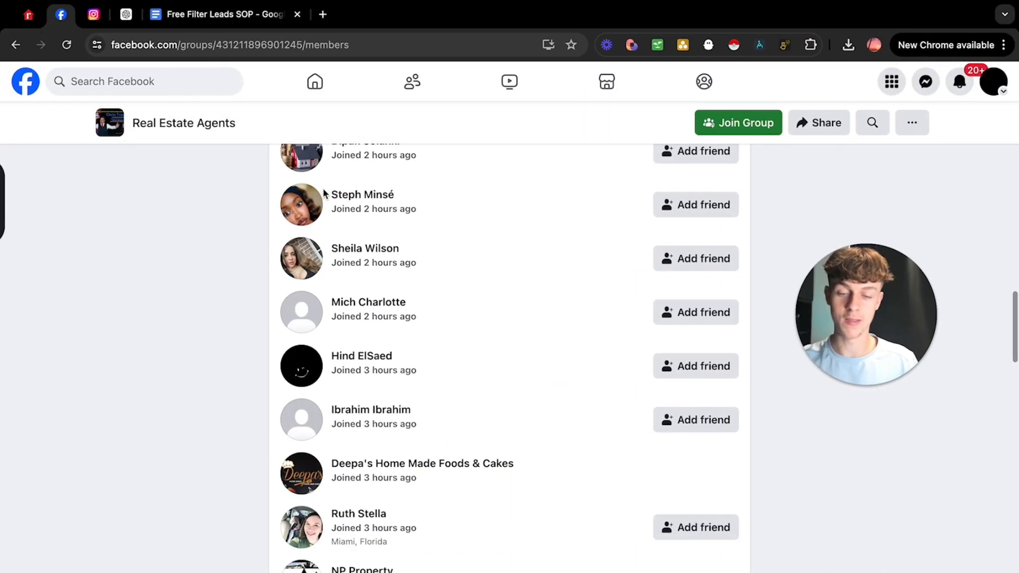
Step: Let the members page auto-scroll while the scraper collects rows up to 86
scroll(down, 3)
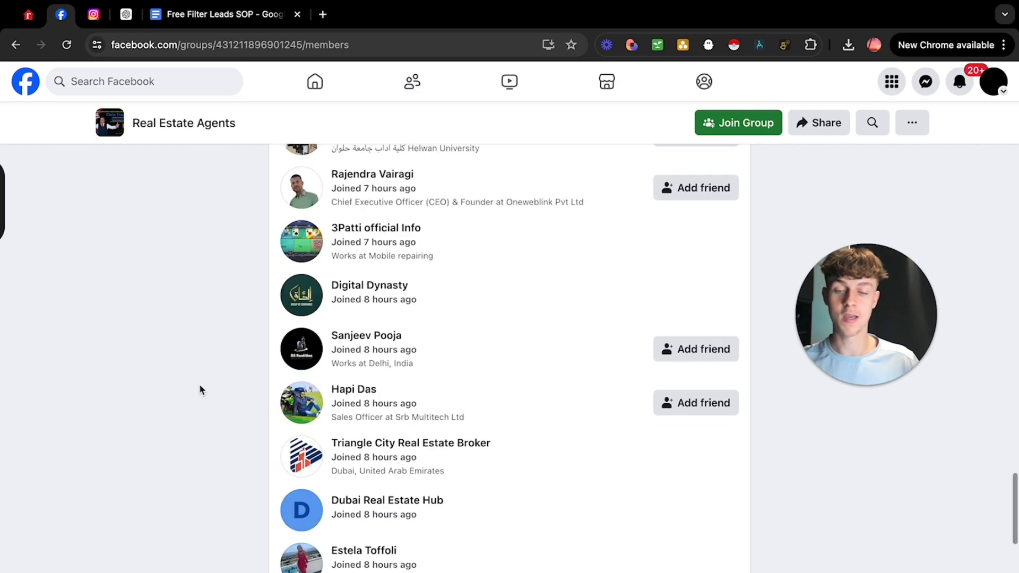
scroll(down, 3)
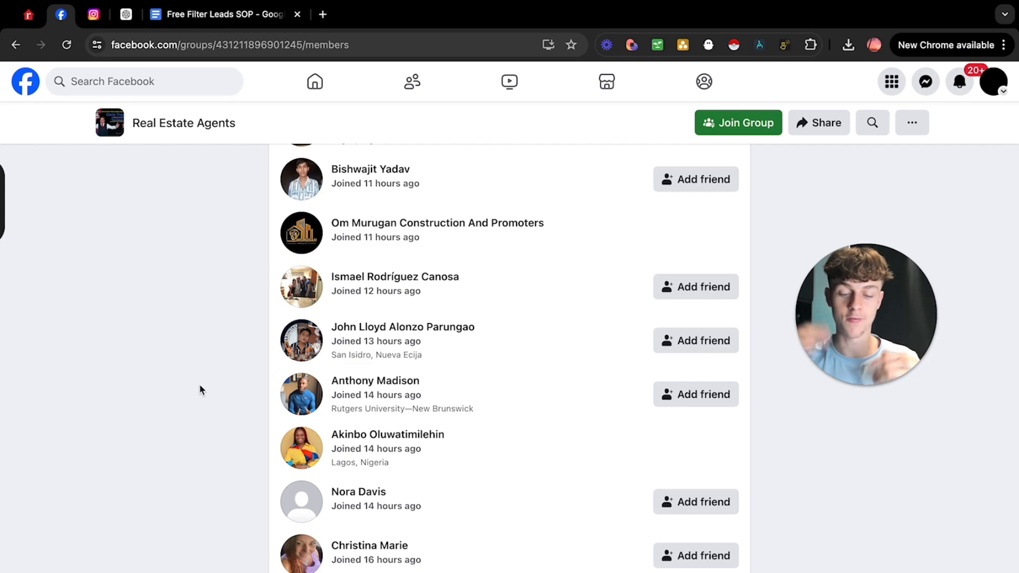
scroll(down, 3)
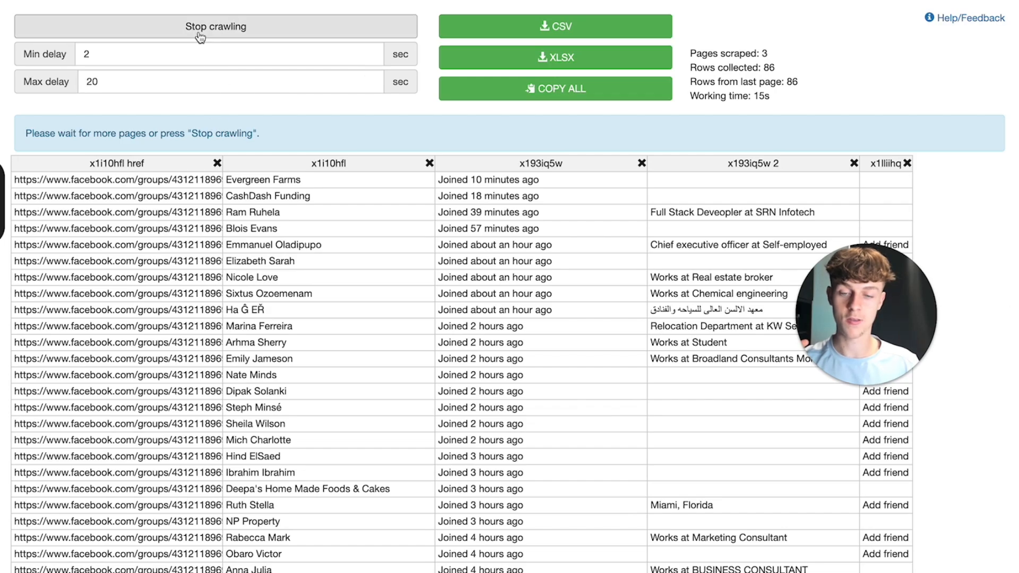
Step: Stop crawling at 86 rows, drop the joined-time and Add friend columns and rename one column to Bio
click(216, 25)
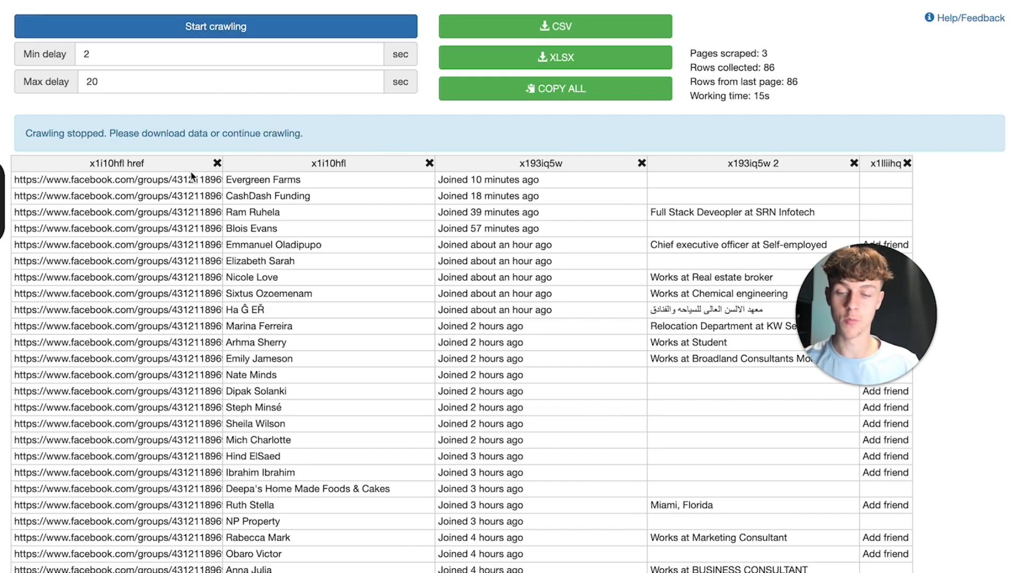
click(642, 163)
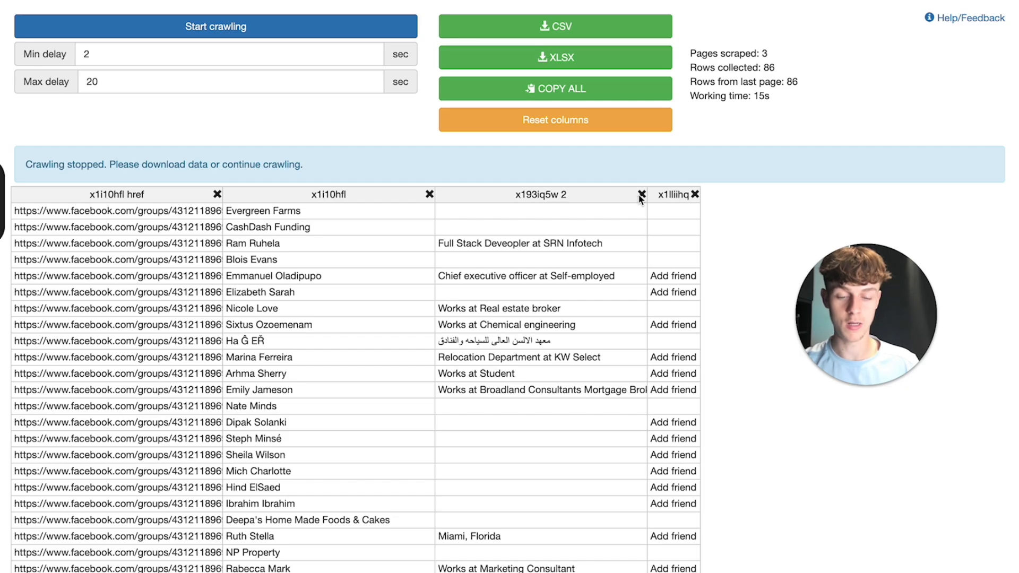
mouse_move(546, 218)
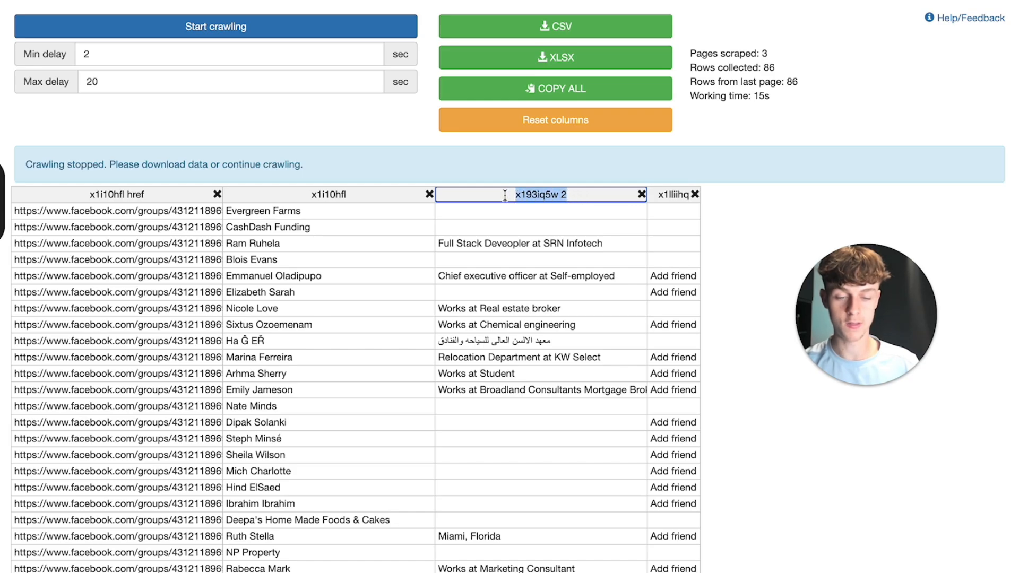
text(Bio)
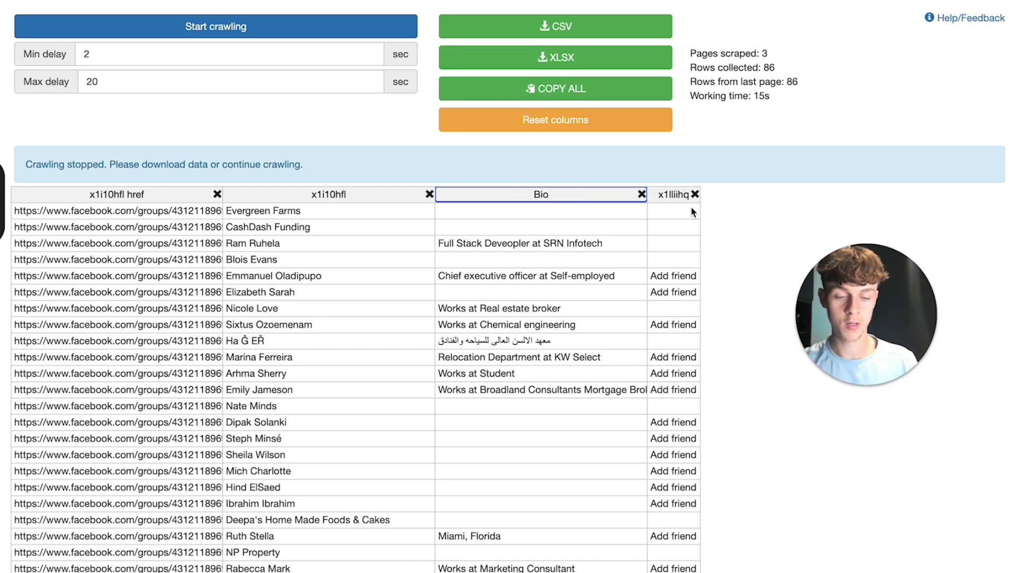
click(695, 194)
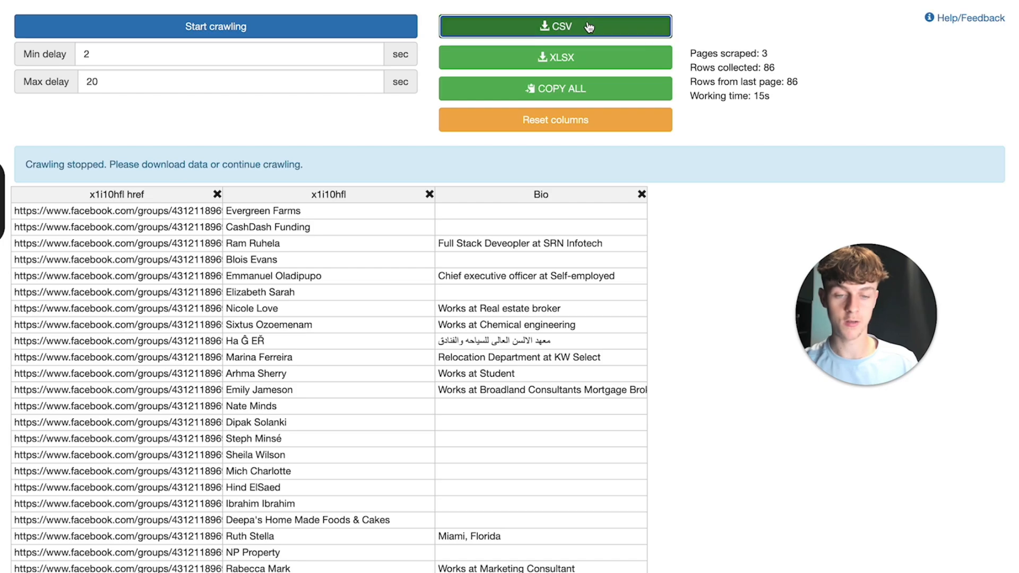
Step: Download the trimmed members table as a CSV file
click(555, 26)
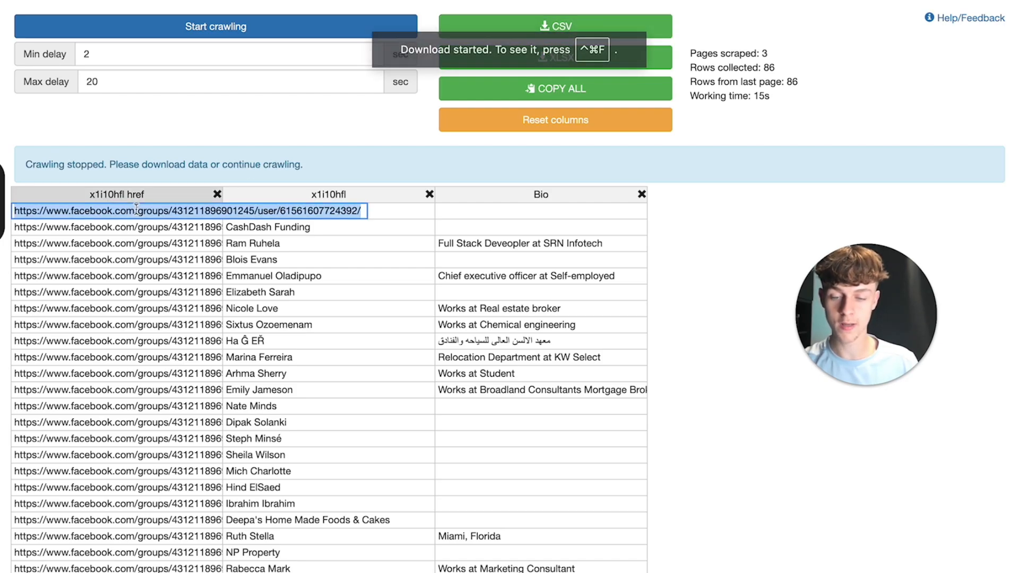
click(554, 25)
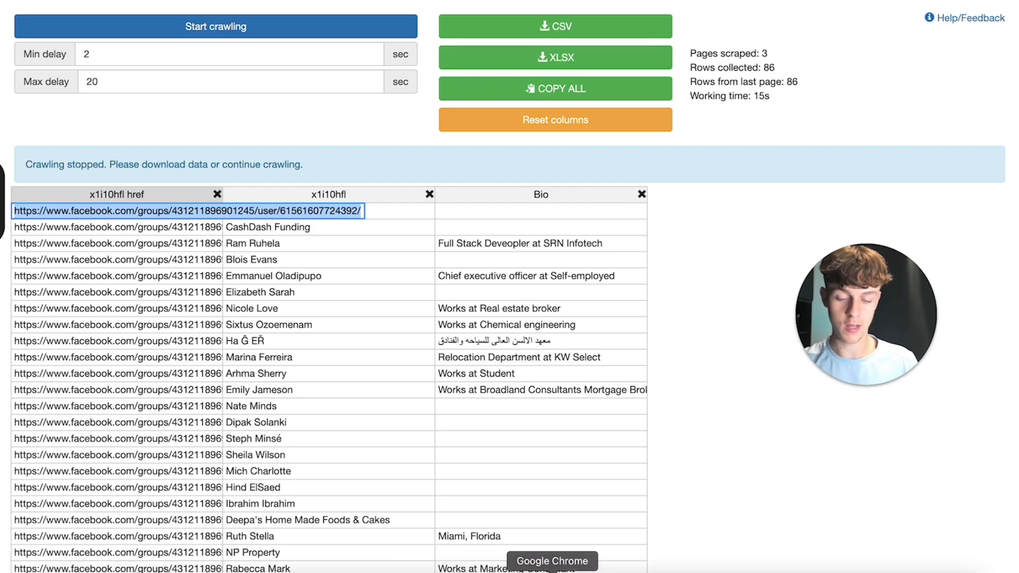
click(490, 14)
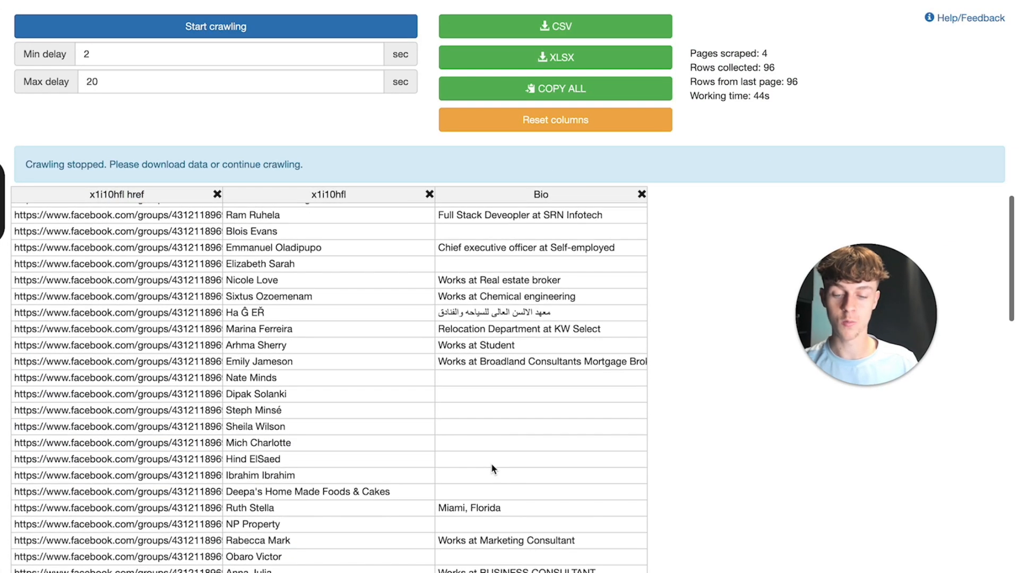
scroll(up, 3)
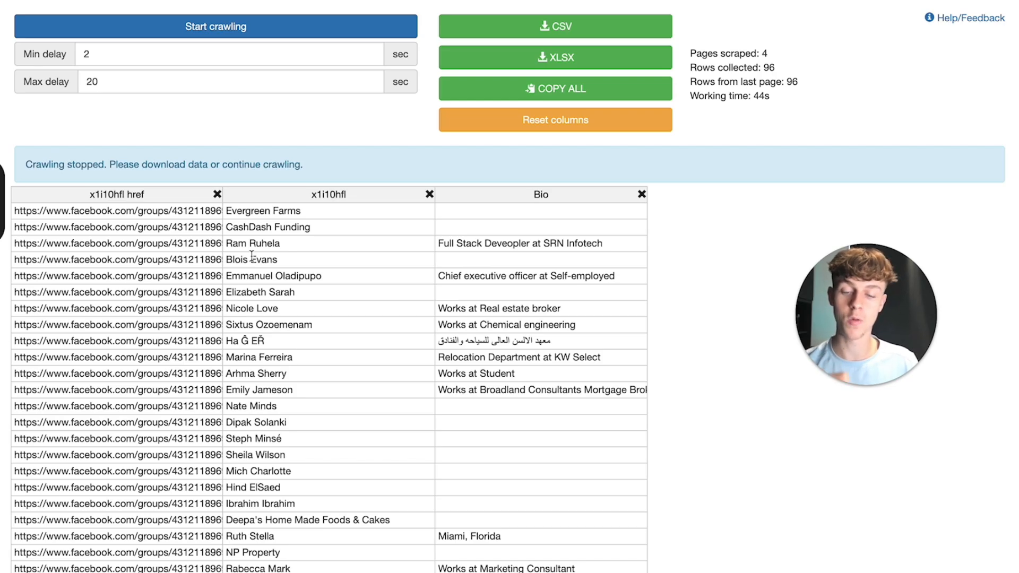
click(117, 292)
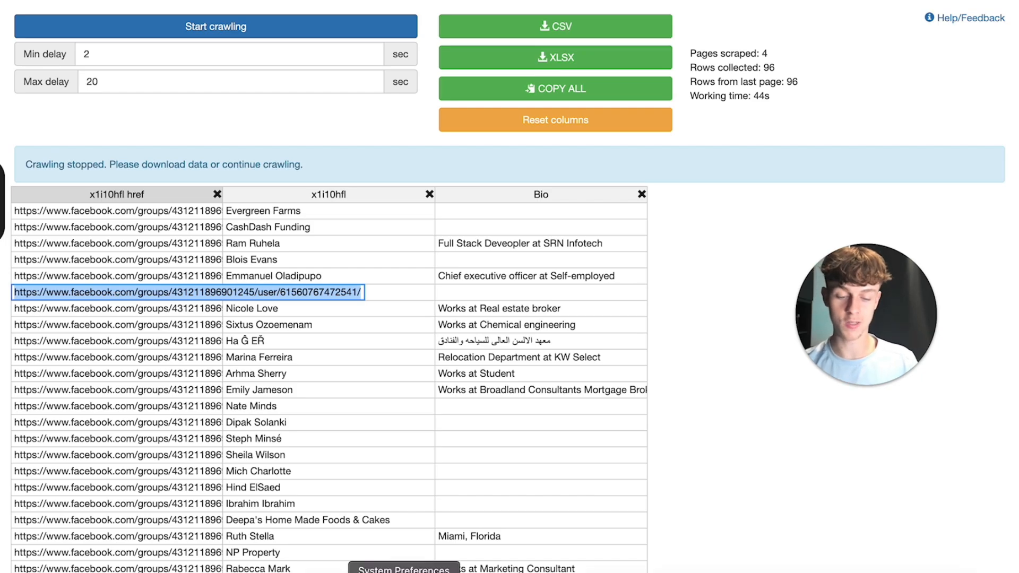
click(658, 14)
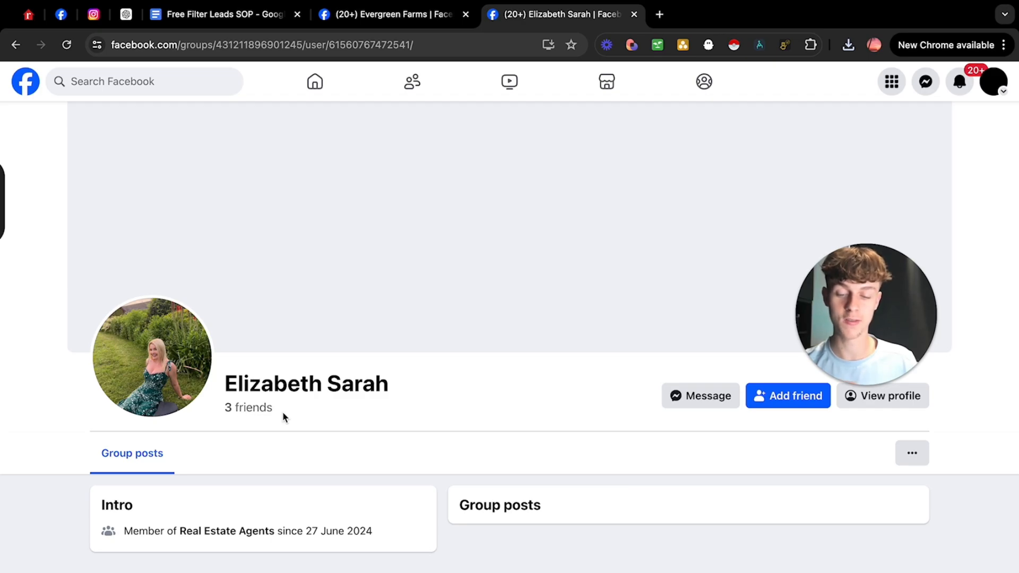
mouse_move(612, 227)
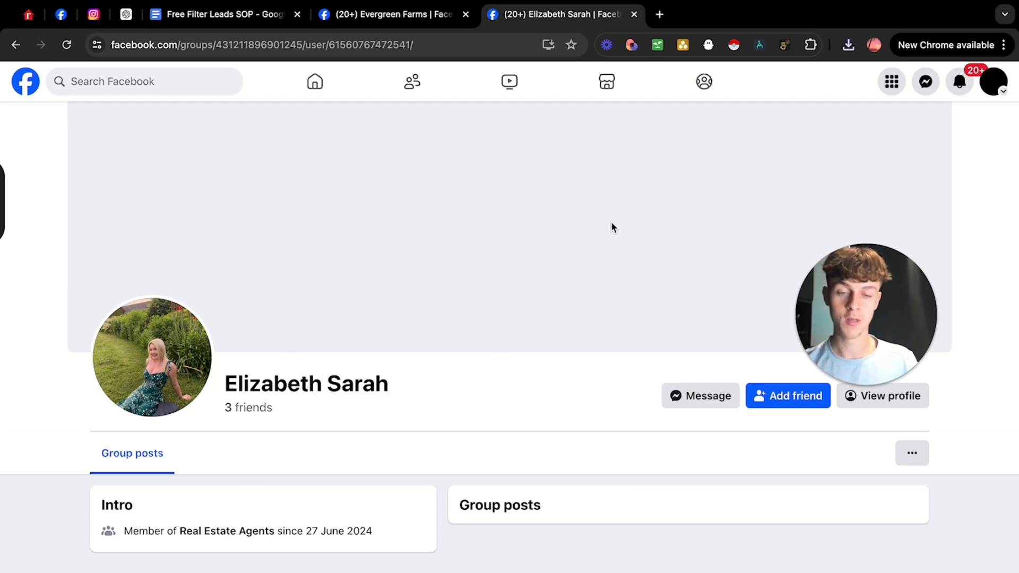
click(847, 44)
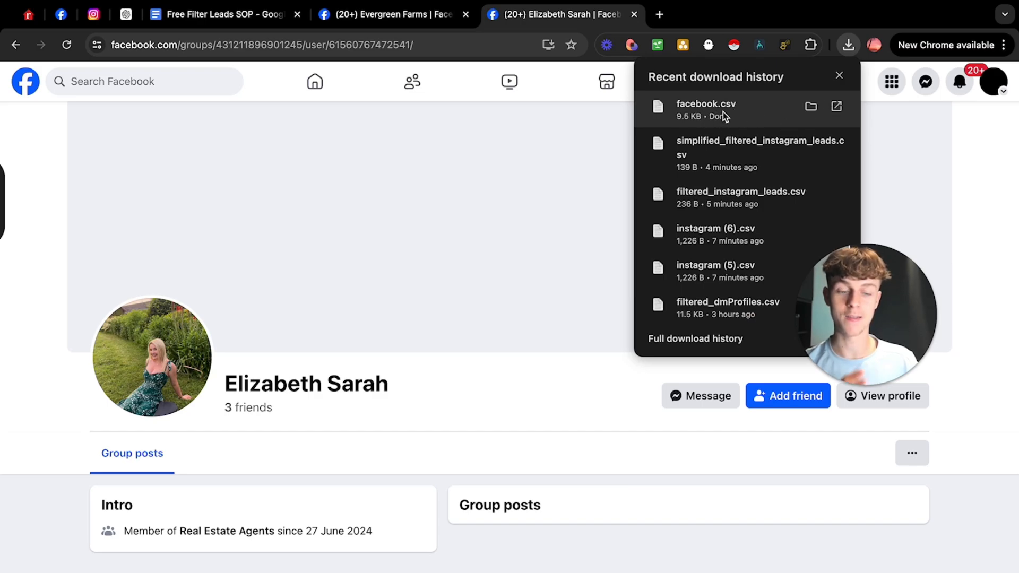
Step: Copy prompt 3 from the SOP doc into ChatGPT's message box, discarding the table cell reference chip
click(125, 14)
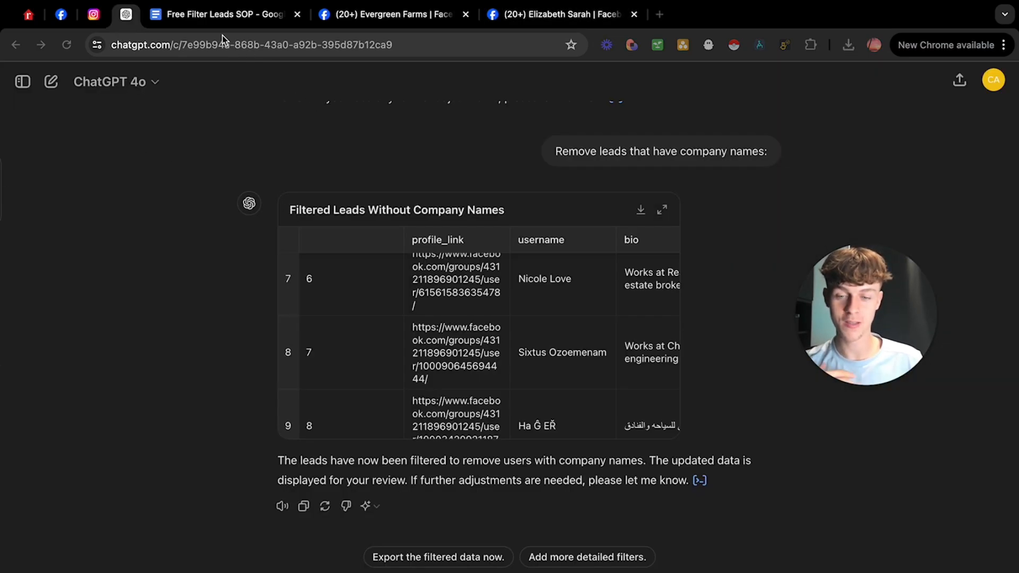
click(224, 14)
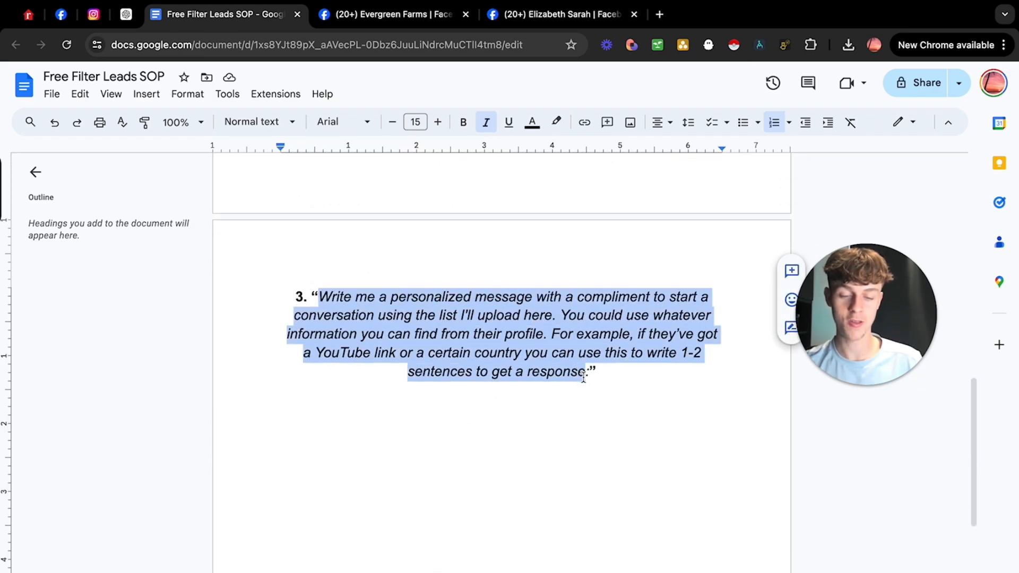
mouse_move(448, 62)
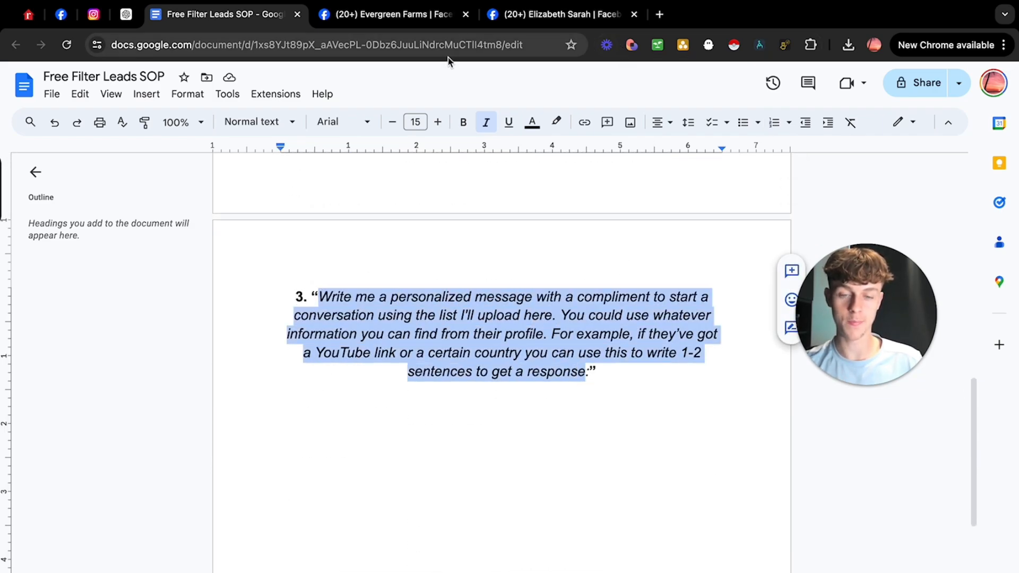
click(125, 14)
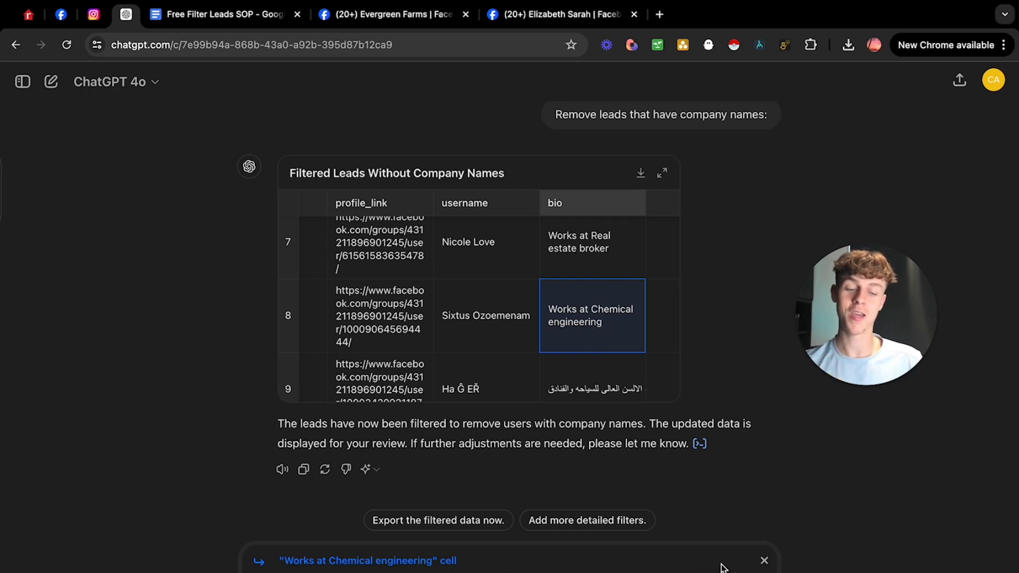
click(764, 560)
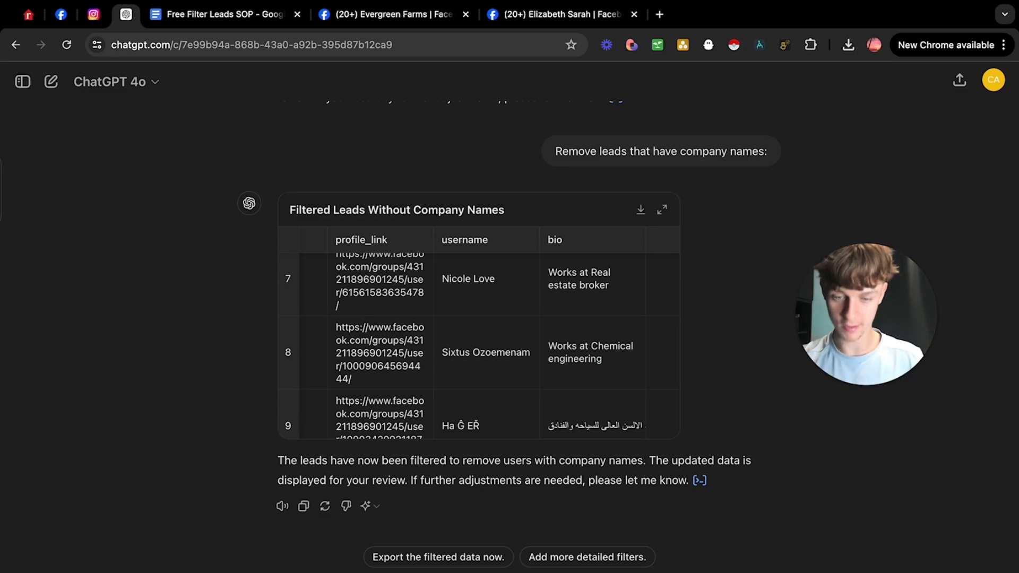
scroll(down, 3)
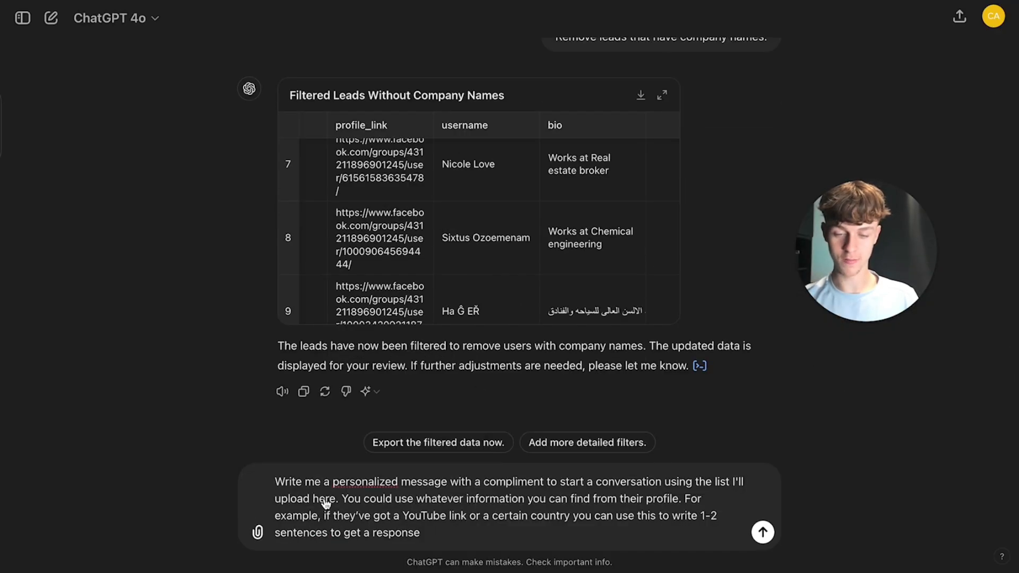
Step: Send the personalized-compliment prompt with facebook.csv attached from Downloads
click(257, 532)
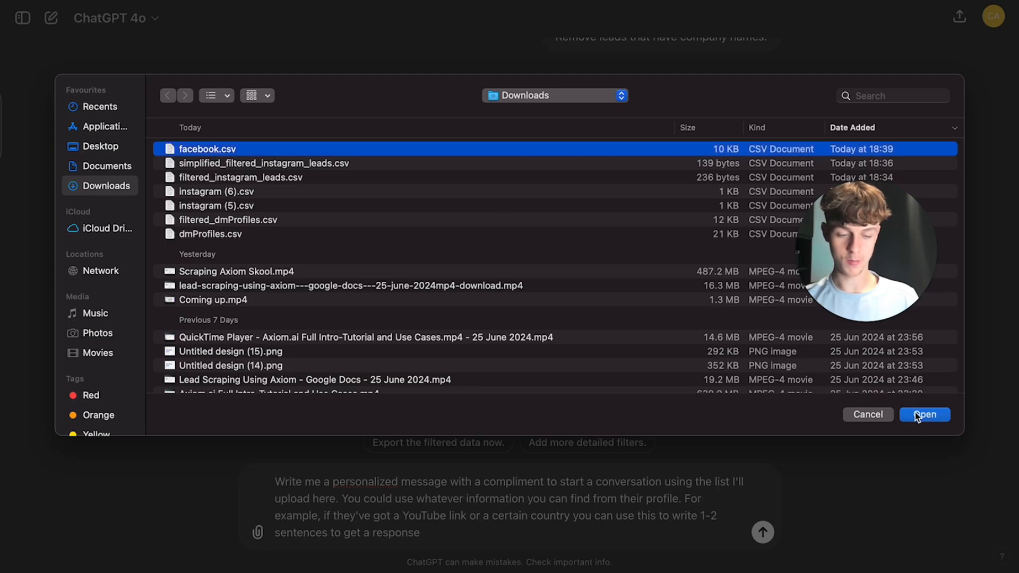
click(924, 415)
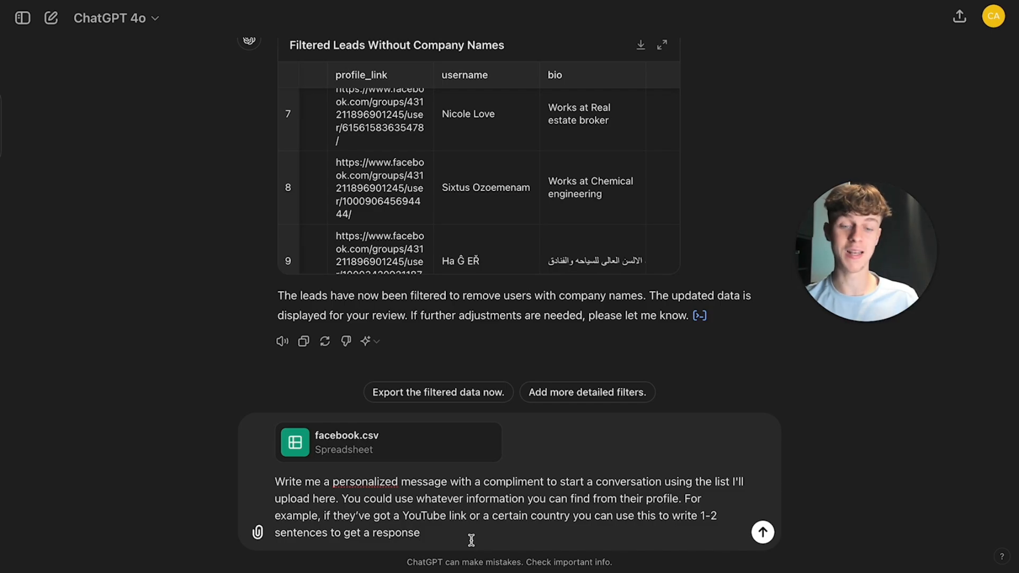
click(762, 532)
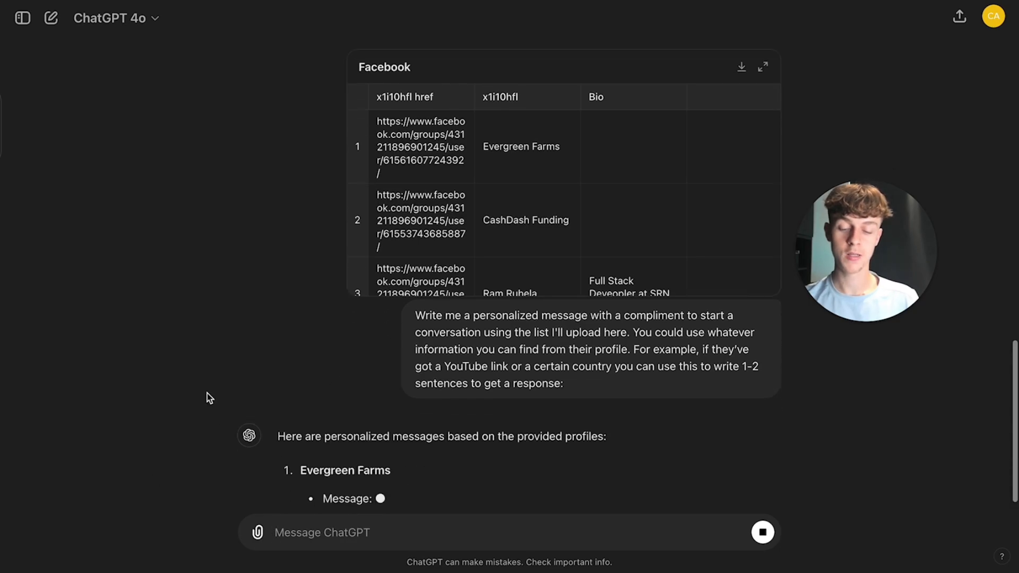
scroll(down, 3)
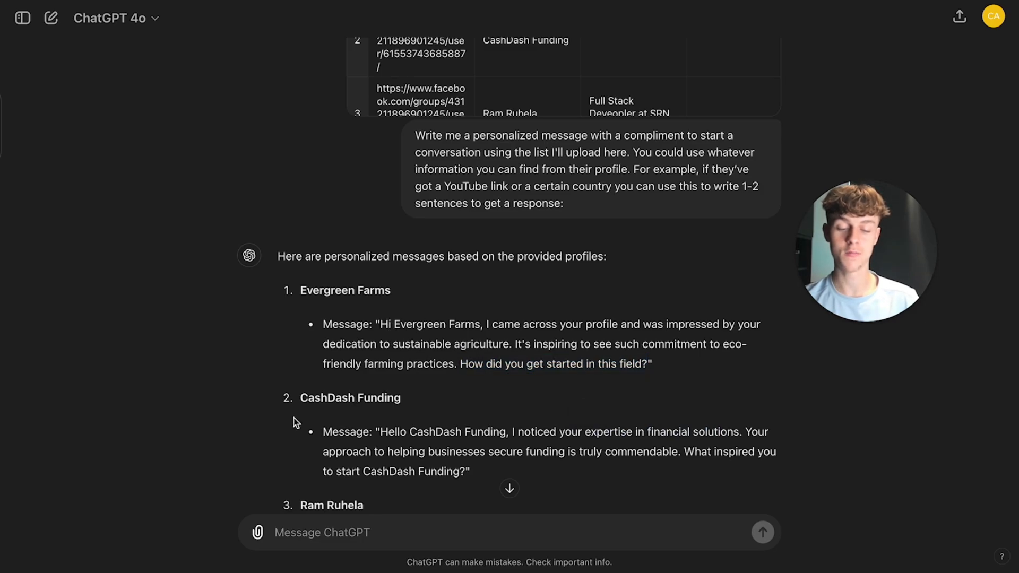
scroll(down, 3)
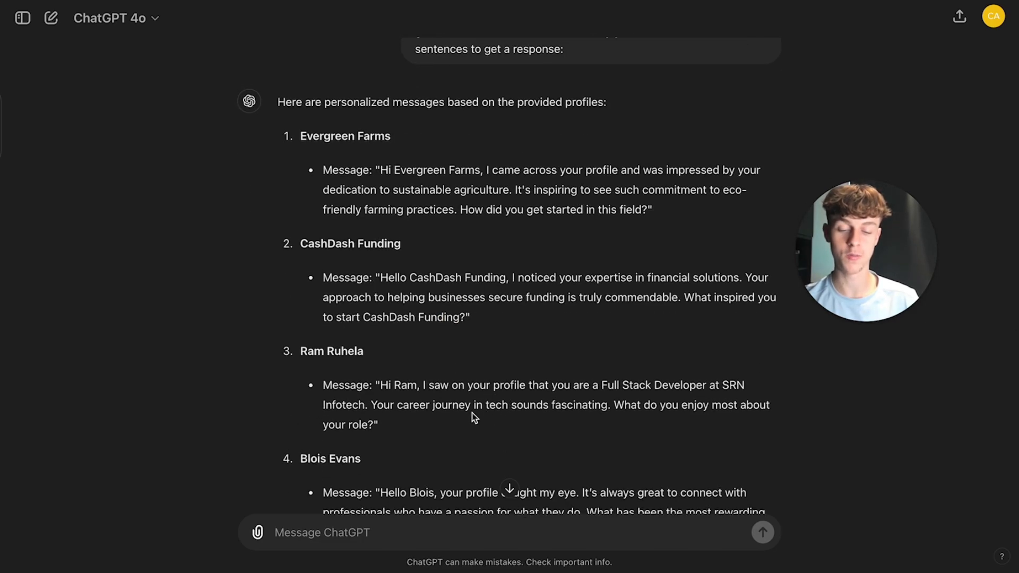
scroll(up, 3)
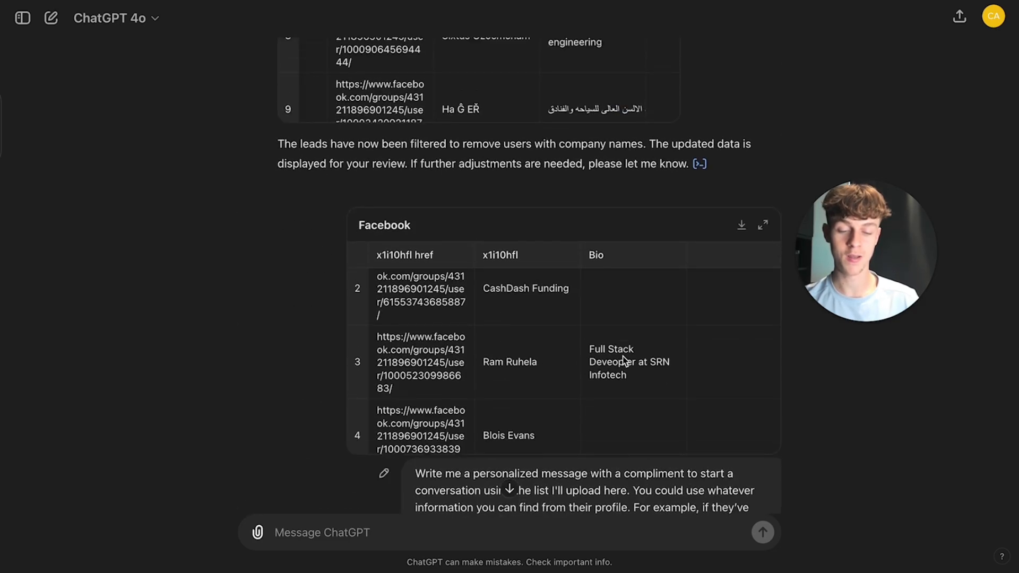
mouse_move(236, 407)
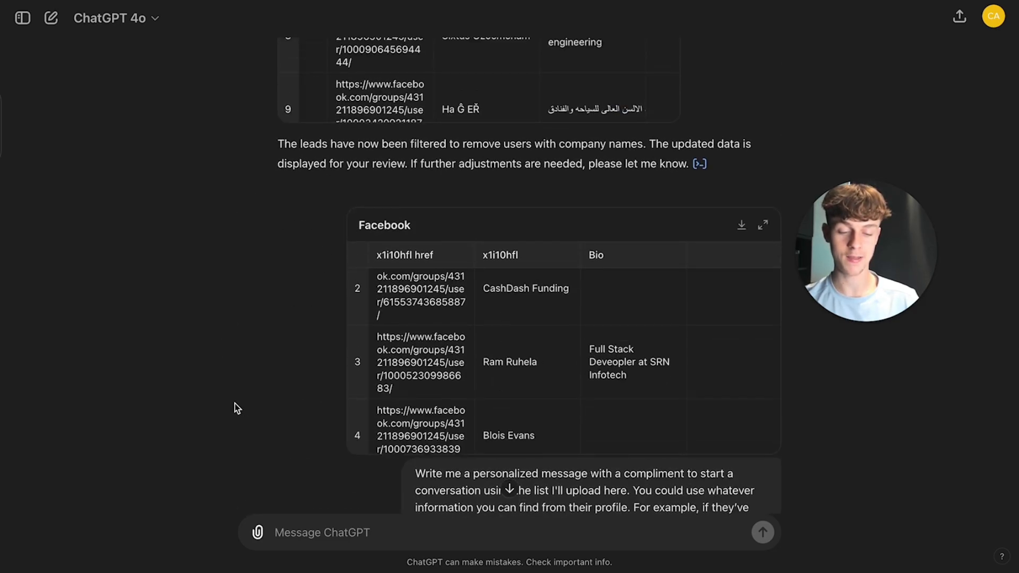
scroll(down, 3)
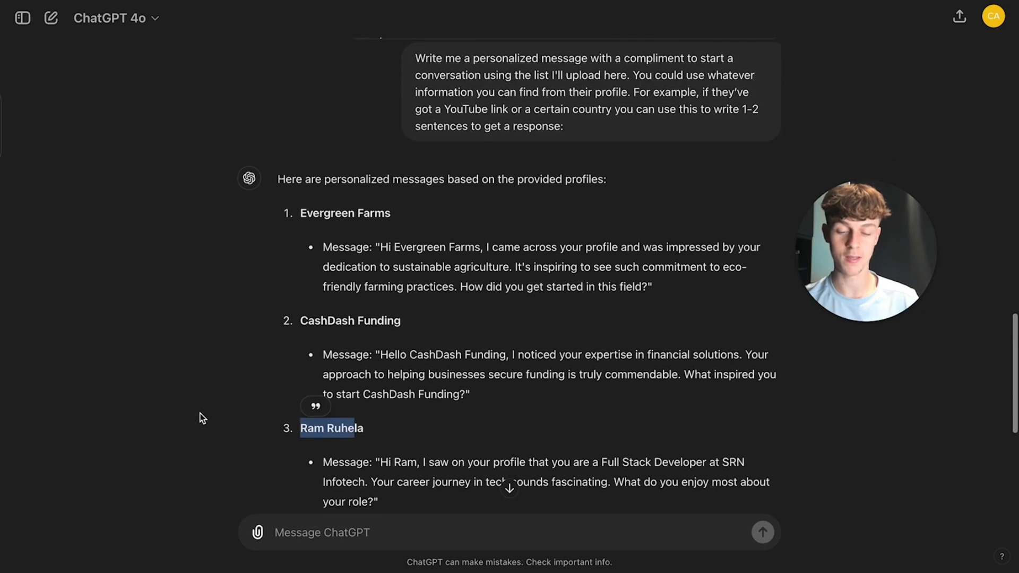
scroll(down, 3)
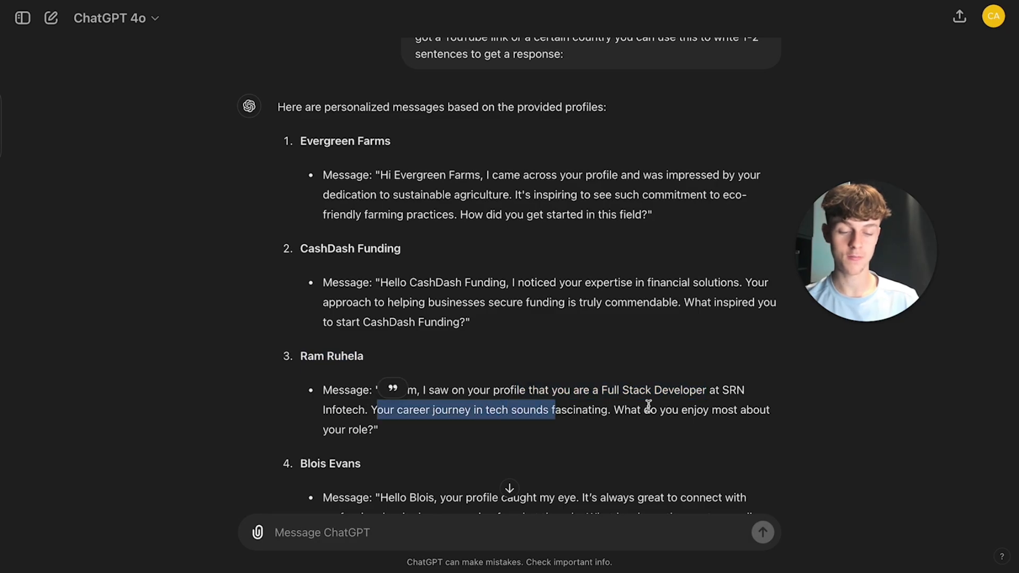
scroll(down, 3)
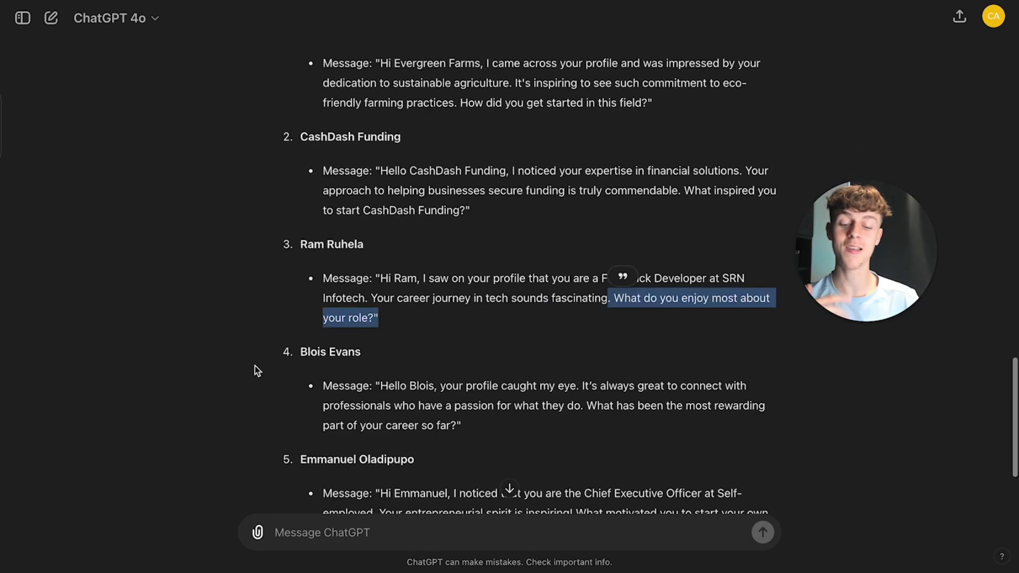